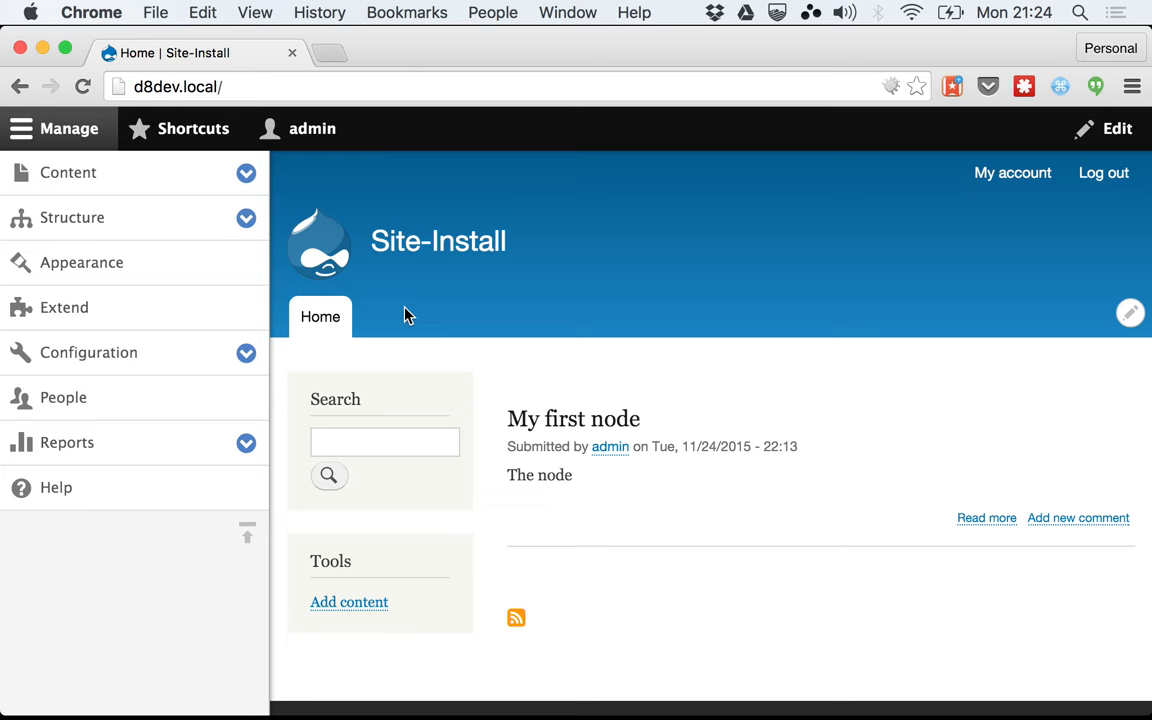
pyautogui.moveTo(372, 332)
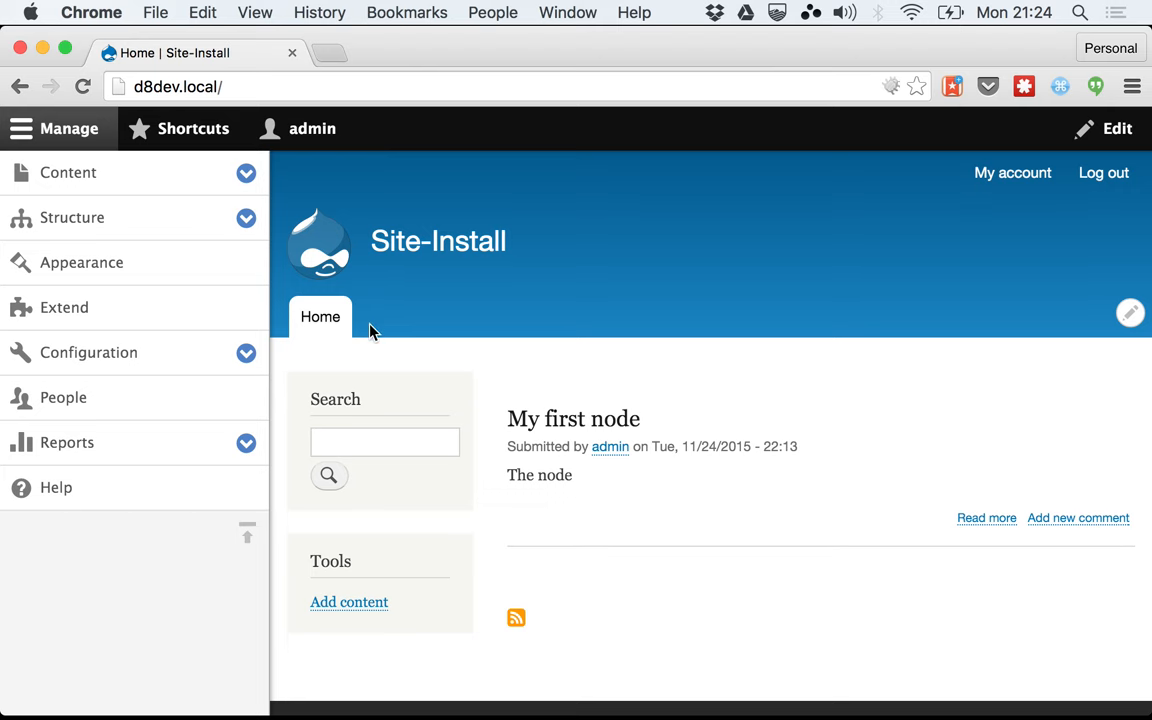
# List modules/contrib in the terminal, confirming devel, environment_indicator, restui and simple_oauth are present.
pyautogui.press('cmd+tab')
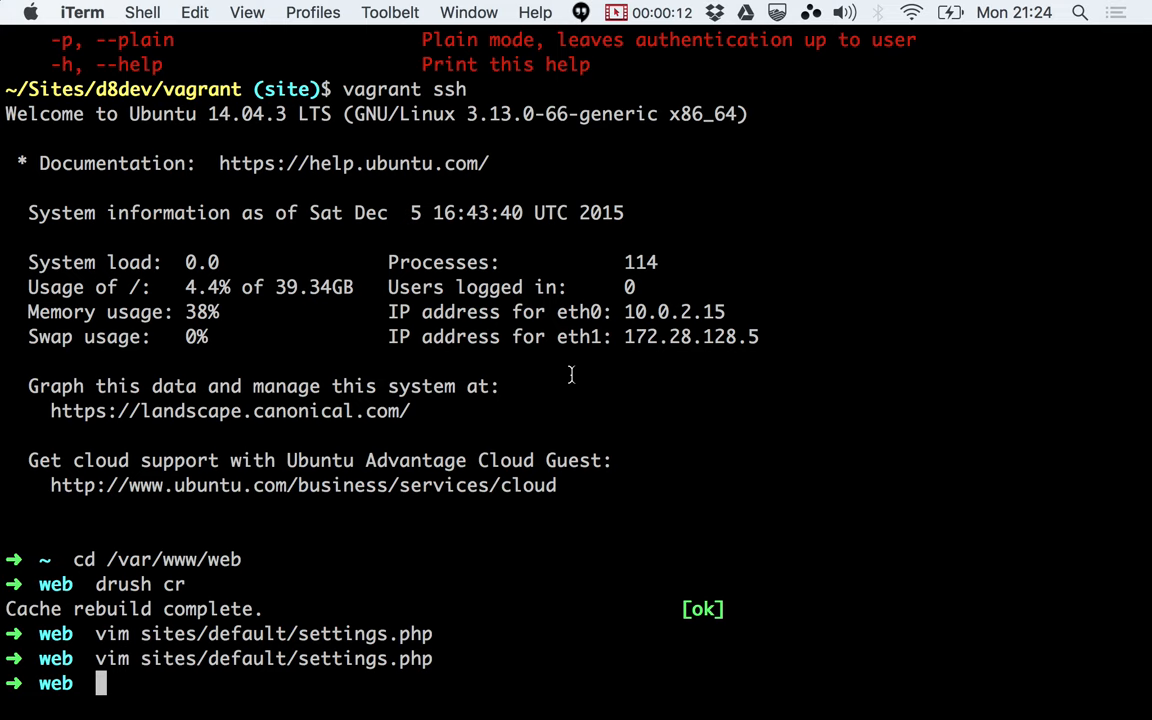
pyautogui.write('ls')
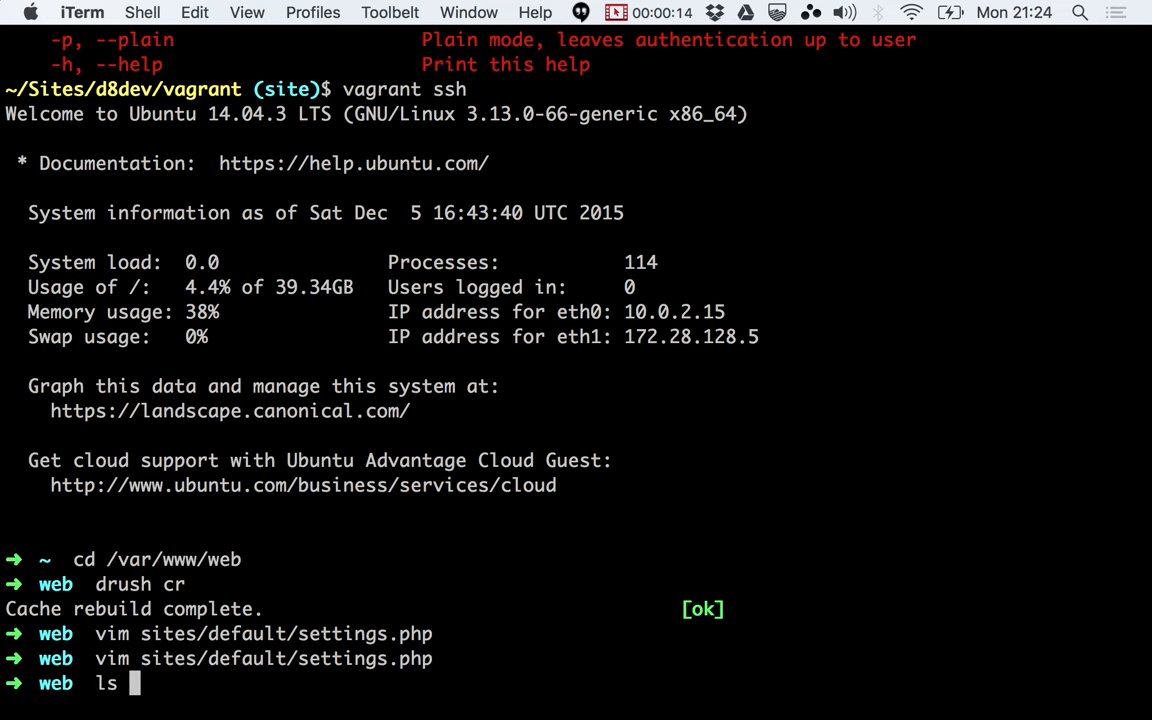
pyautogui.write('modules/contrib/')
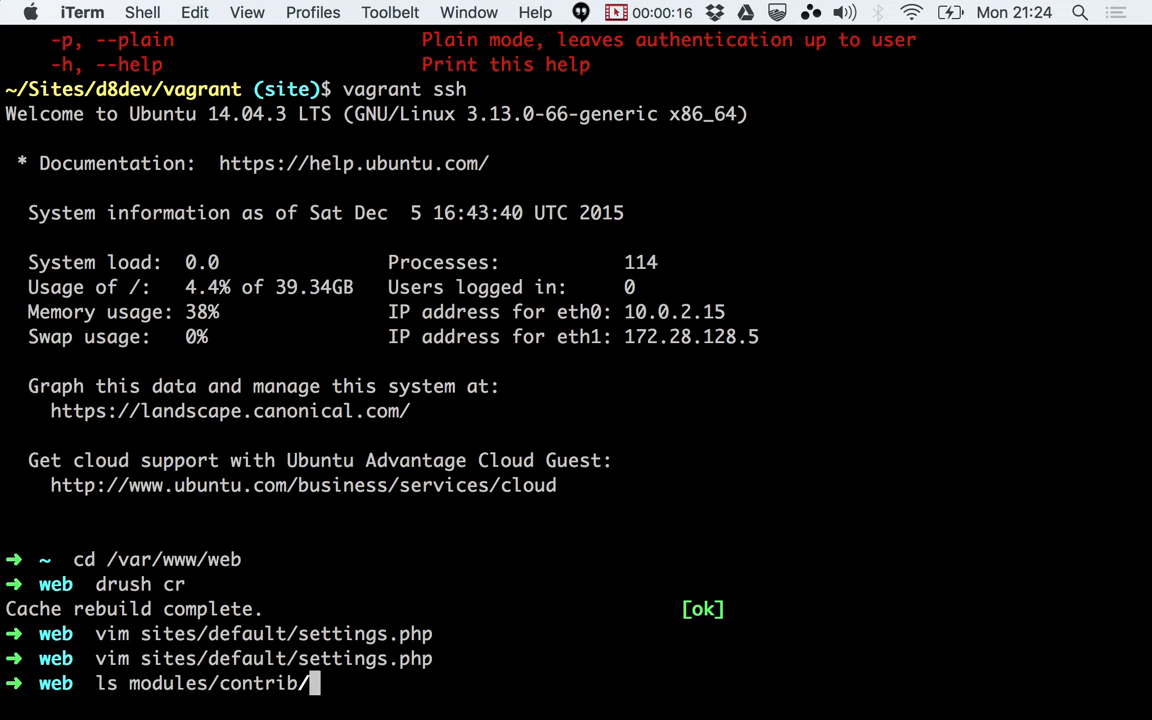
pyautogui.press('enter')
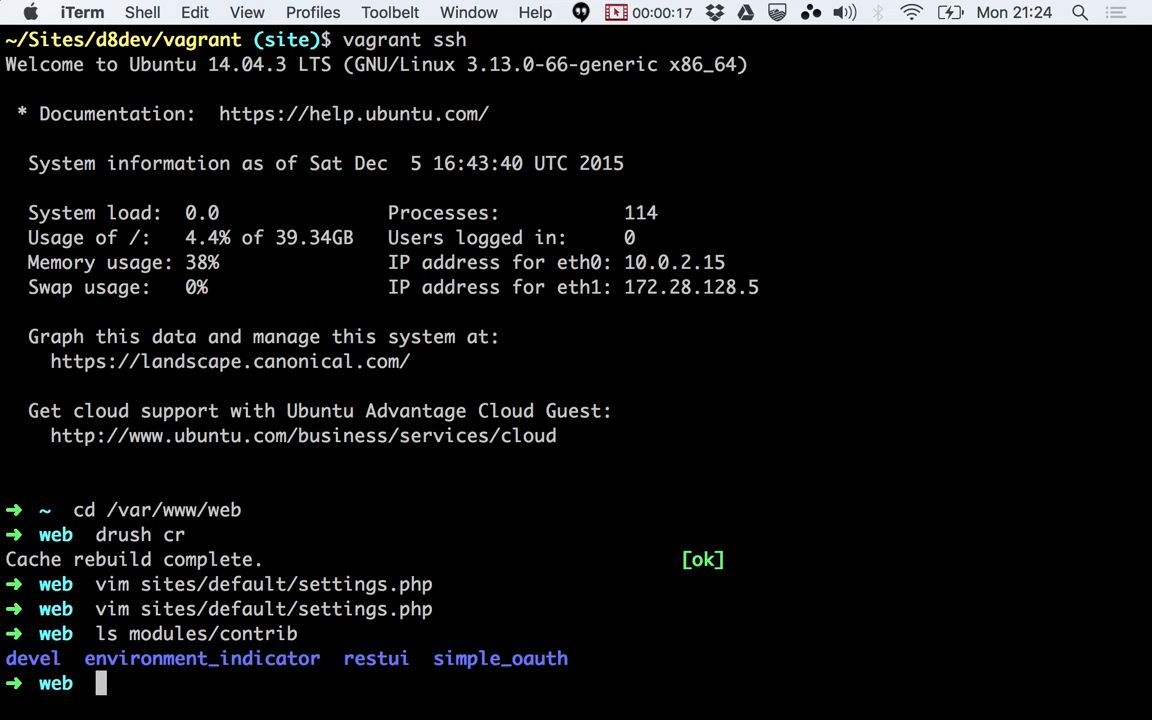
pyautogui.doubleClick(200, 658)
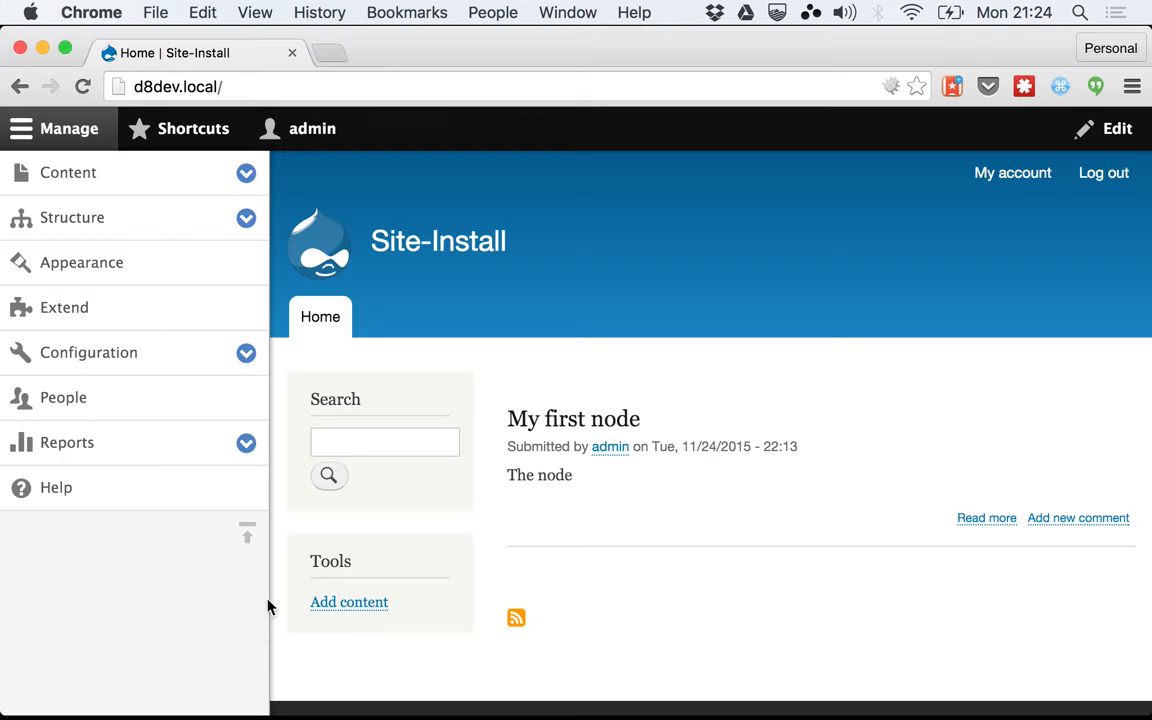
# On the Extend page, filter modules by 'envi' and install the Environment indicator module.
pyautogui.click(64, 308)
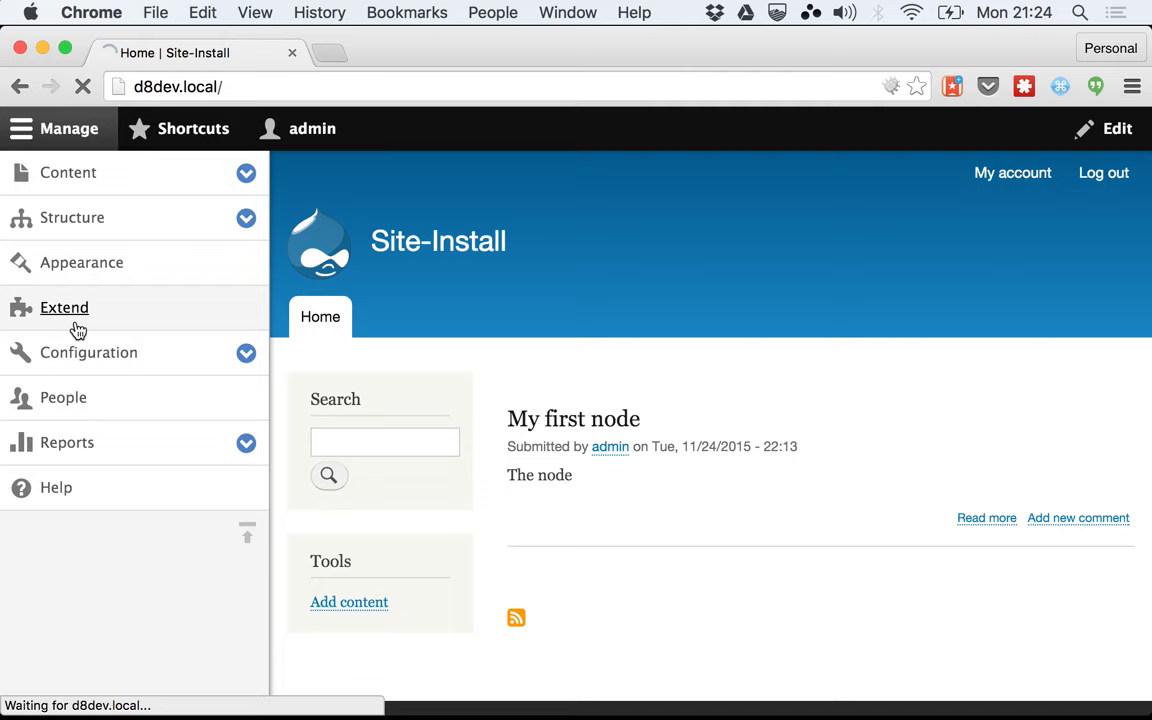
pyautogui.click(64, 308)
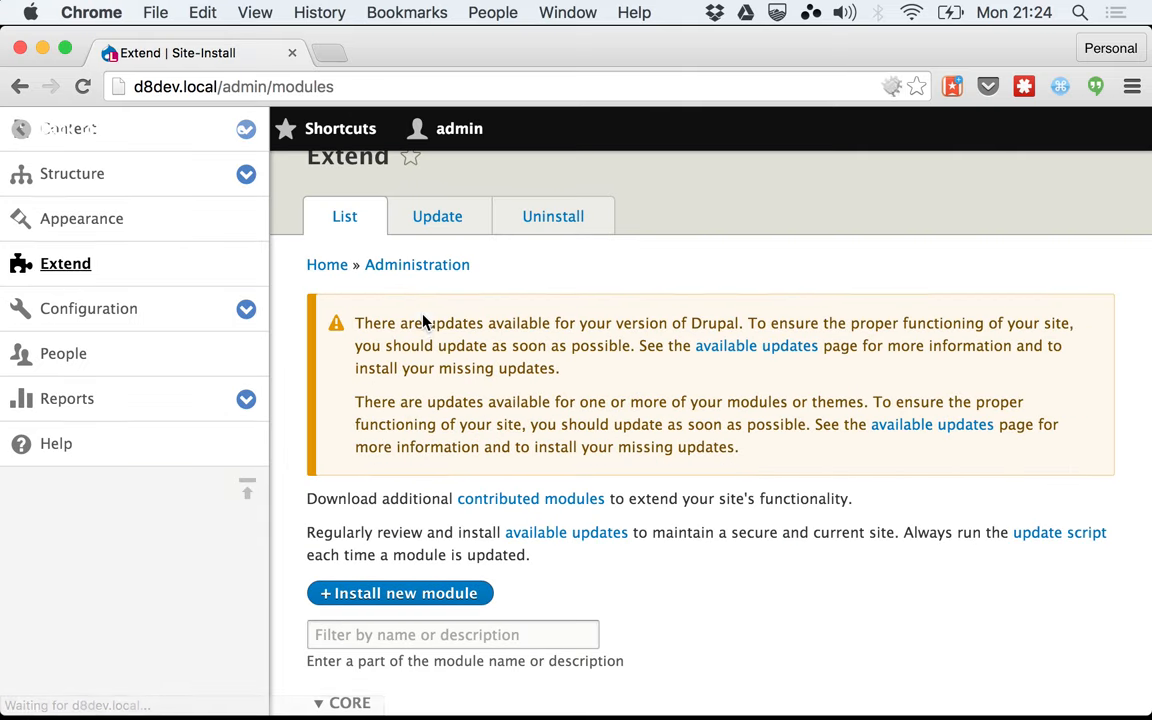
pyautogui.write('e')
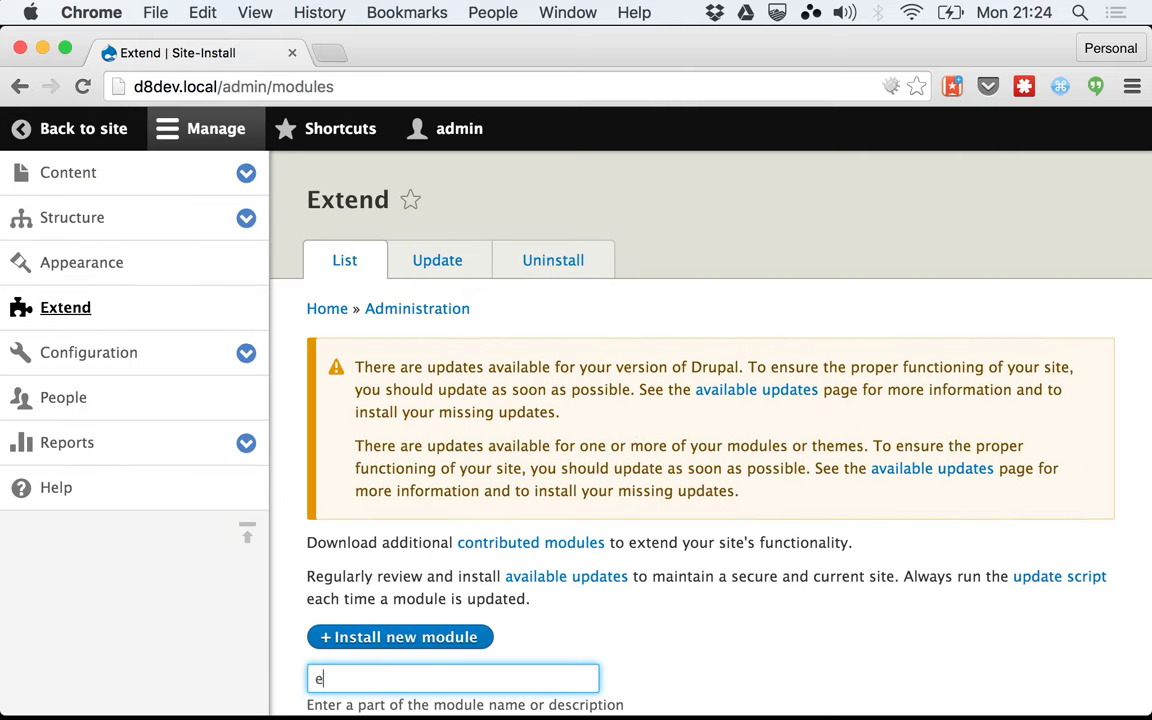
pyautogui.write('nvi')
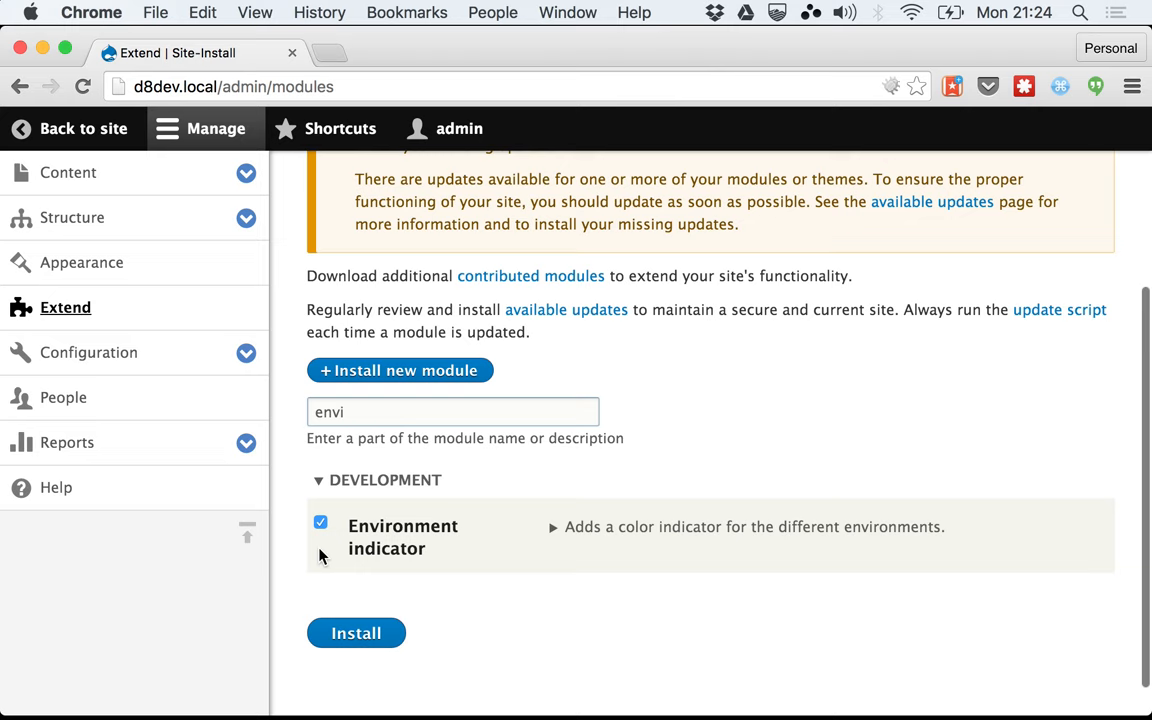
pyautogui.click(356, 632)
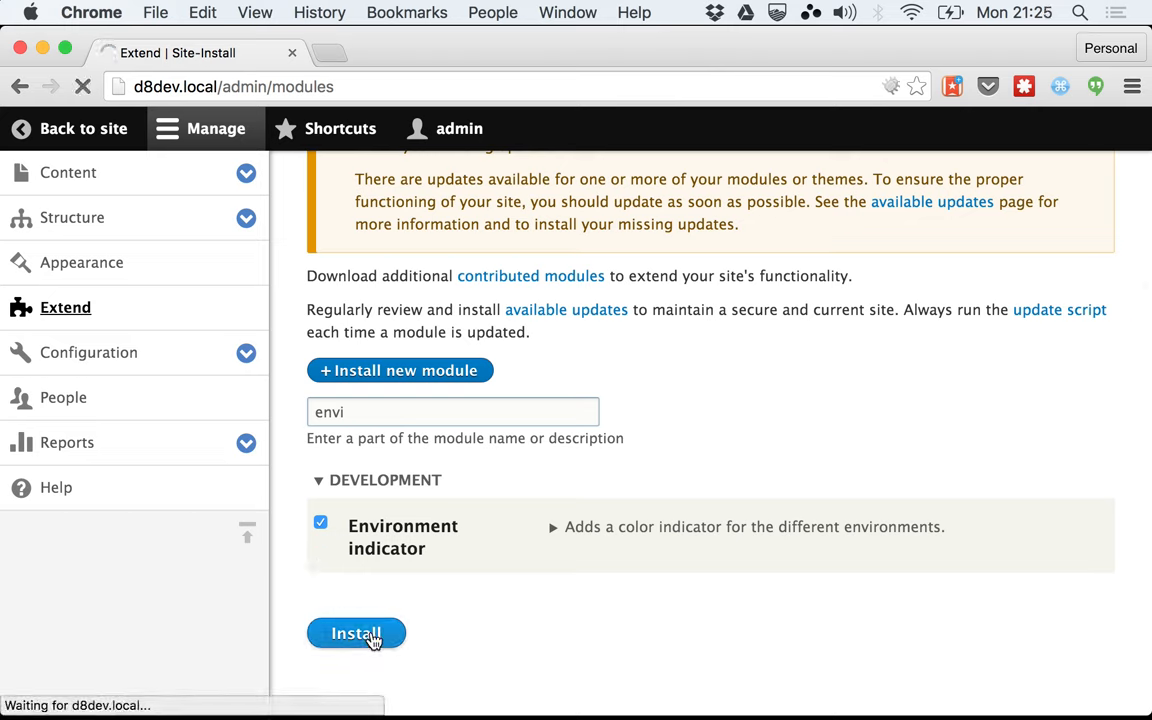
pyautogui.click(356, 632)
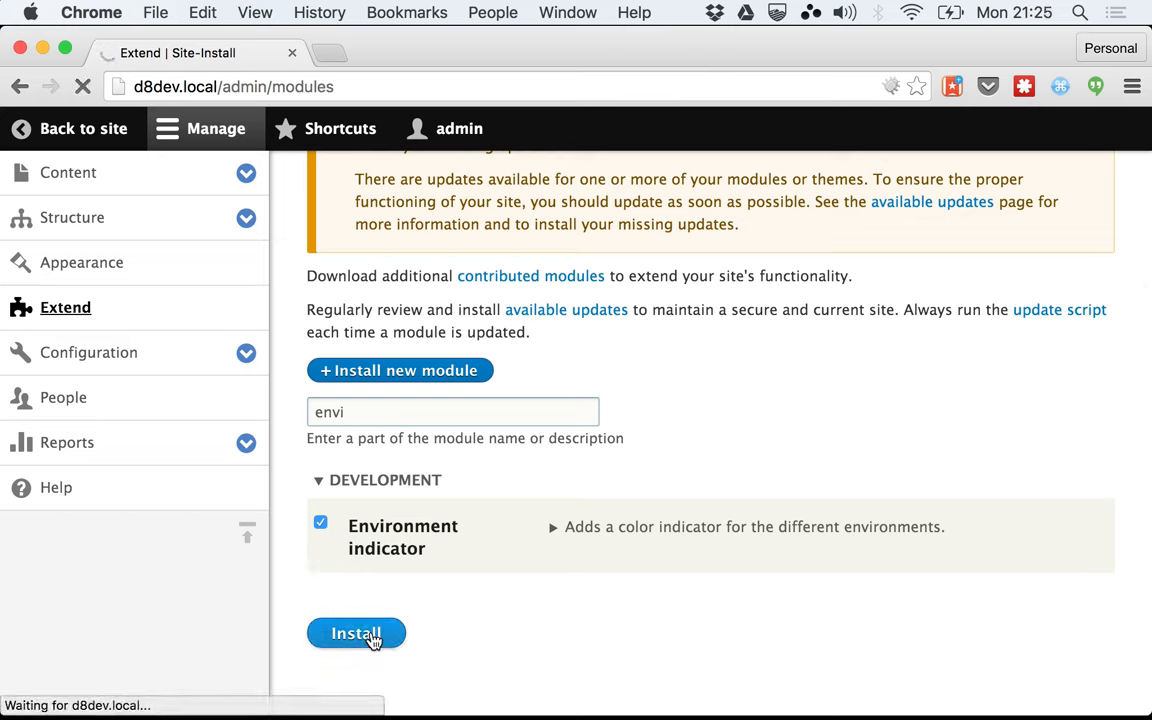
pyautogui.click(356, 632)
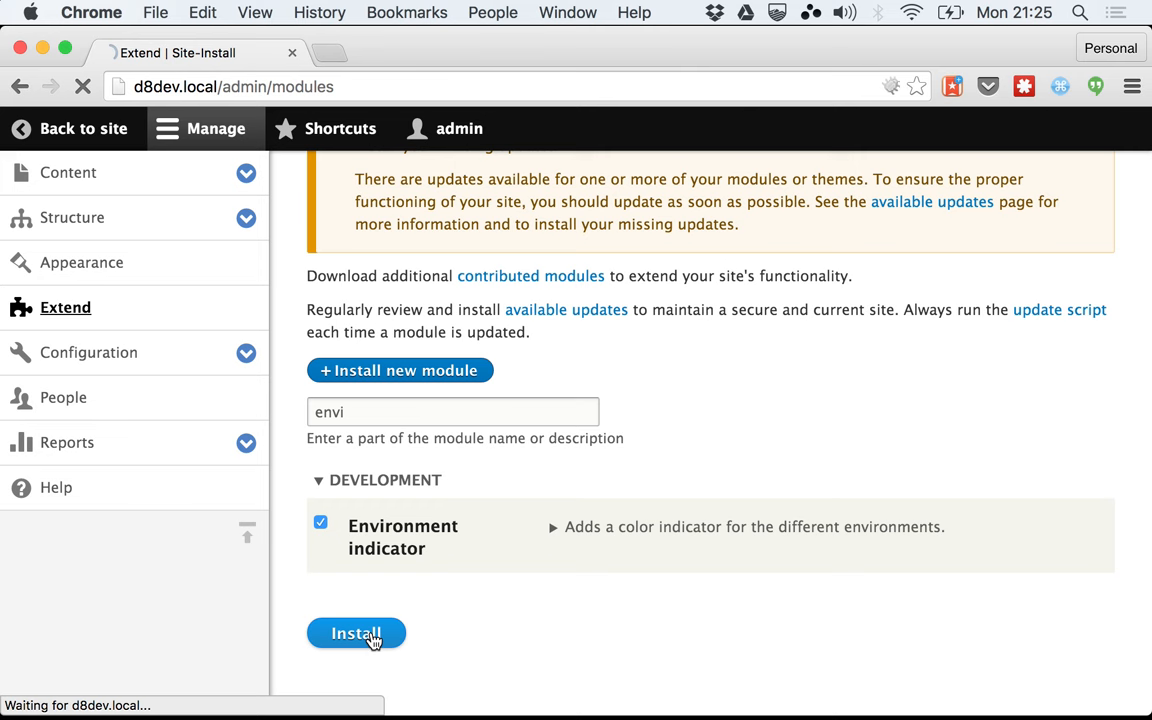
pyautogui.click(356, 632)
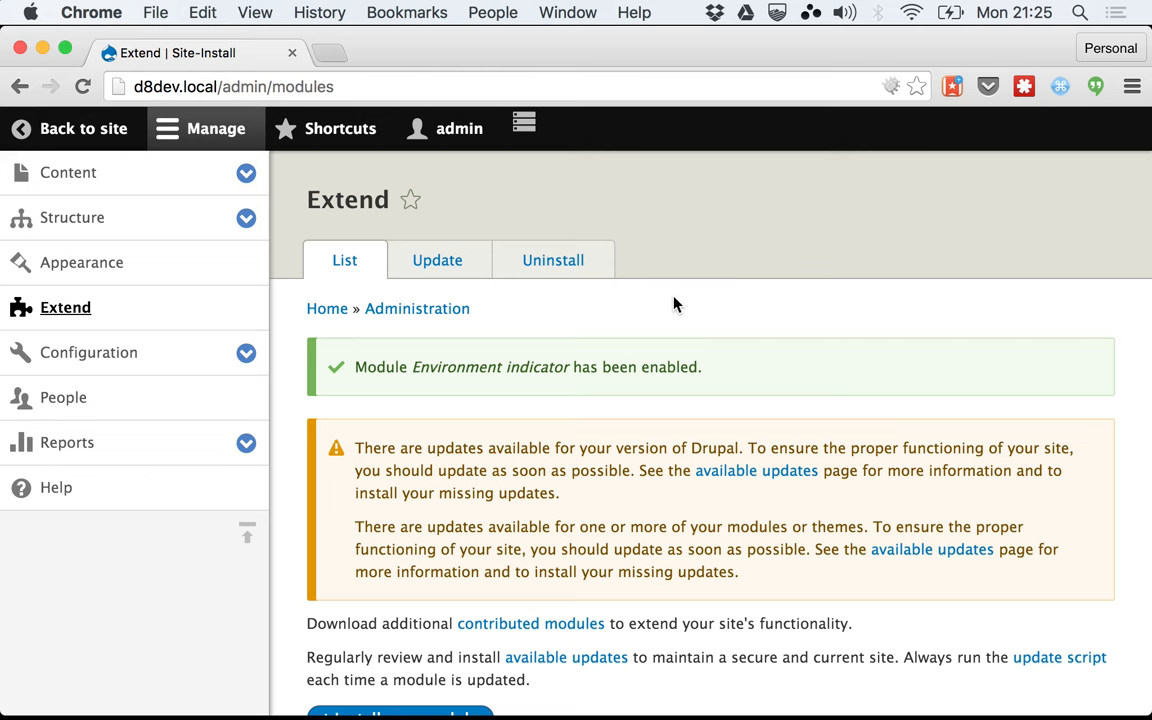
# In settings.php, review the environment_indicator.indicator overrides: bg_color #BB0066, fg_color #FFFFBB, name Local.
pyautogui.press('Cmd+Tab')
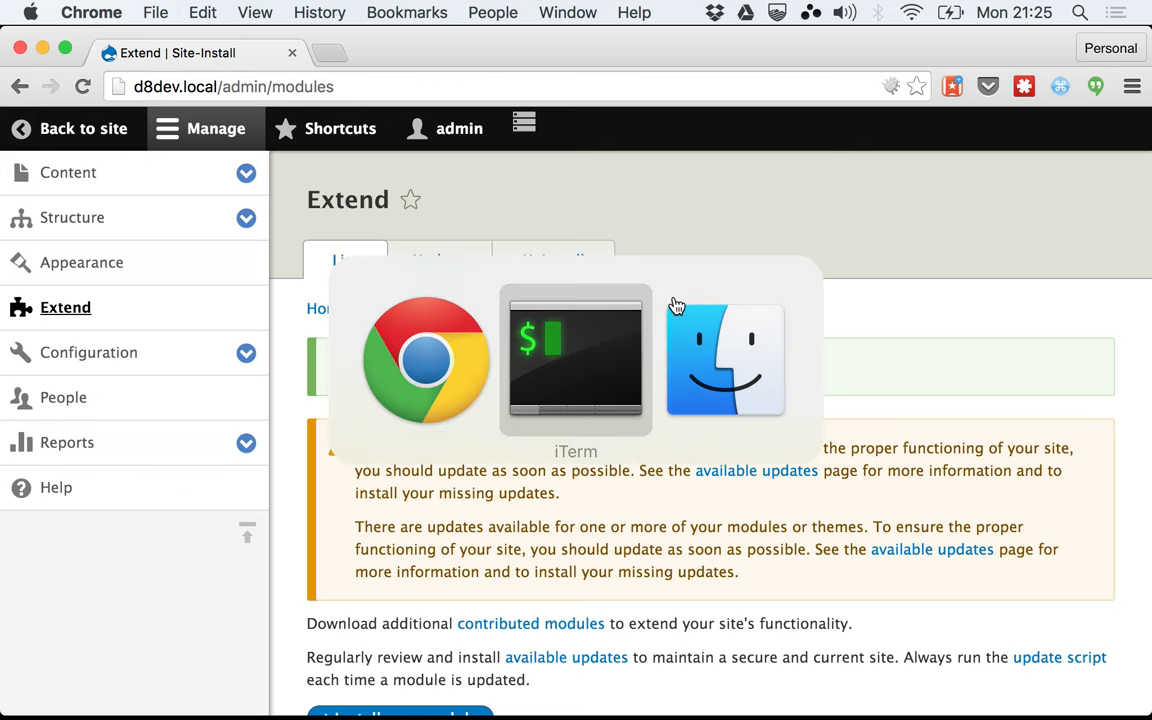
pyautogui.click(576, 360)
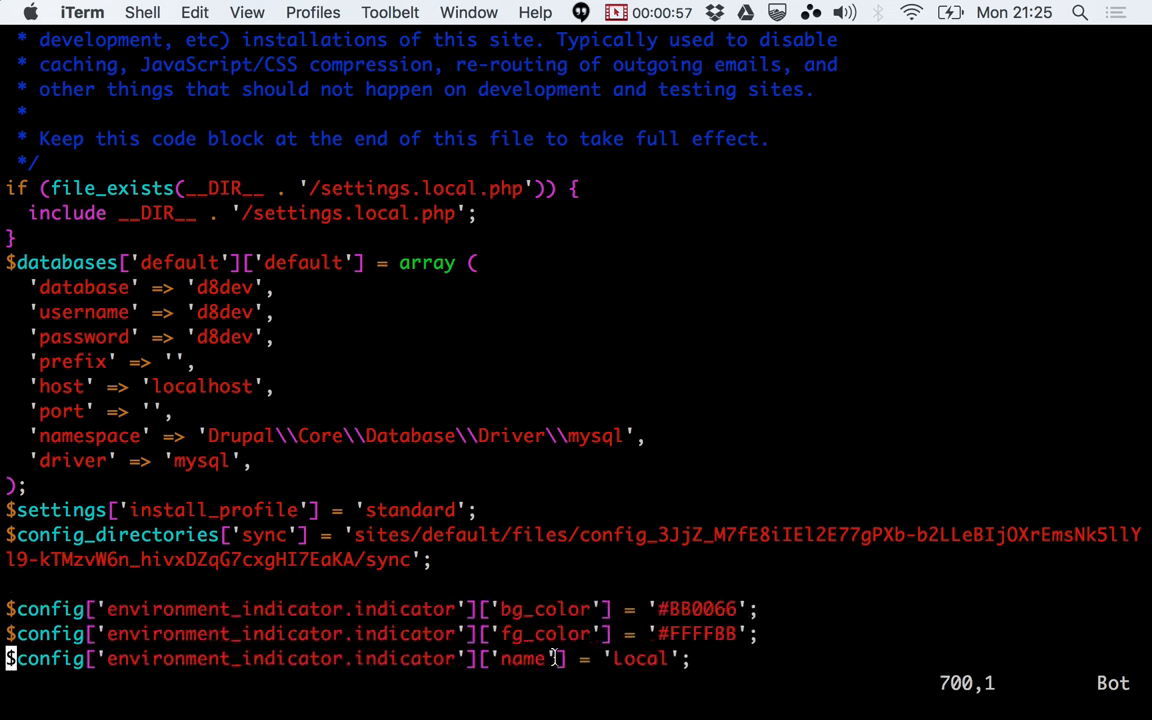
pyautogui.moveTo(168, 600)
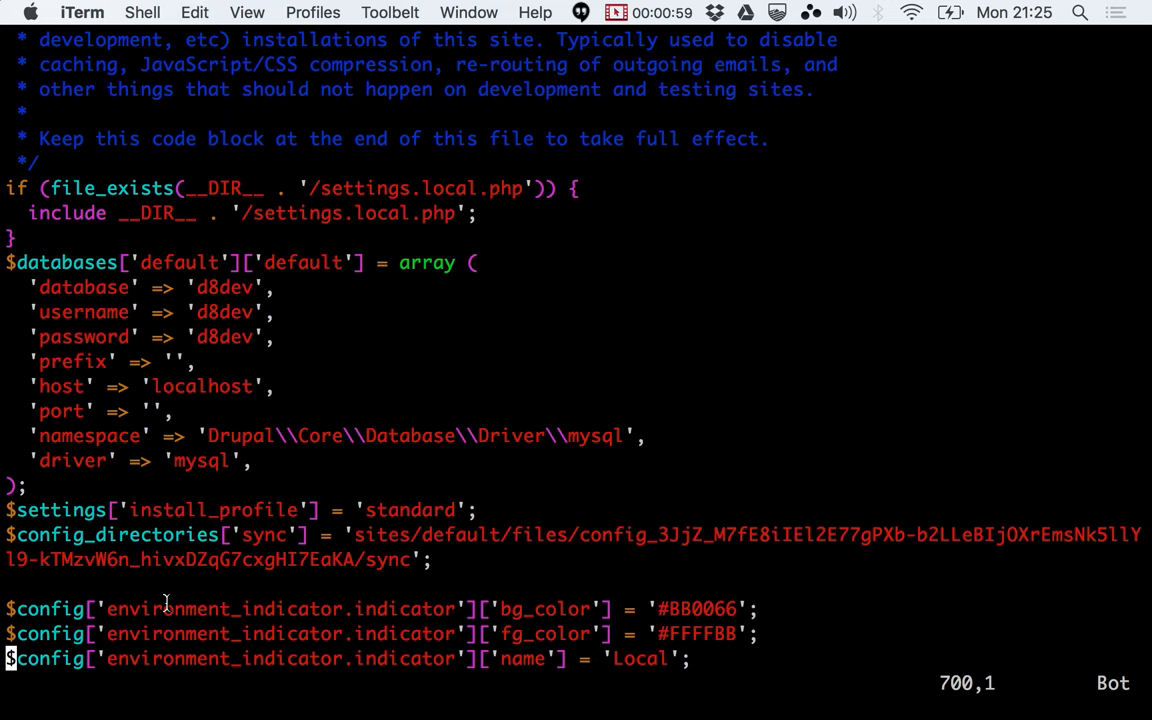
pyautogui.doubleClick(280, 608)
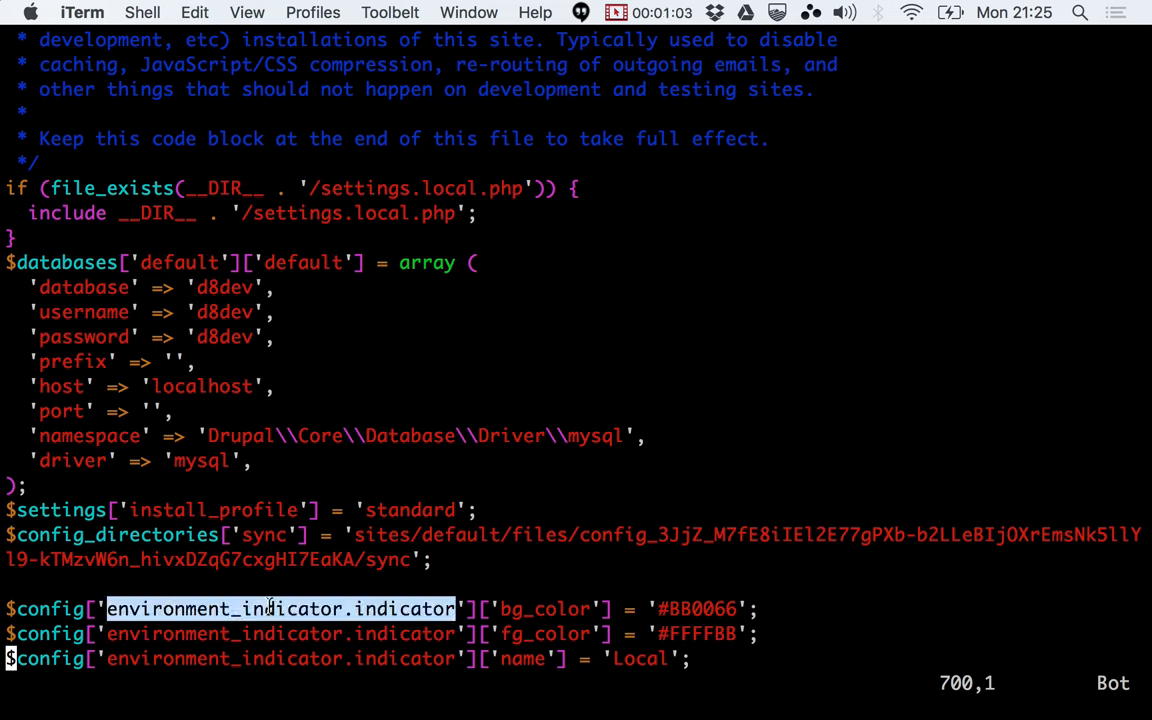
pyautogui.click(344, 608)
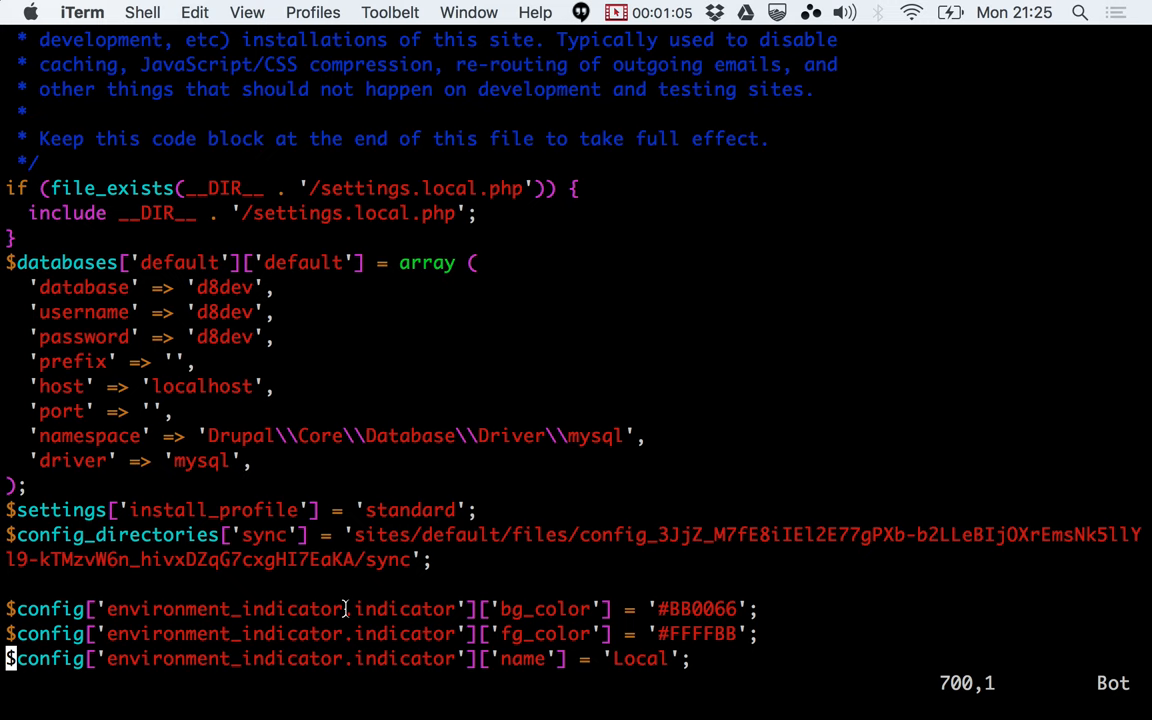
pyautogui.doubleClick(402, 608)
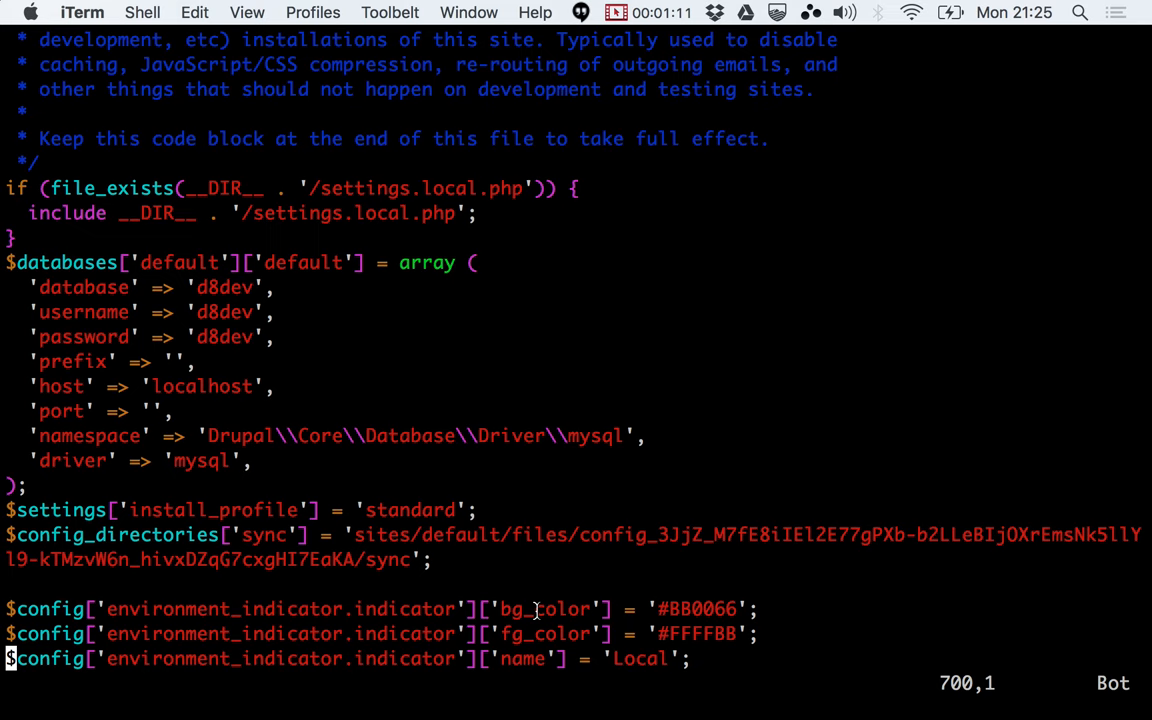
pyautogui.doubleClick(544, 608)
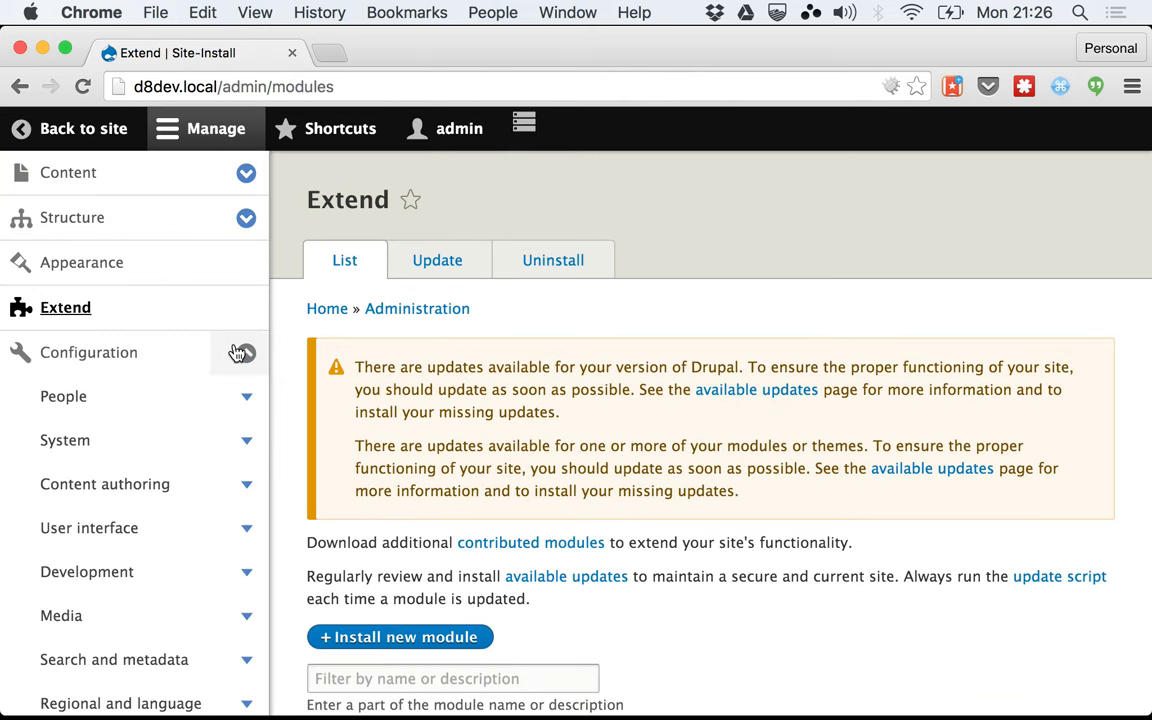
# Clear all caches from the Performance page so the toolbar turns pink with the Local label.
pyautogui.scroll(-3)
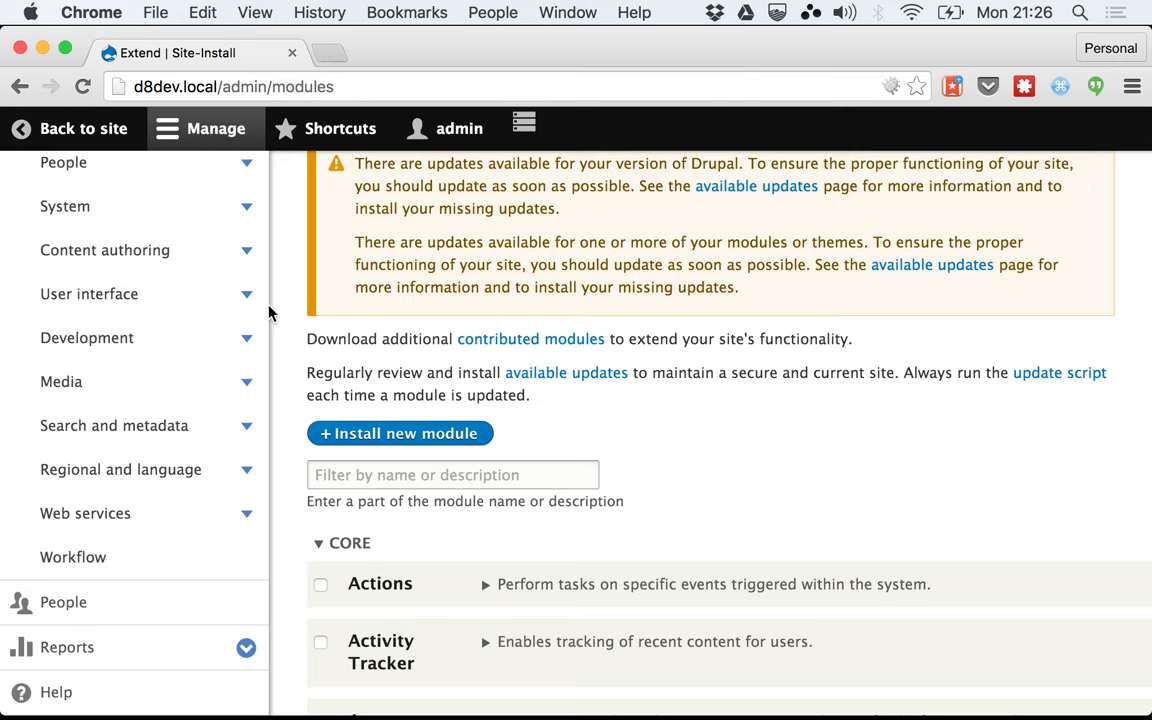
pyautogui.click(248, 336)
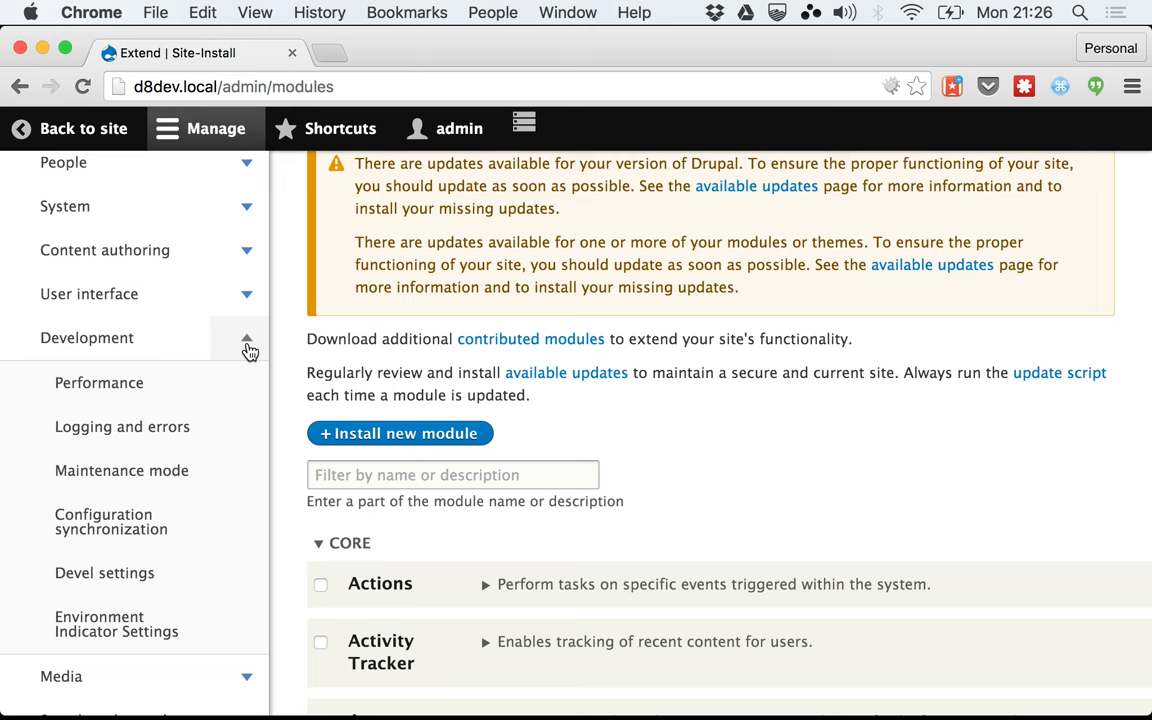
pyautogui.click(100, 384)
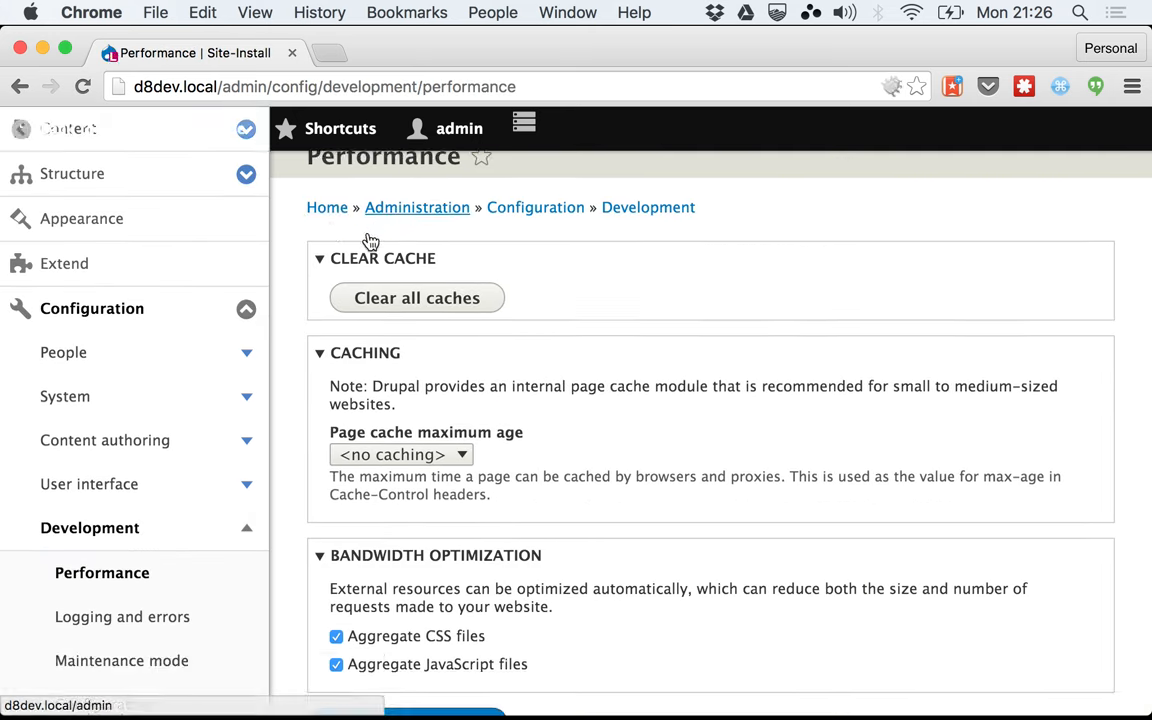
pyautogui.click(416, 340)
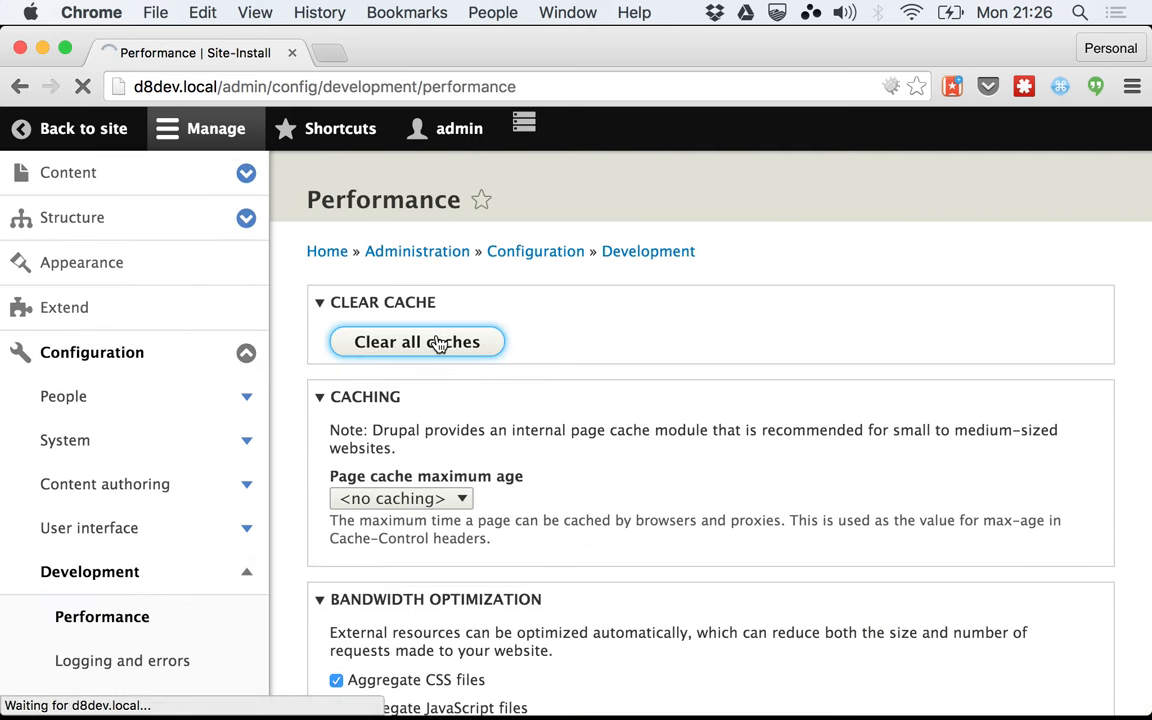
pyautogui.click(416, 342)
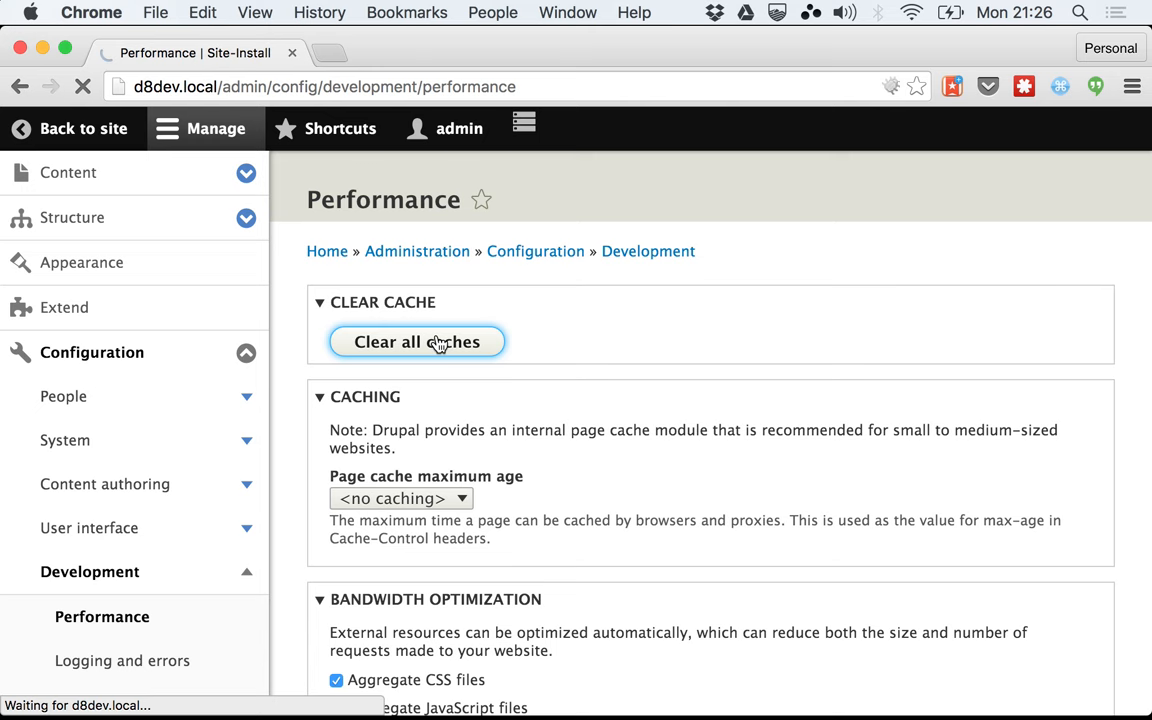
pyautogui.click(416, 340)
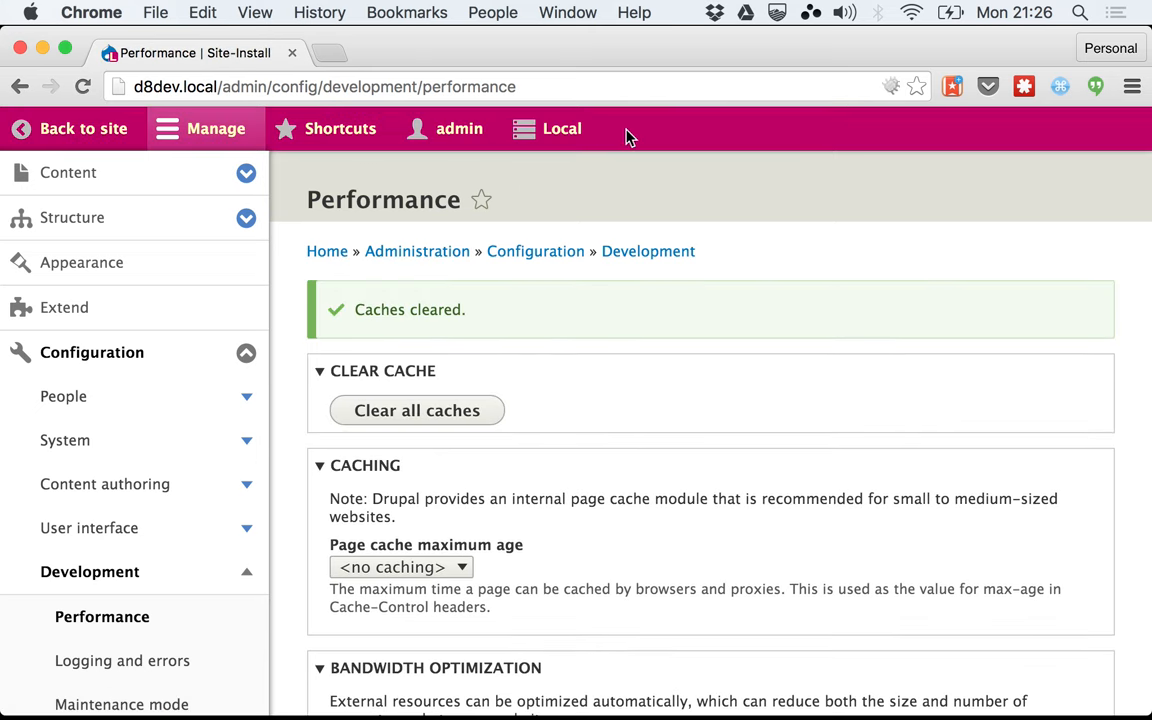
pyautogui.moveTo(562, 128)
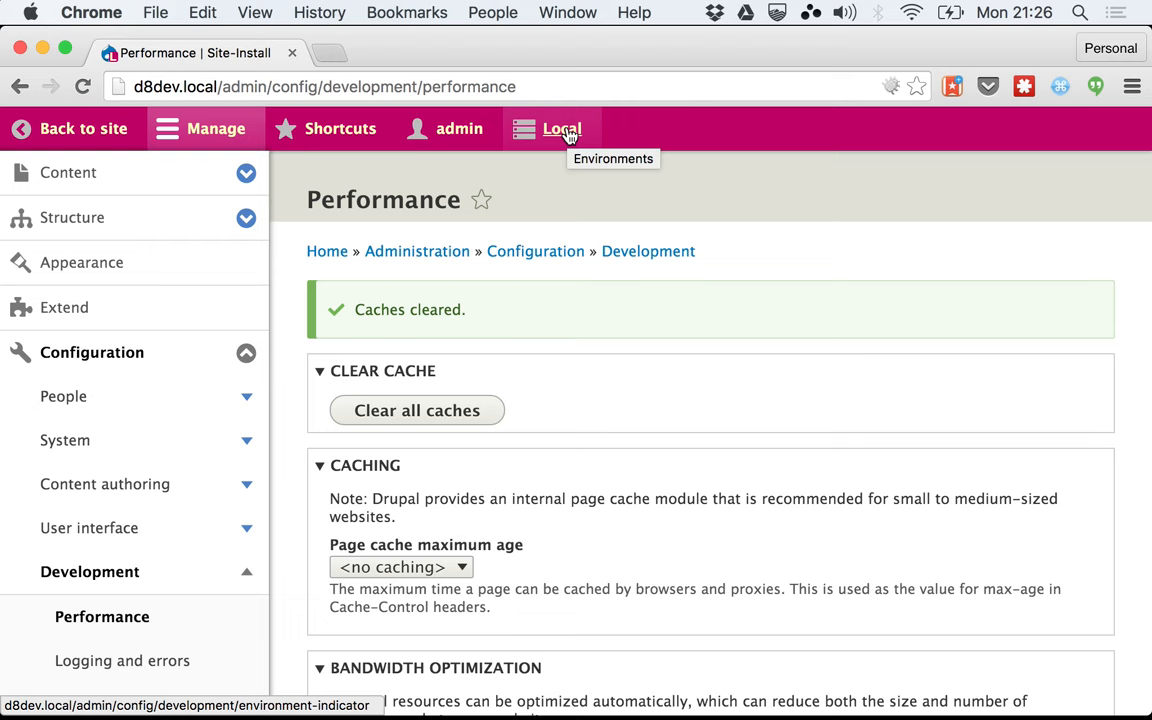
pyautogui.moveTo(540, 228)
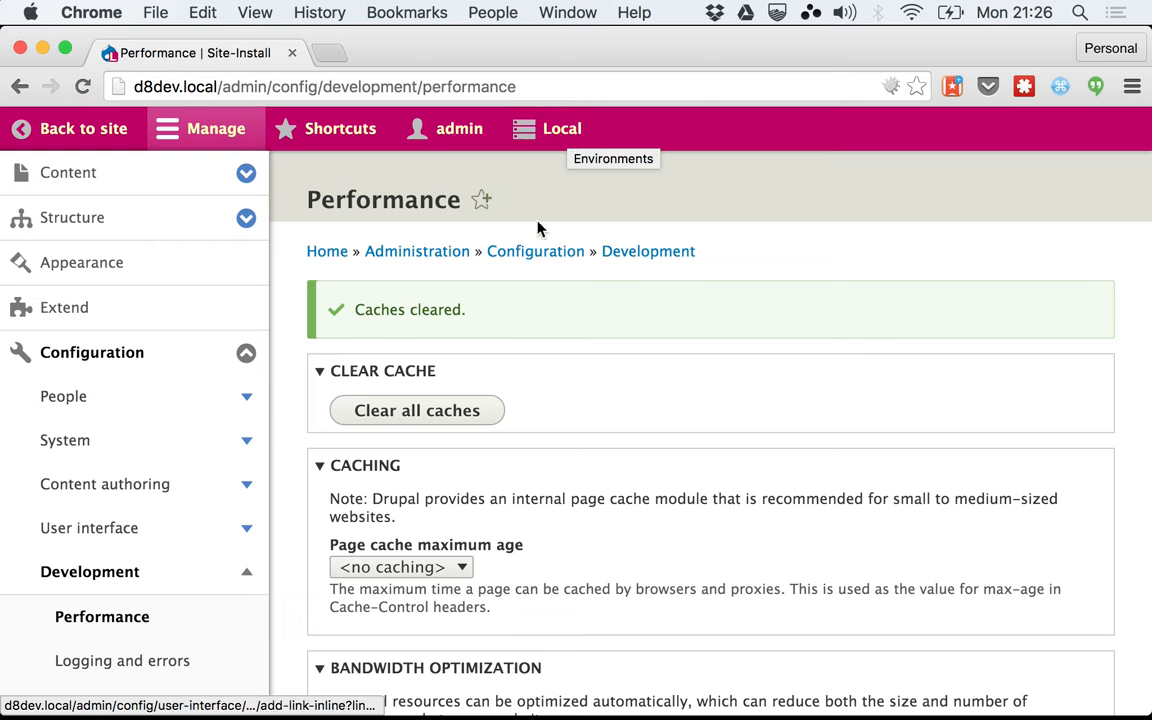
# Return to settings.php in the terminal and mark the environment_indicator.indicator config key.
pyautogui.press('cmd+tab')
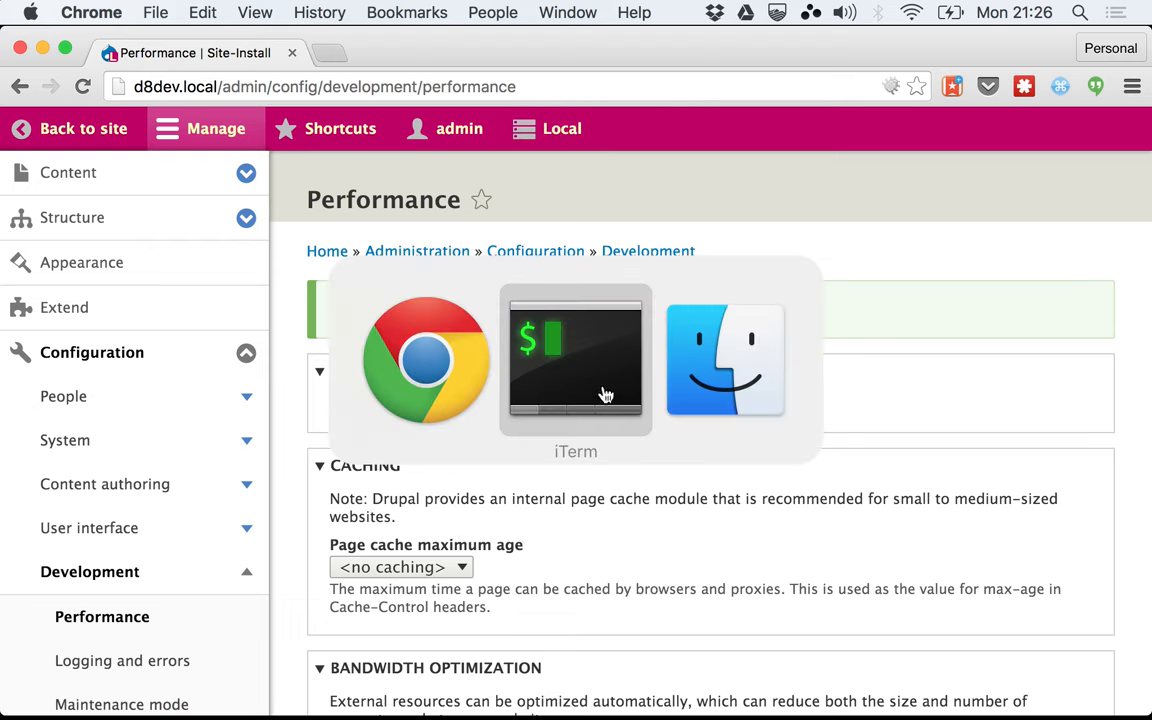
pyautogui.click(576, 360)
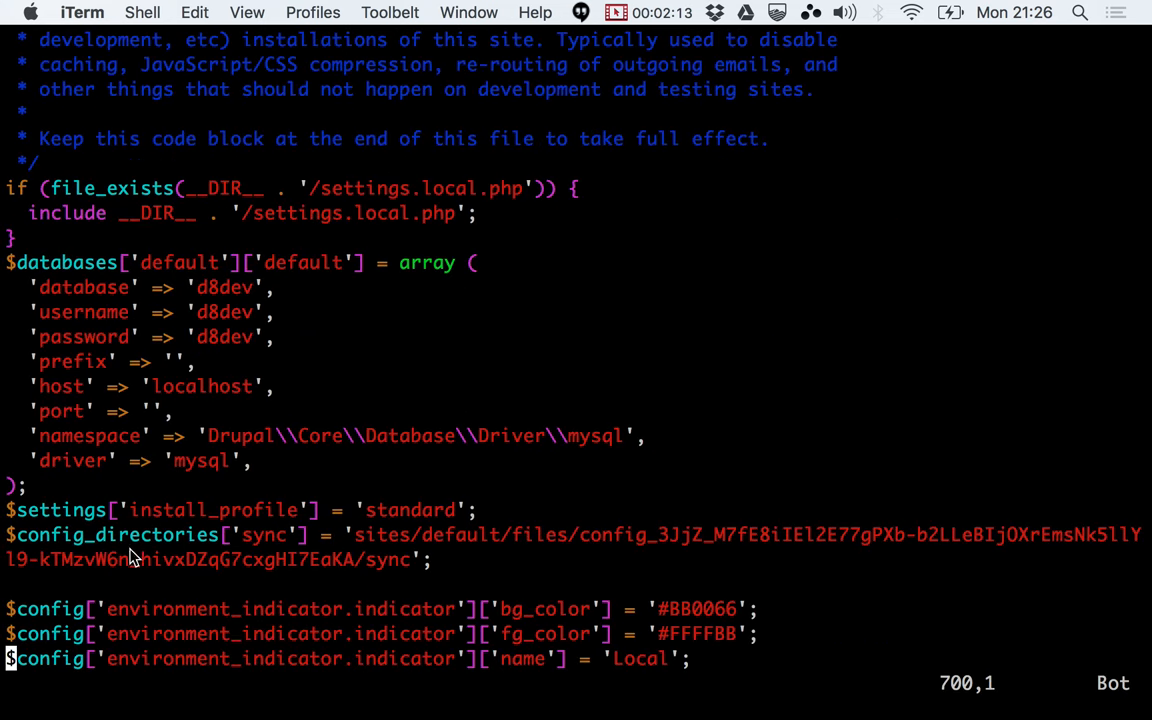
pyautogui.doubleClick(280, 608)
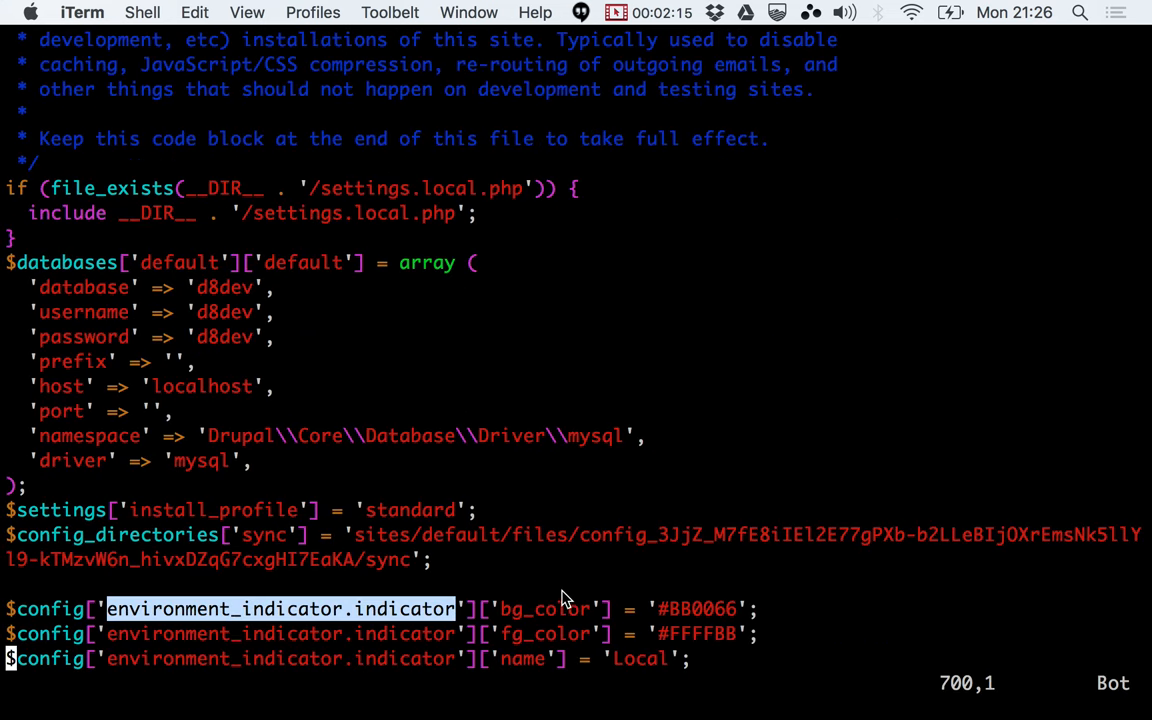
pyautogui.moveTo(672, 612)
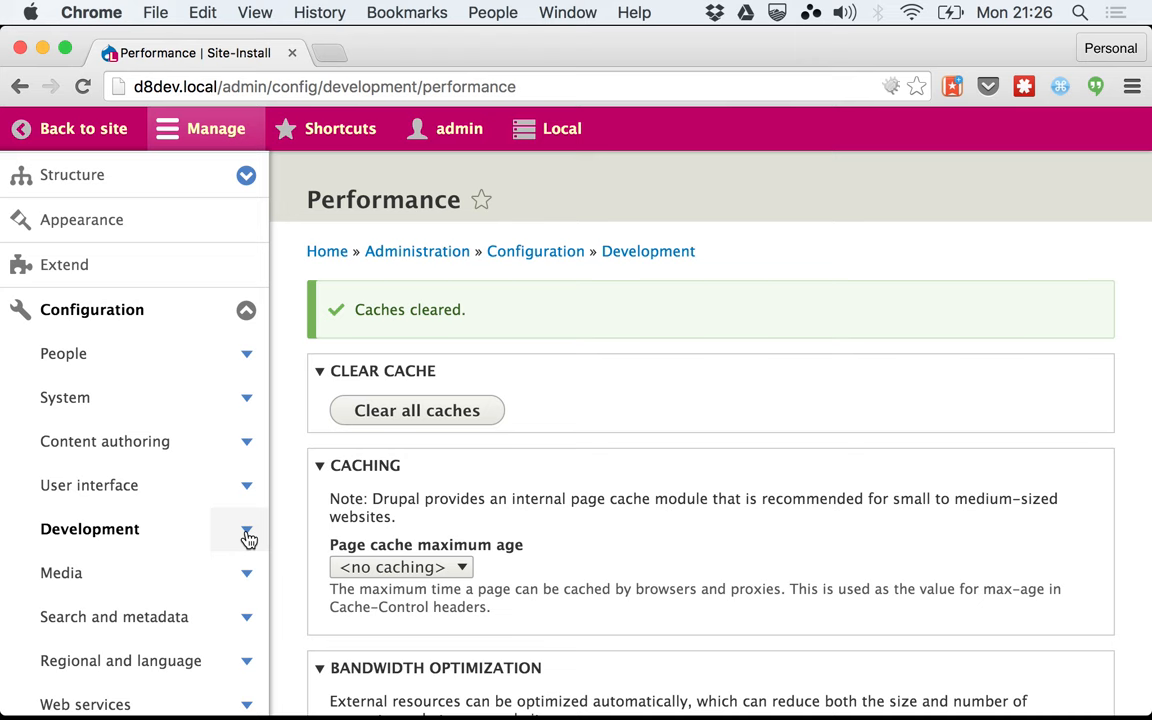
# Navigate Configuration > Development to the Environment Indicator Settings page.
pyautogui.scroll(-3)
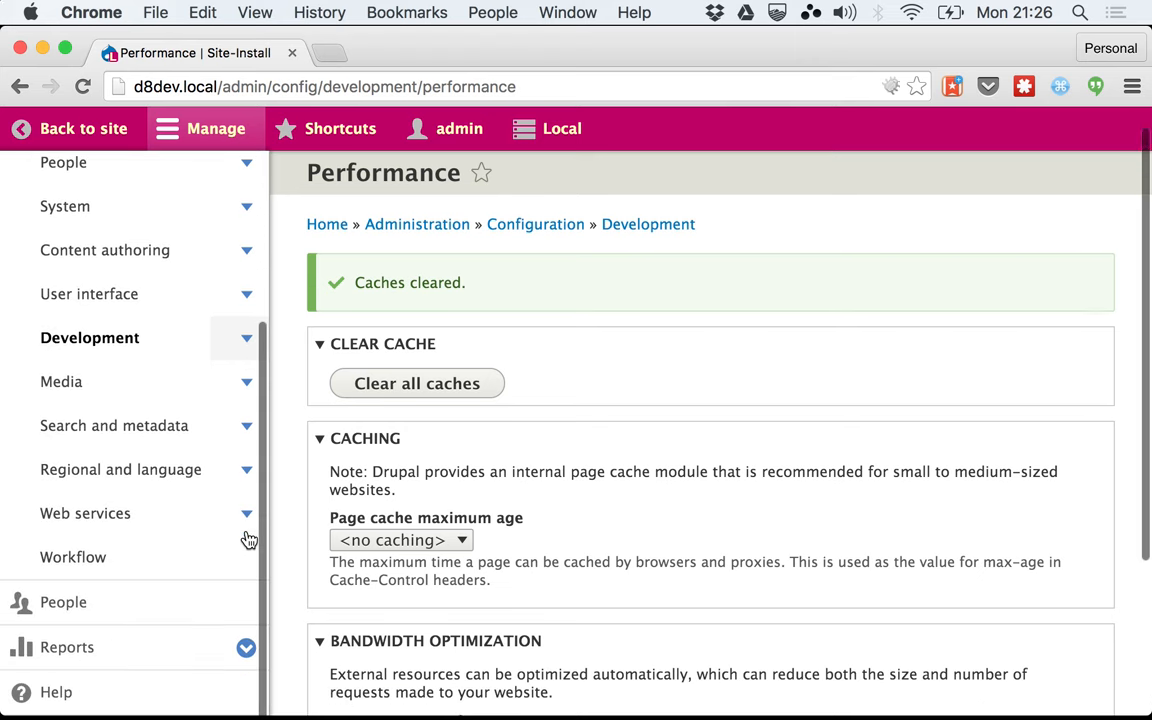
pyautogui.scroll(-3)
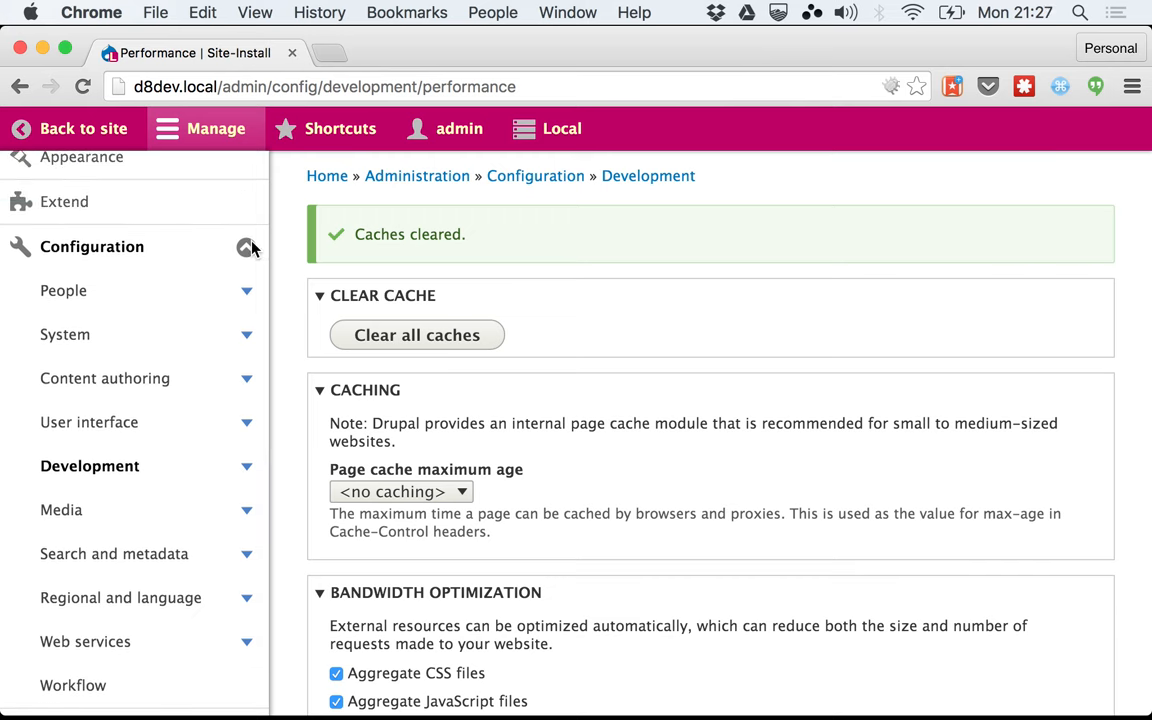
pyautogui.click(248, 248)
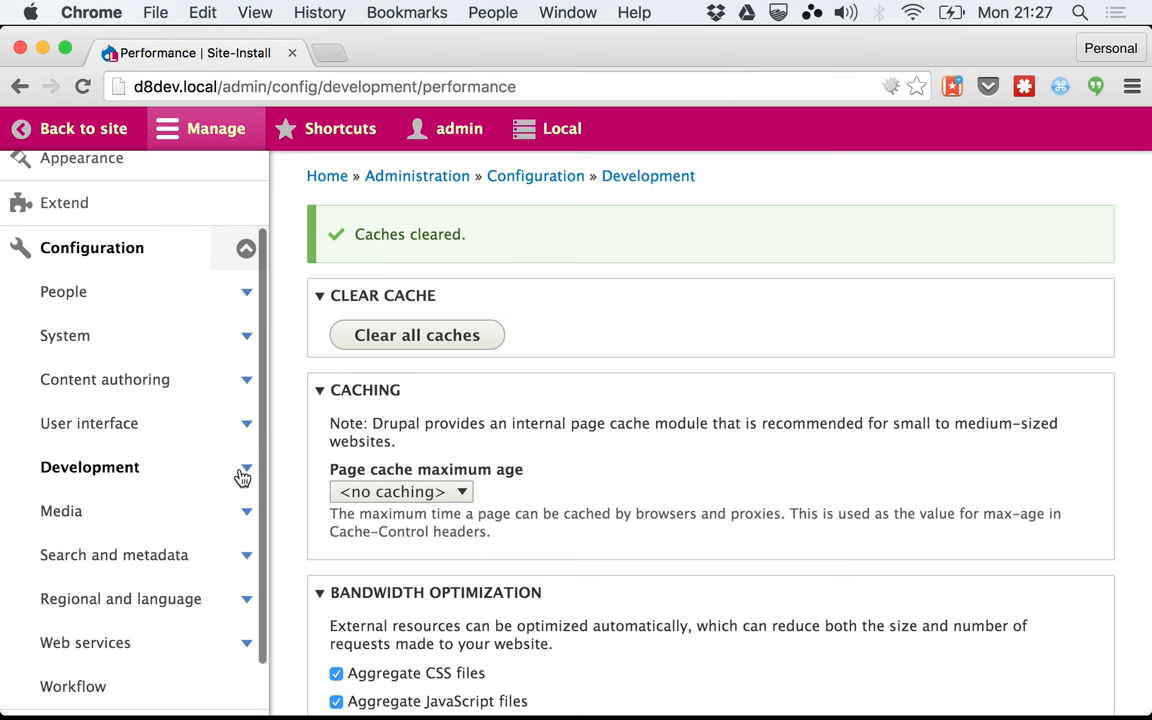
pyautogui.click(88, 468)
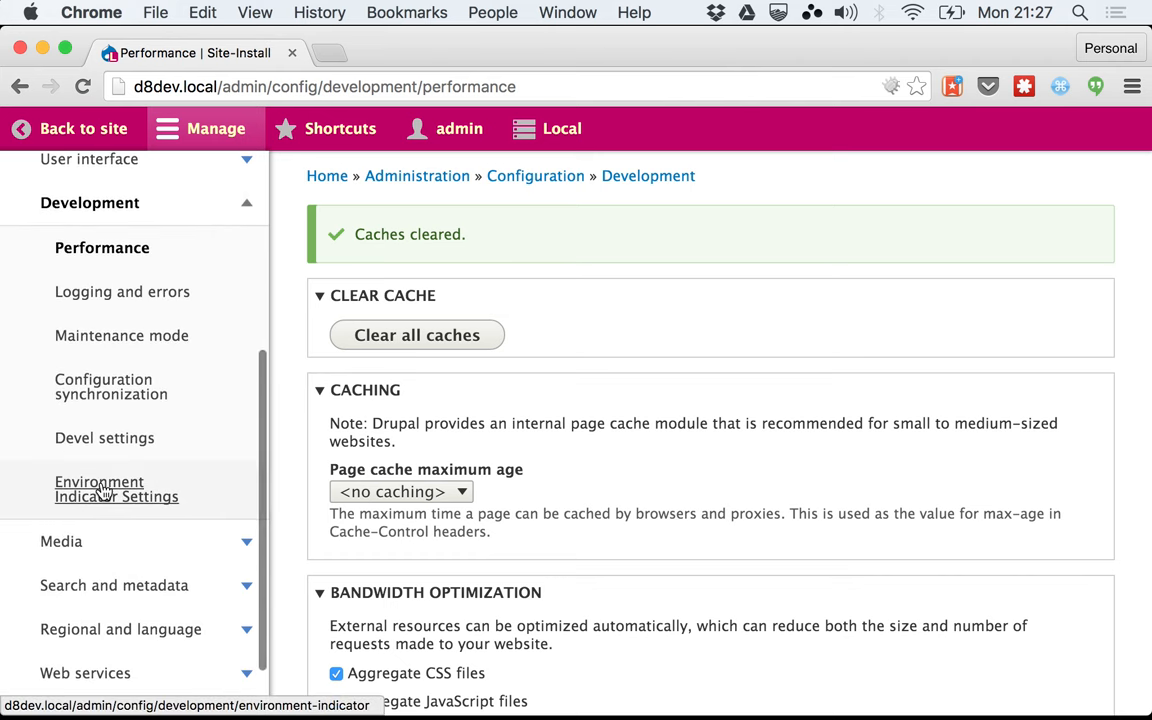
pyautogui.click(116, 488)
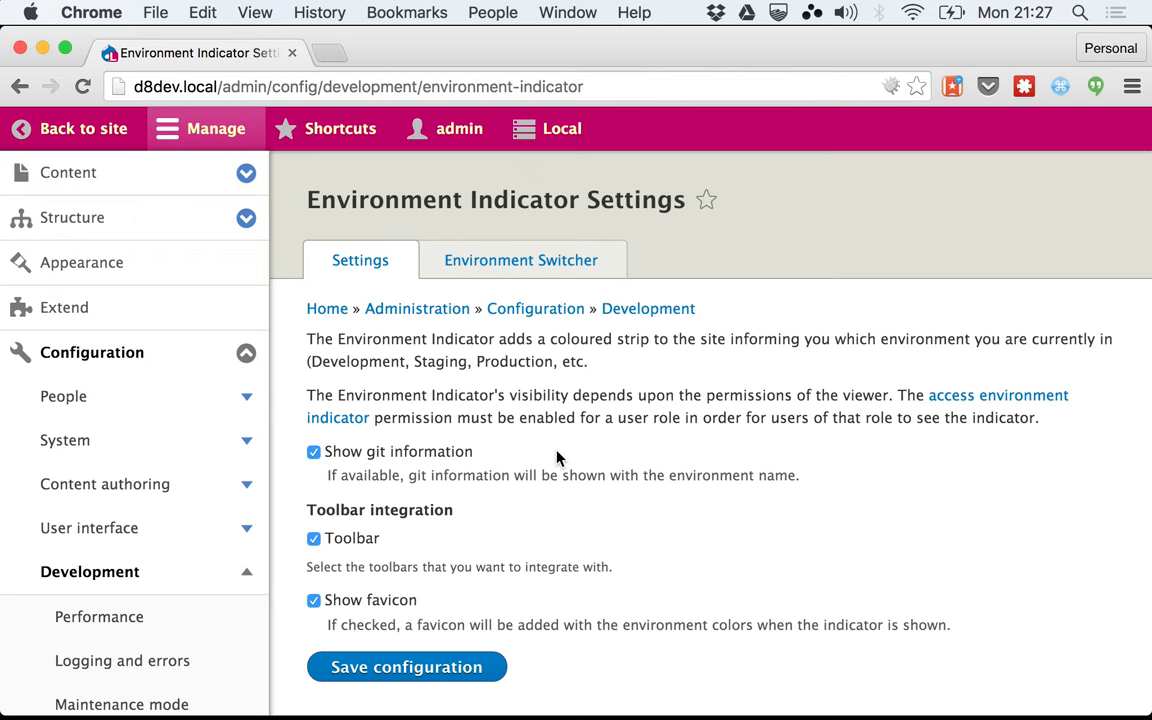
pyautogui.moveTo(398, 504)
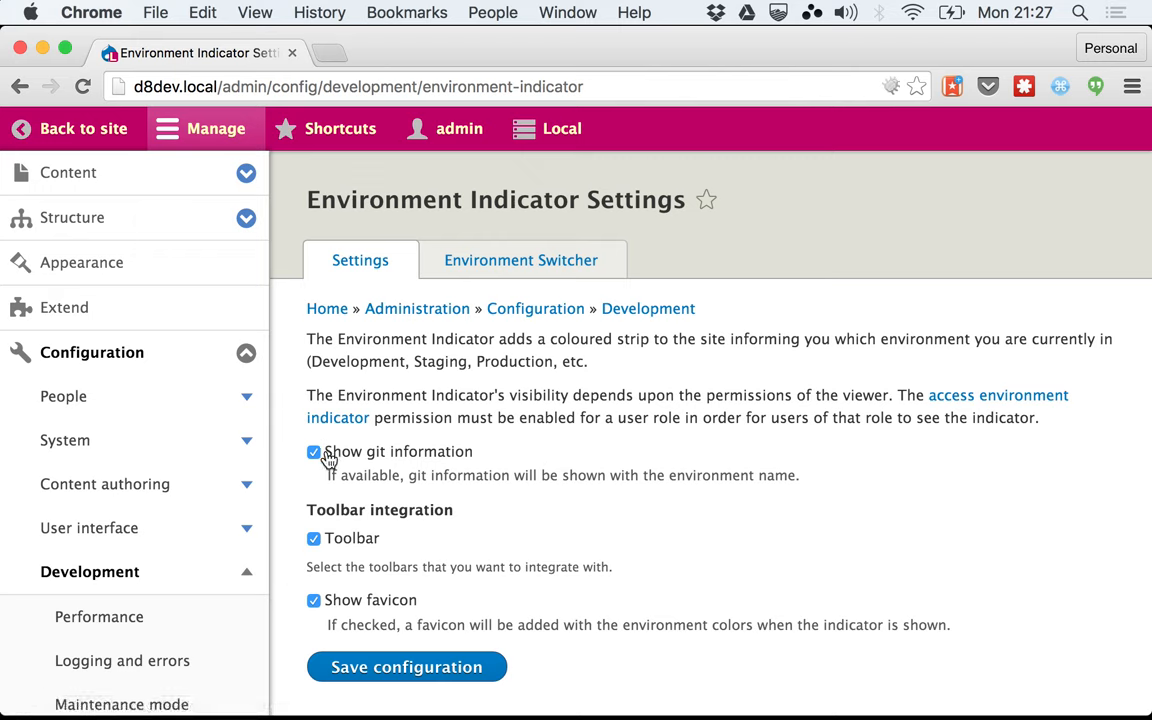
pyautogui.doubleClick(398, 452)
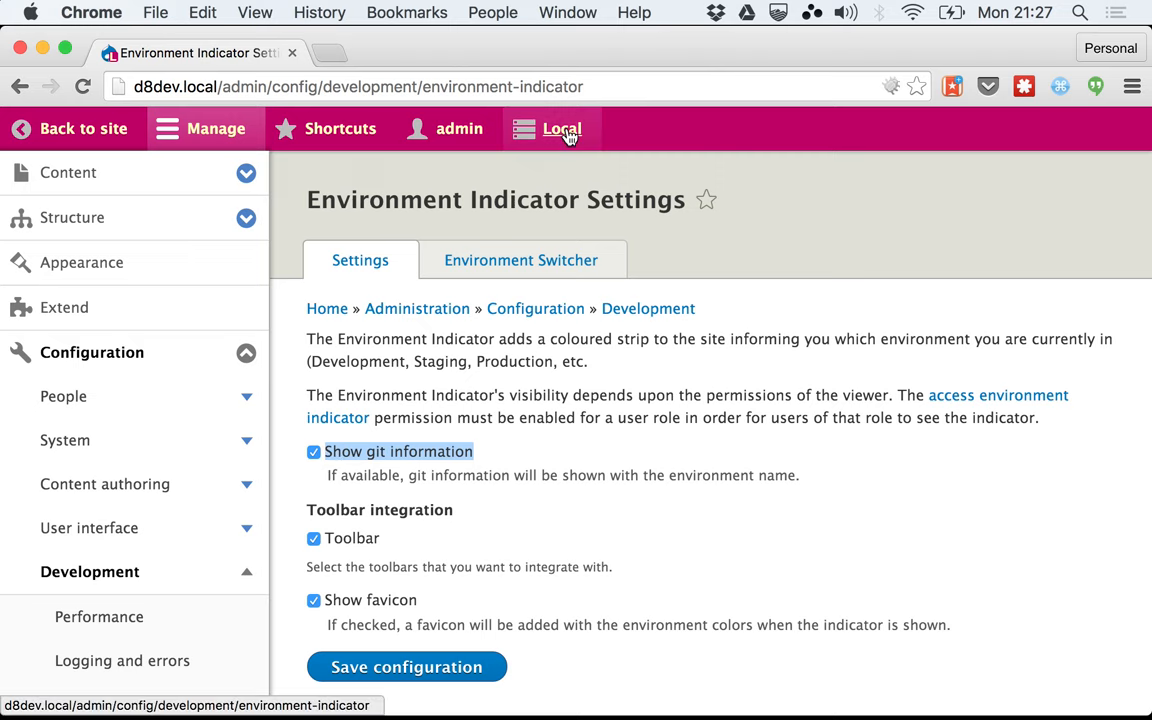
pyautogui.moveTo(560, 128)
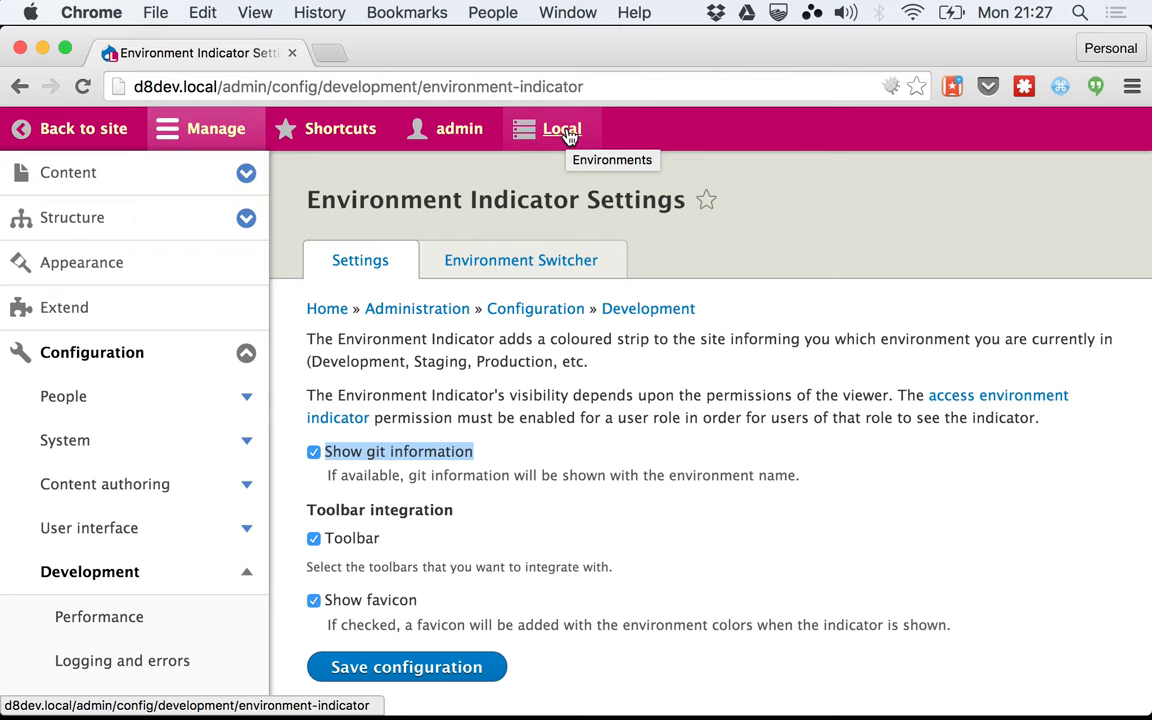
pyautogui.moveTo(734, 344)
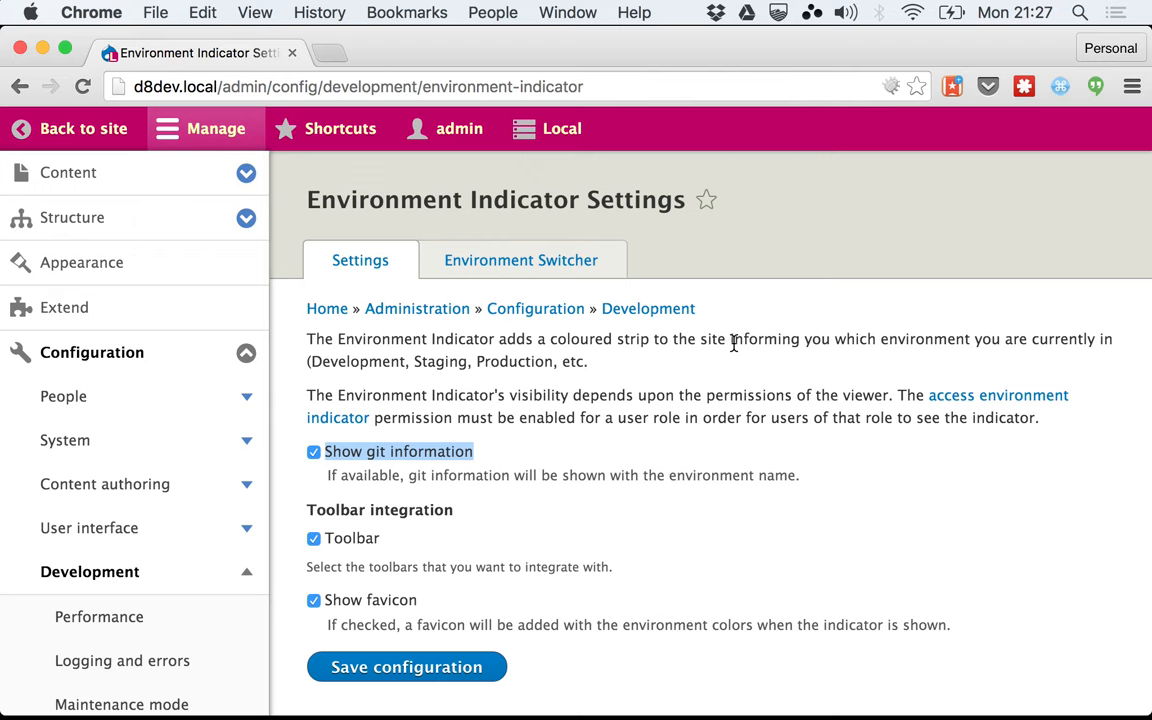
pyautogui.moveTo(308, 600)
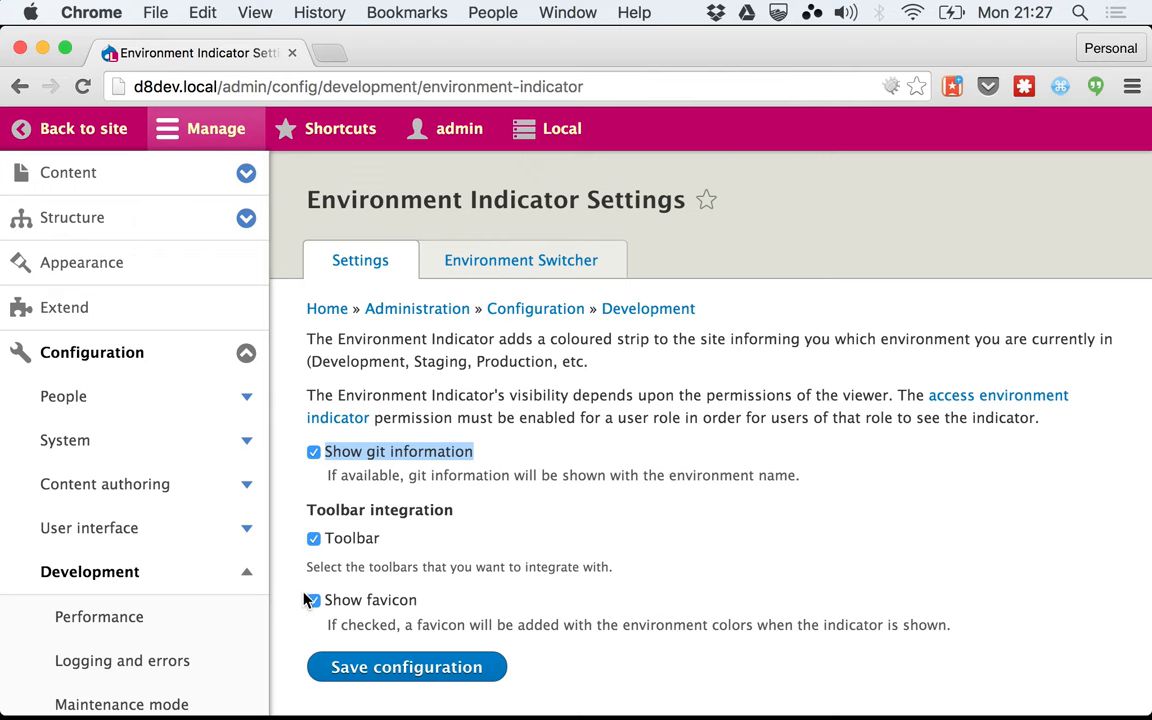
pyautogui.scroll(-3)
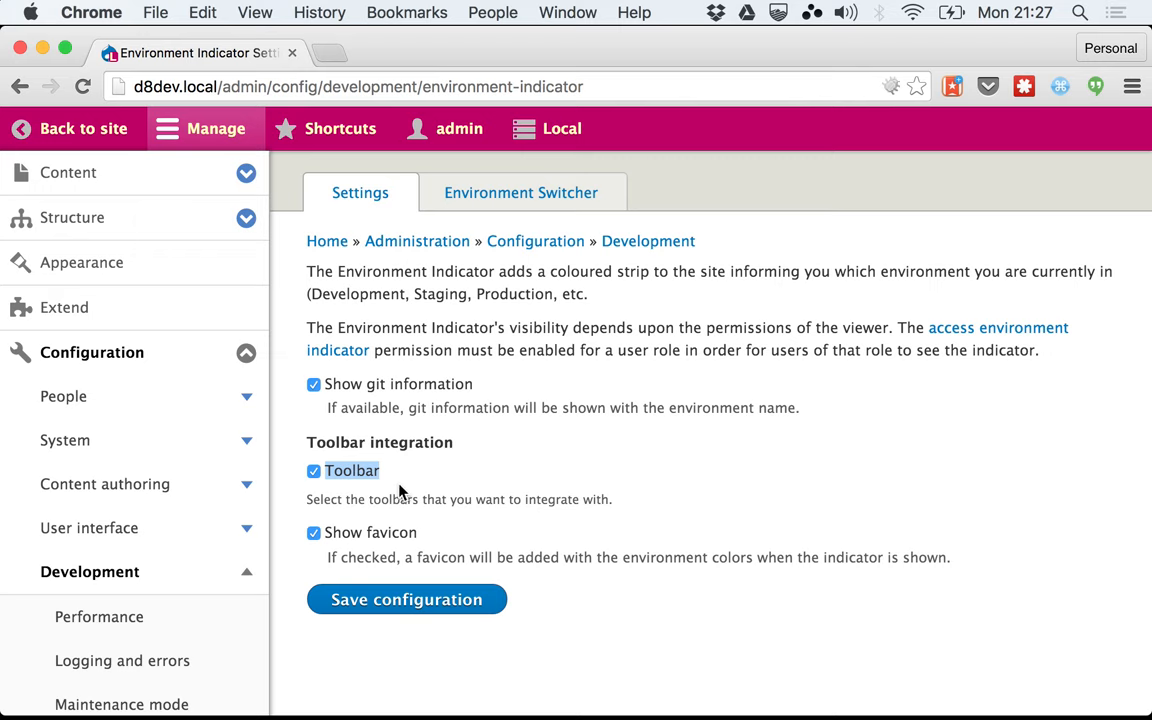
pyautogui.moveTo(612, 136)
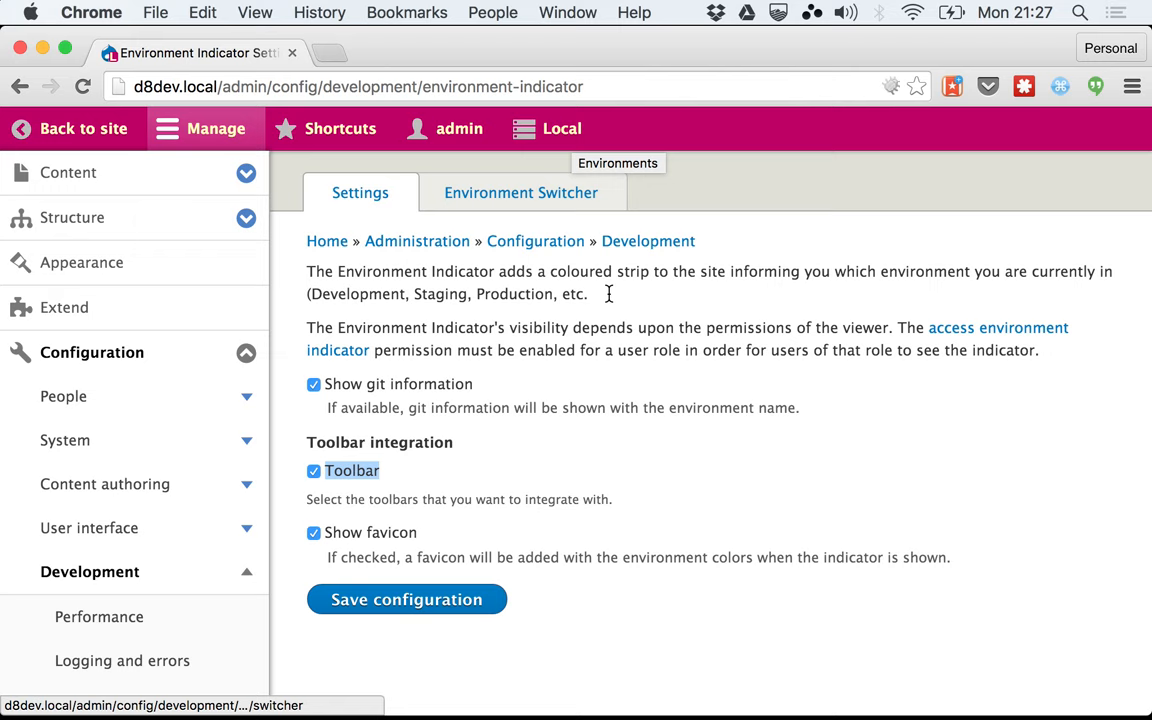
pyautogui.moveTo(610, 300)
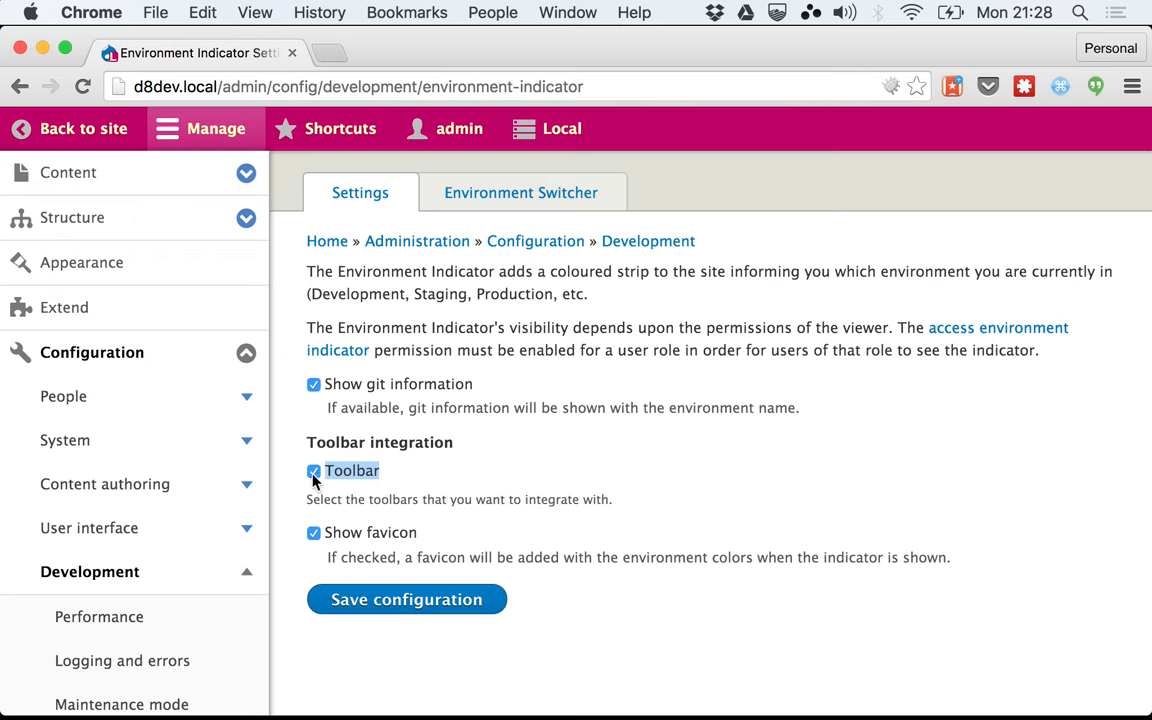
# Toggle toolbar integration and save the Environment Indicator configuration.
pyautogui.click(314, 470)
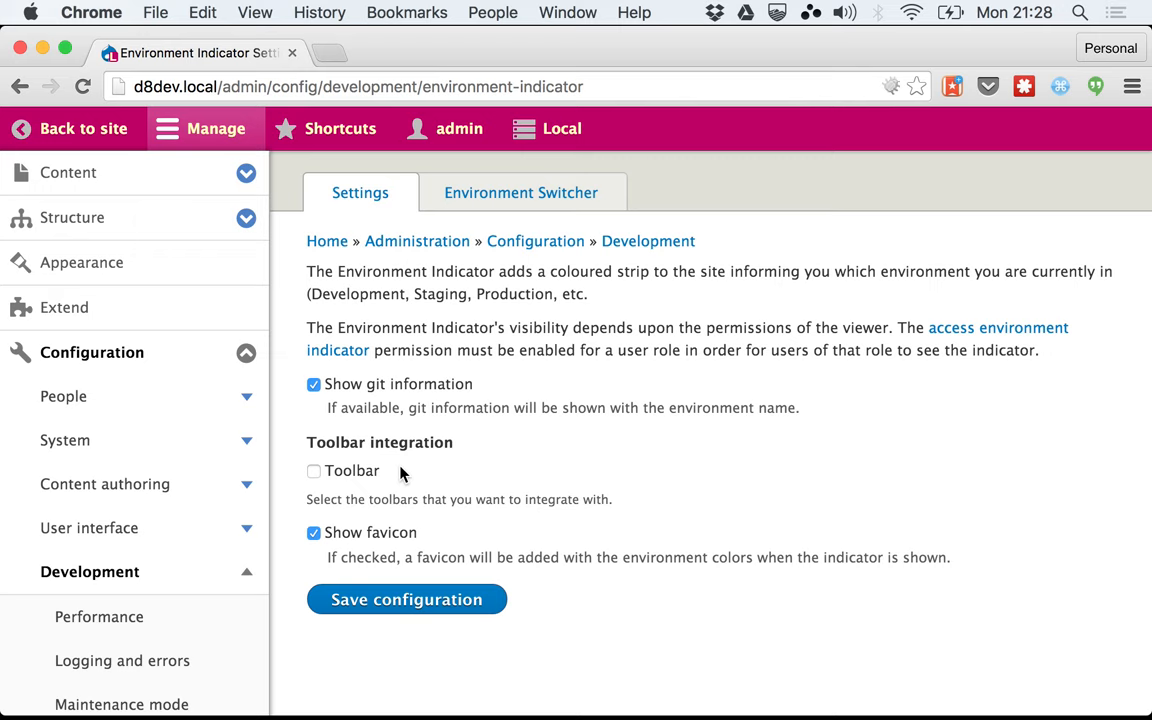
pyautogui.moveTo(330, 490)
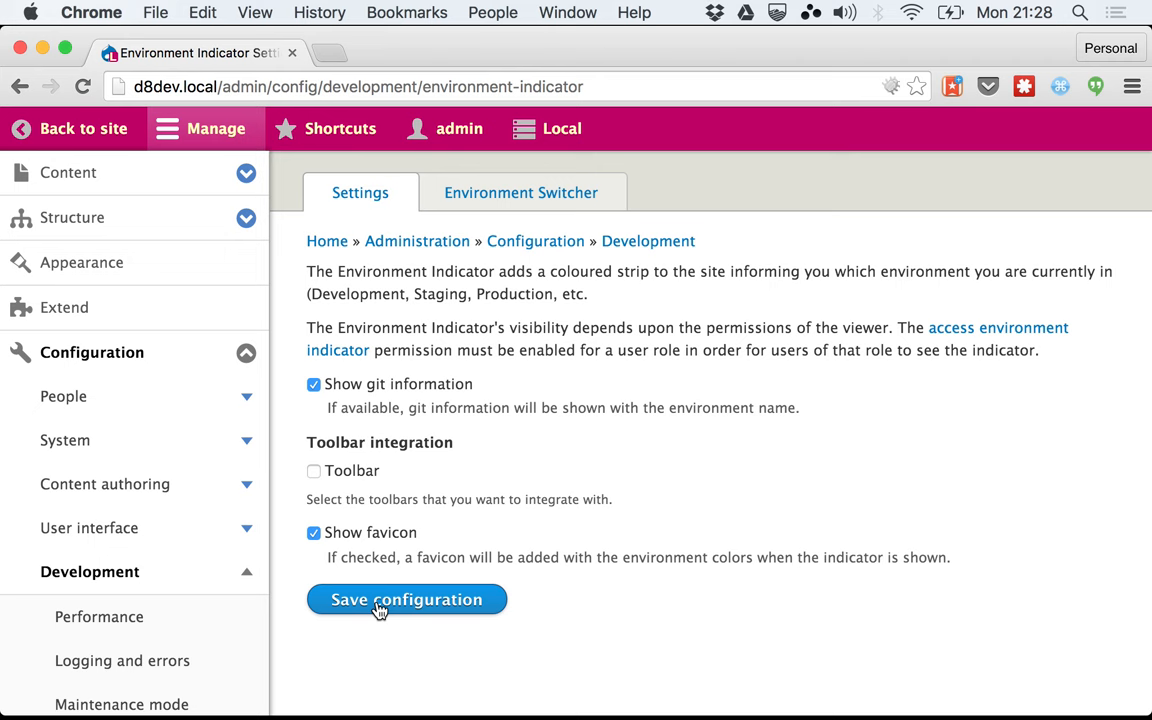
pyautogui.click(406, 600)
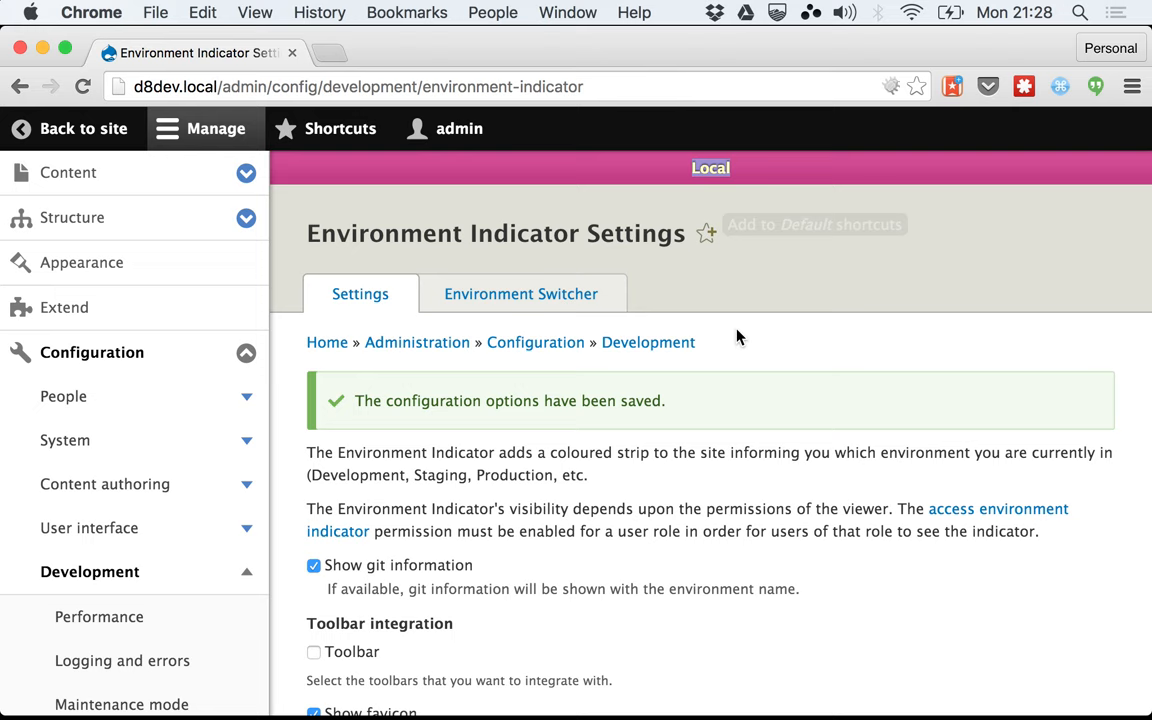
pyautogui.moveTo(1128, 124)
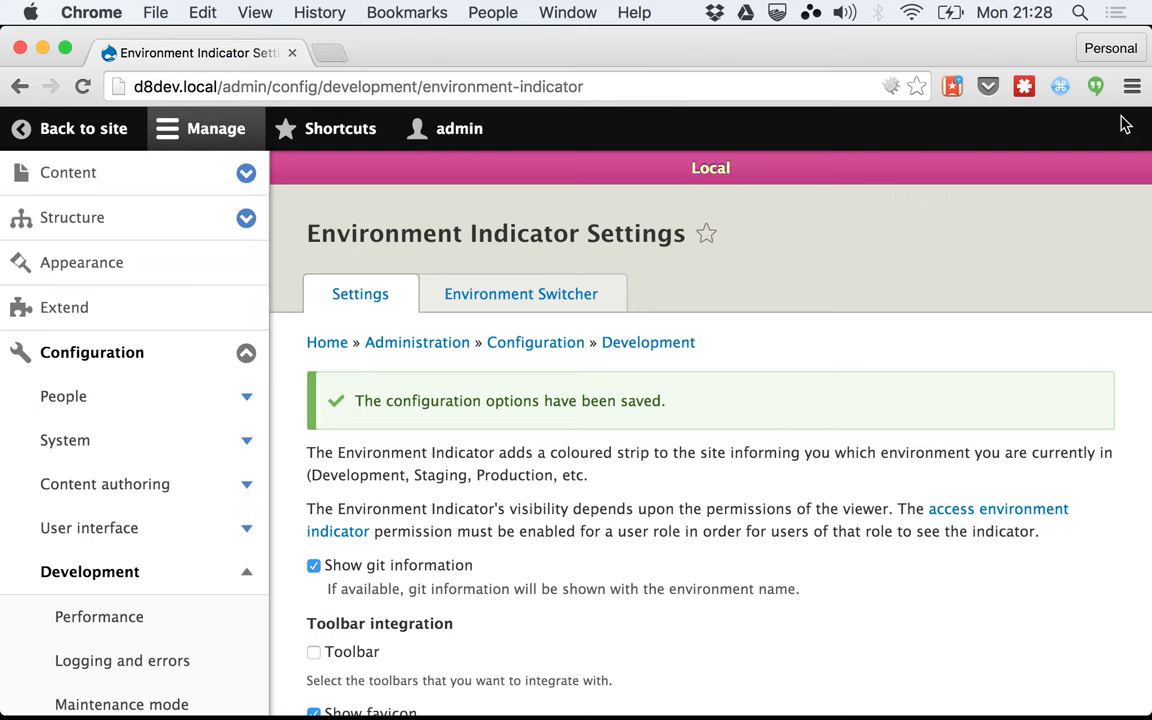
pyautogui.scroll(-3)
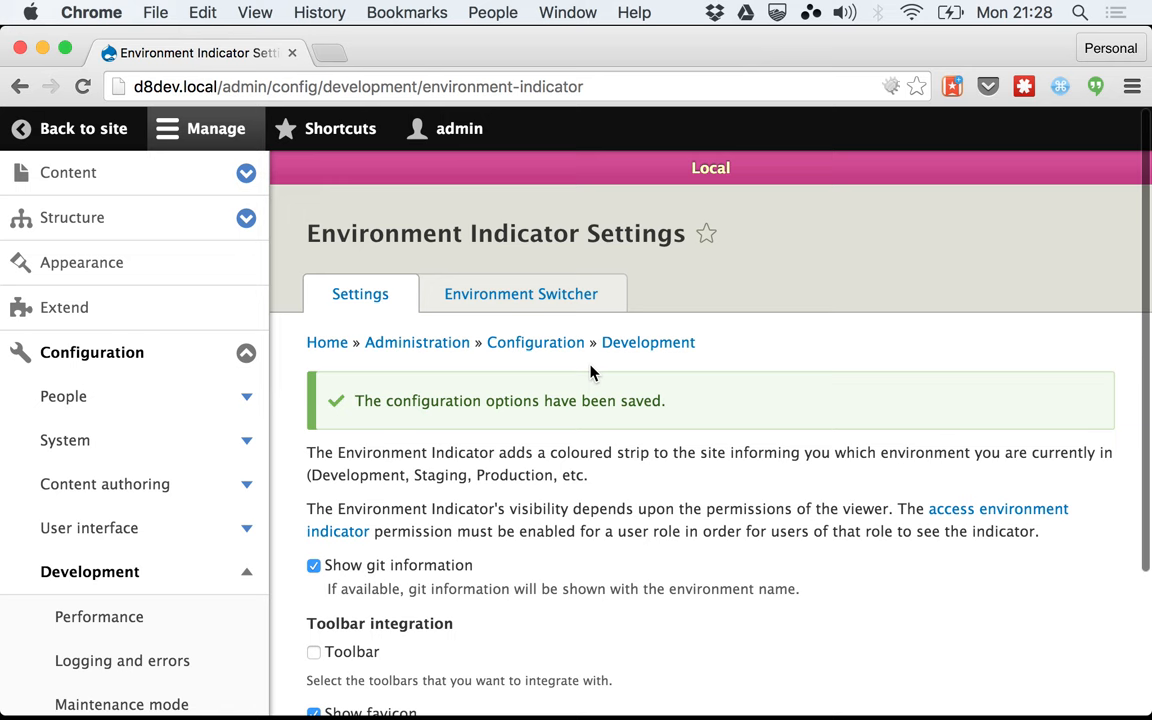
pyautogui.scroll(-3)
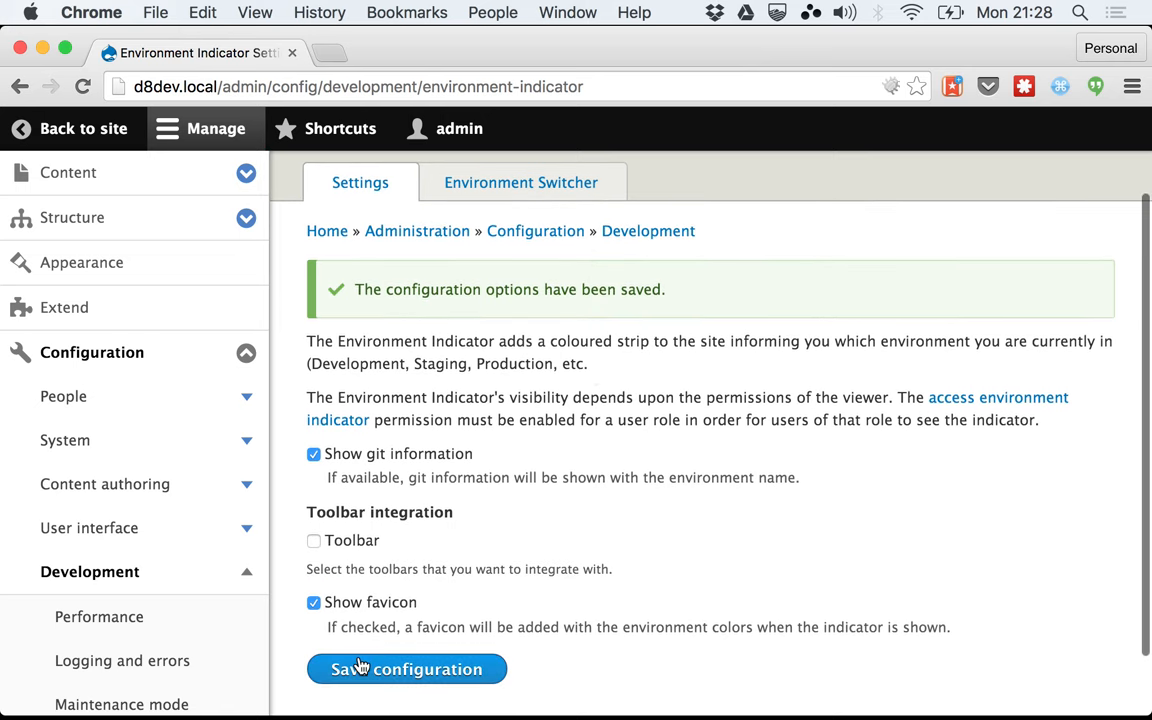
pyautogui.click(314, 540)
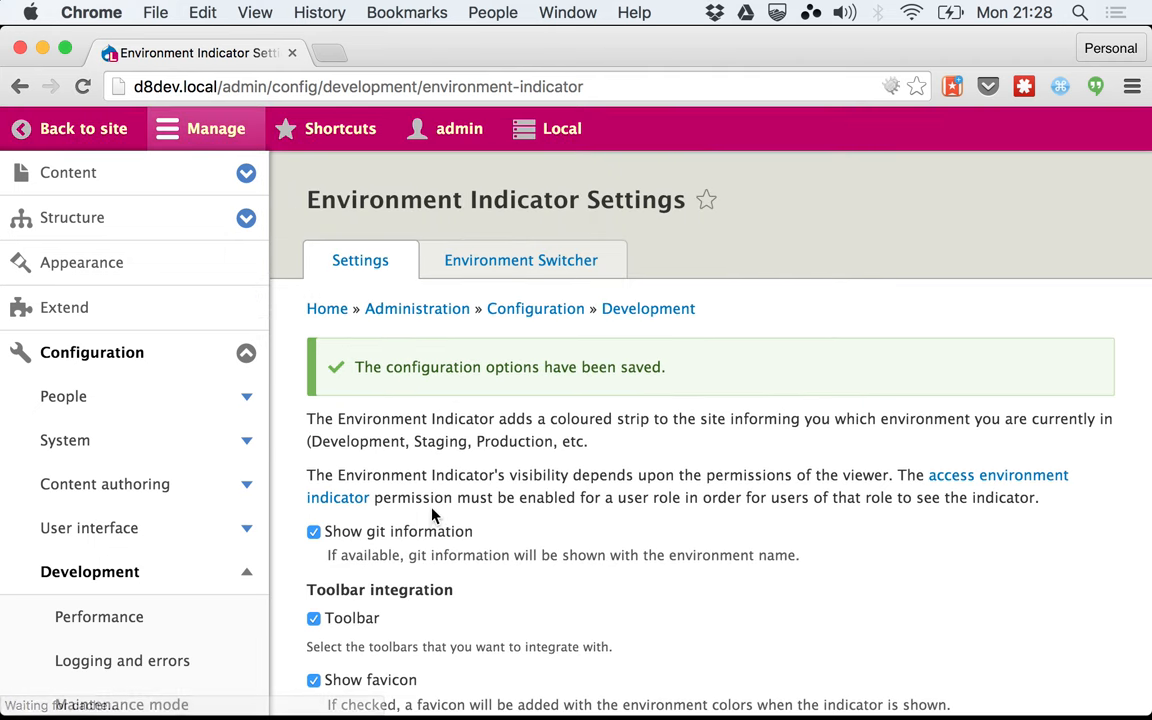
# Review the pink Local toolbar and move to the Environment Switcher settings.
pyautogui.scroll(-3)
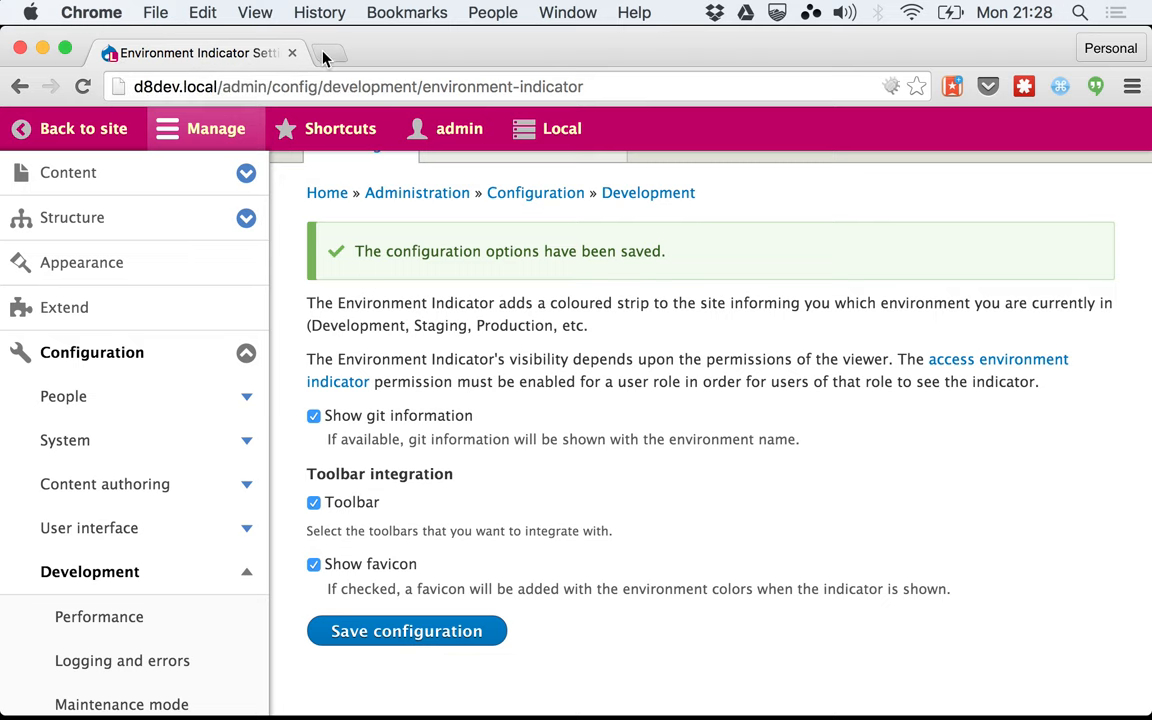
pyautogui.click(324, 52)
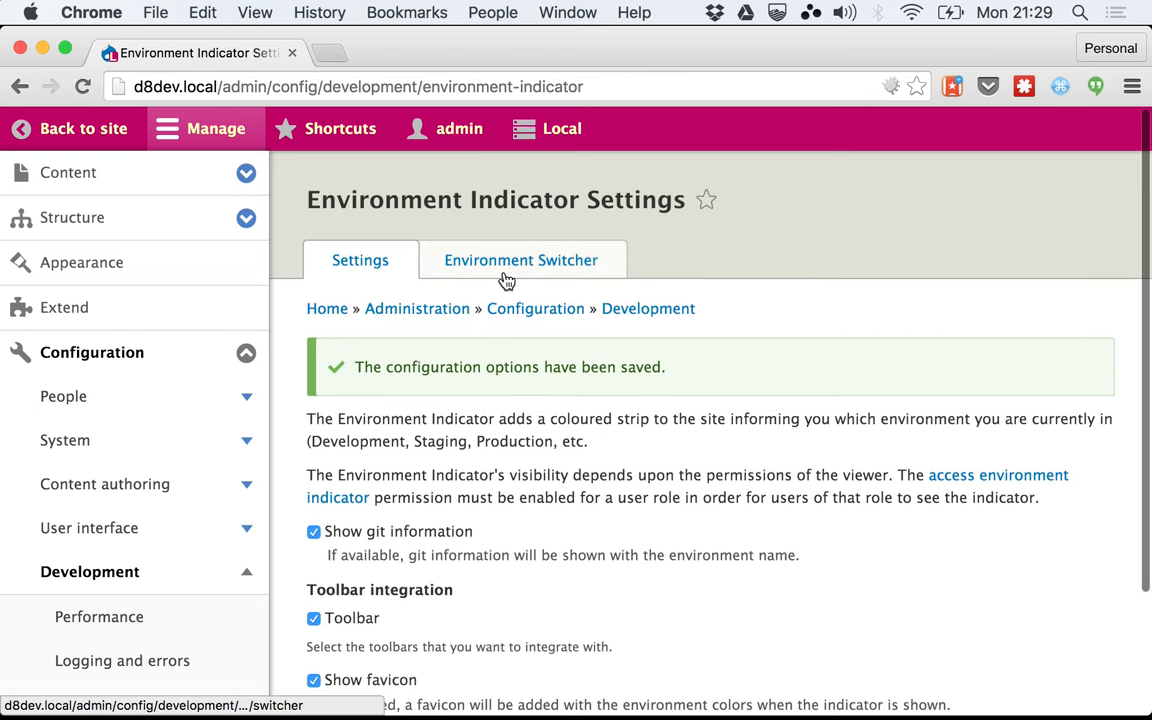
pyautogui.click(520, 260)
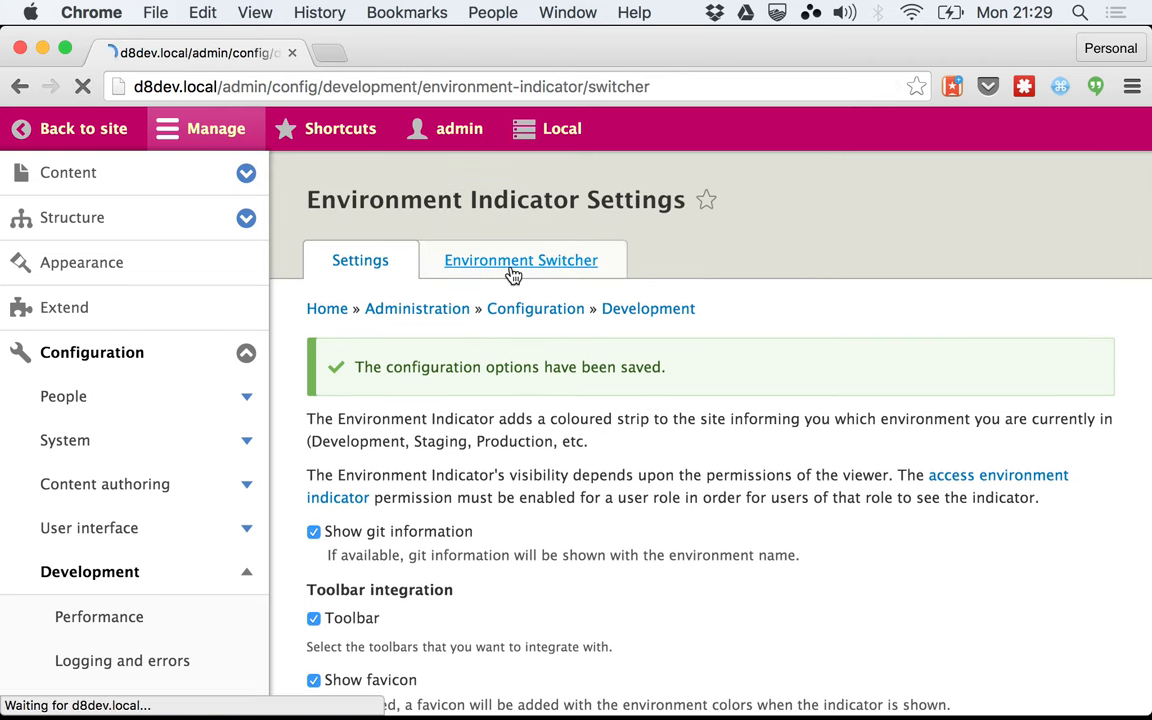
# Show the Environment Switcher page, which lists no environment switchers yet.
pyautogui.click(520, 260)
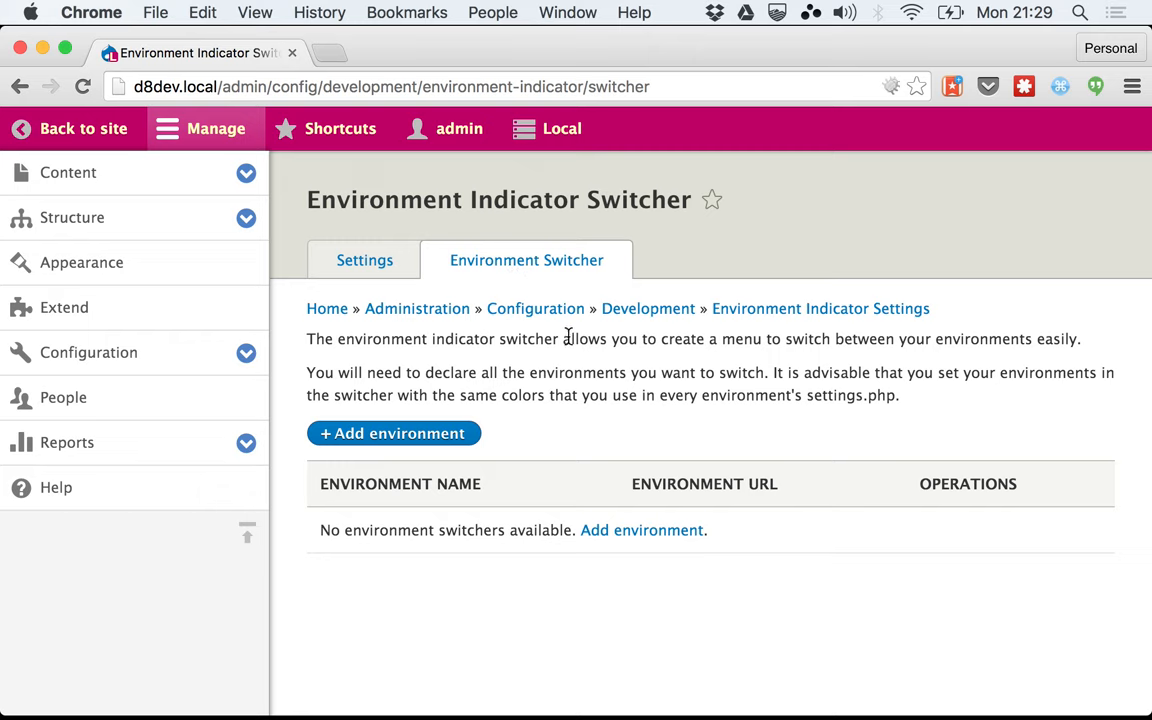
pyautogui.moveTo(642, 530)
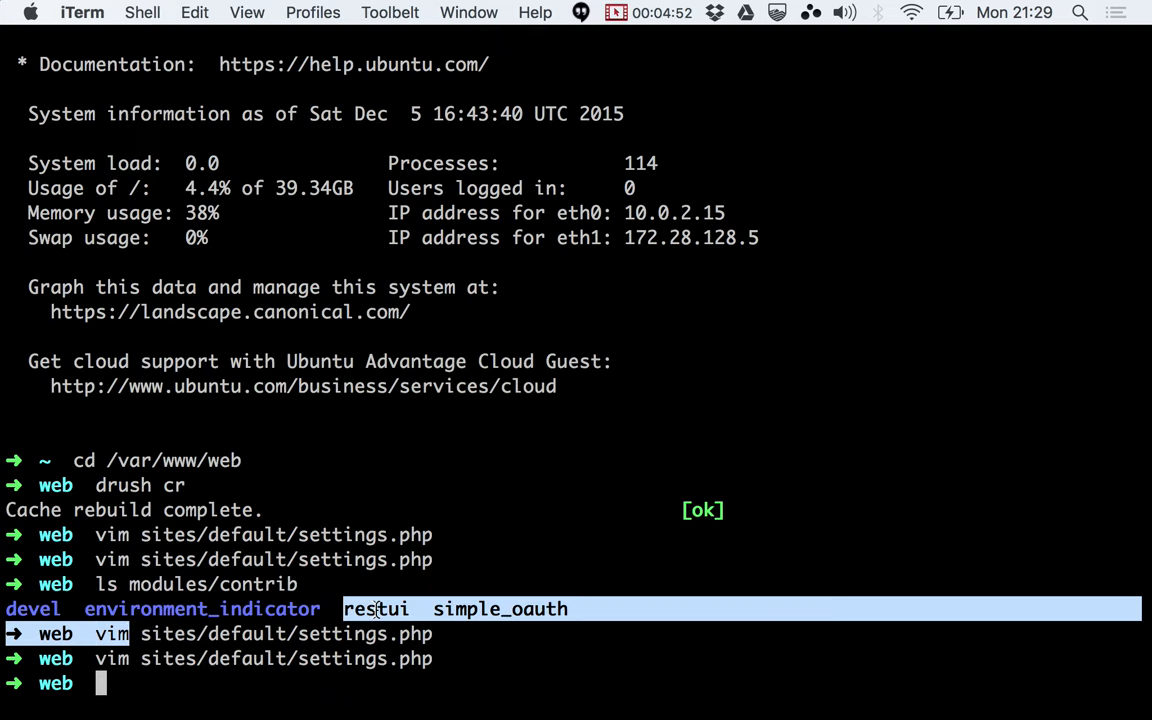
pyautogui.press('cmd+tab')
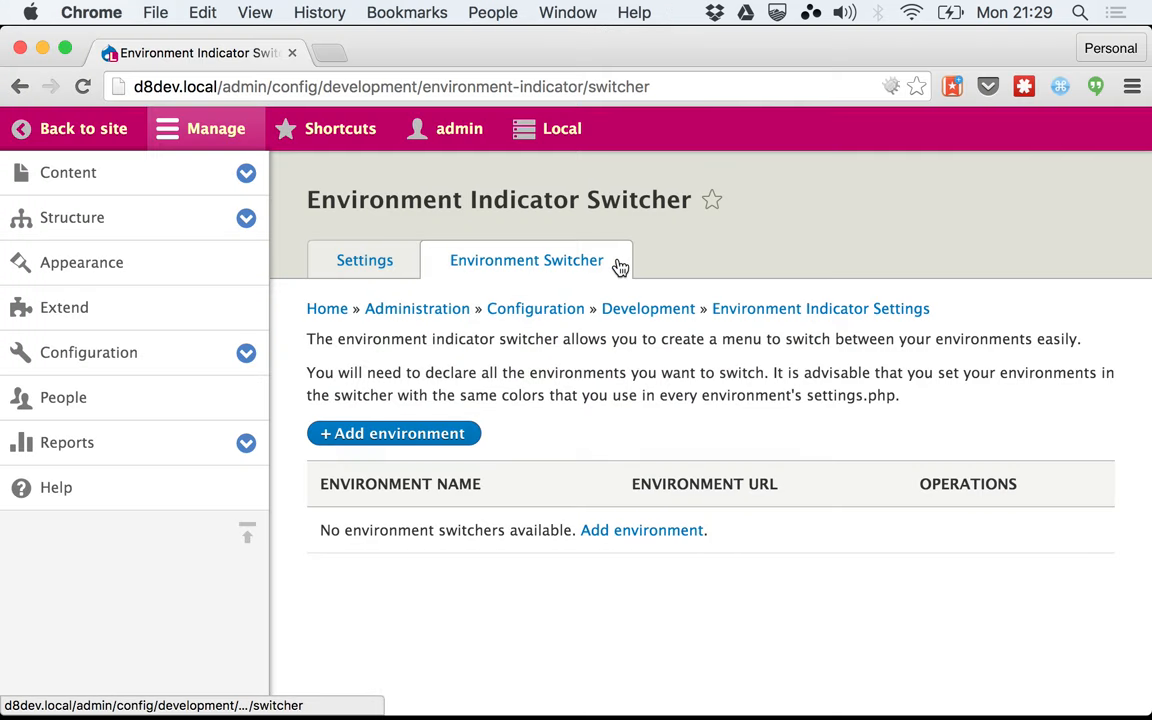
pyautogui.moveTo(556, 420)
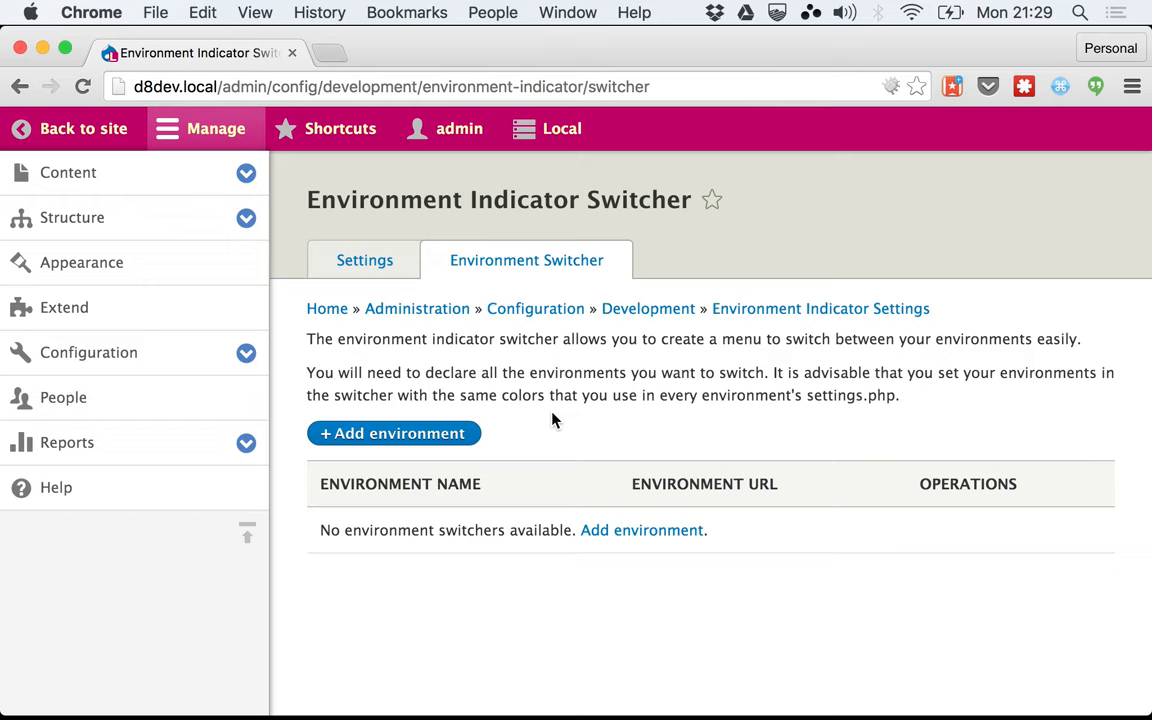
pyautogui.moveTo(480, 400)
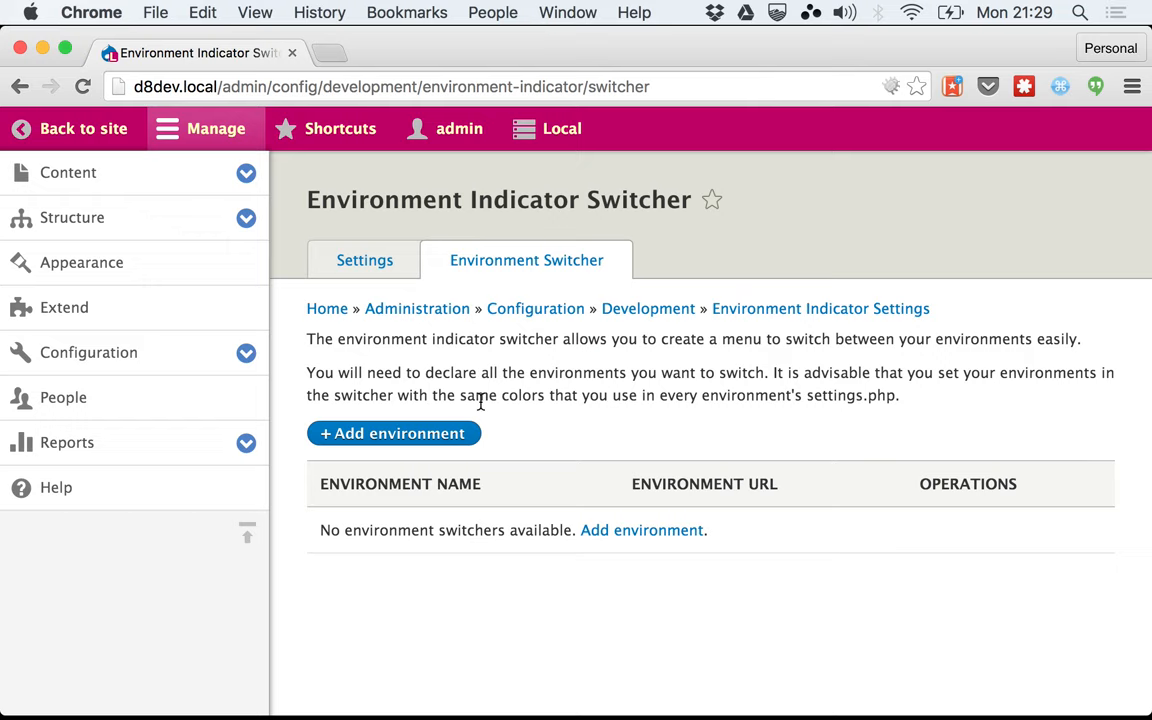
pyautogui.moveTo(392, 432)
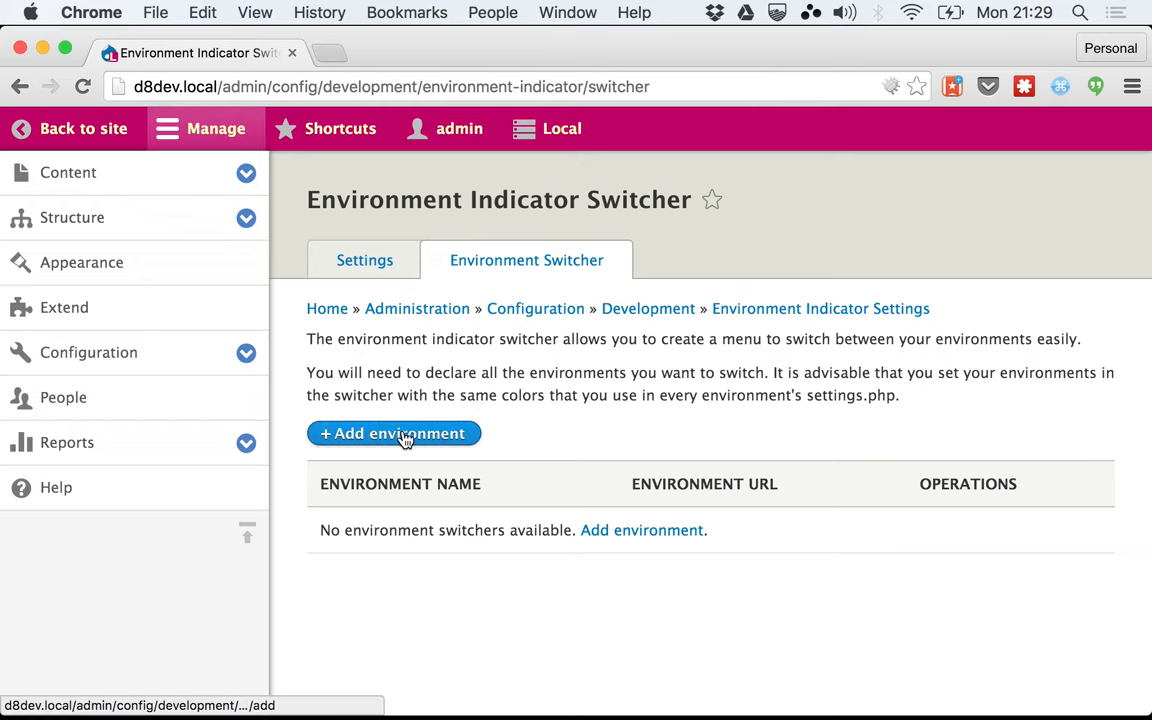
pyautogui.click(392, 432)
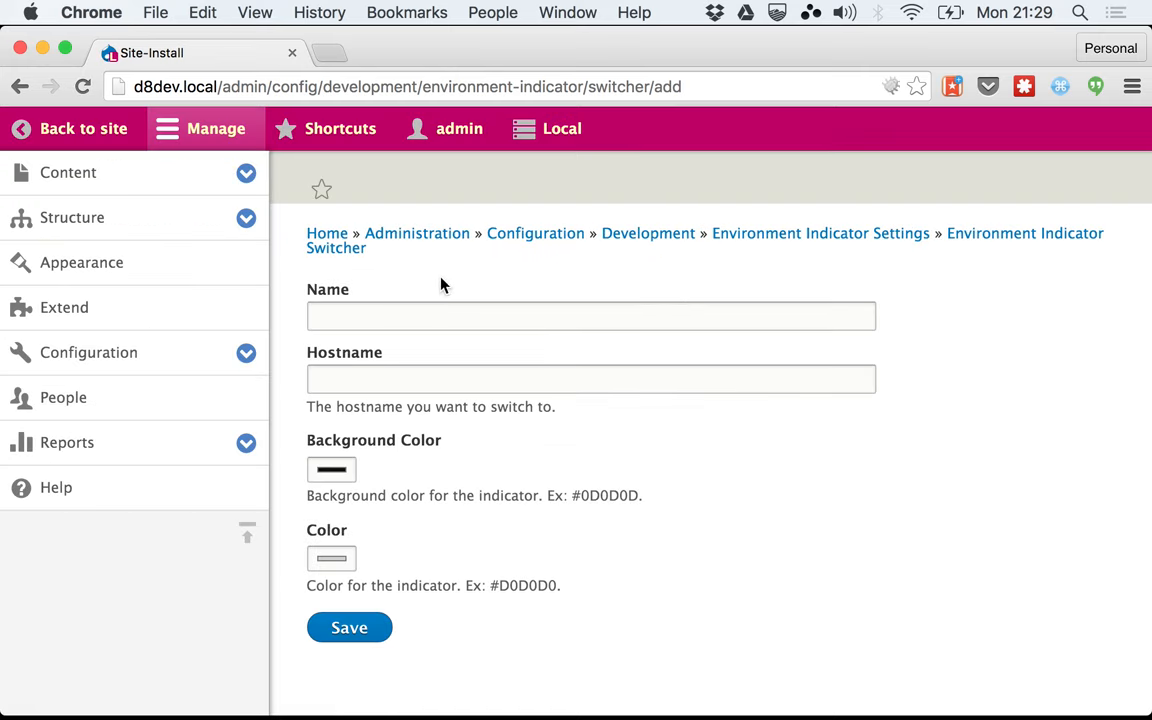
pyautogui.moveTo(436, 308)
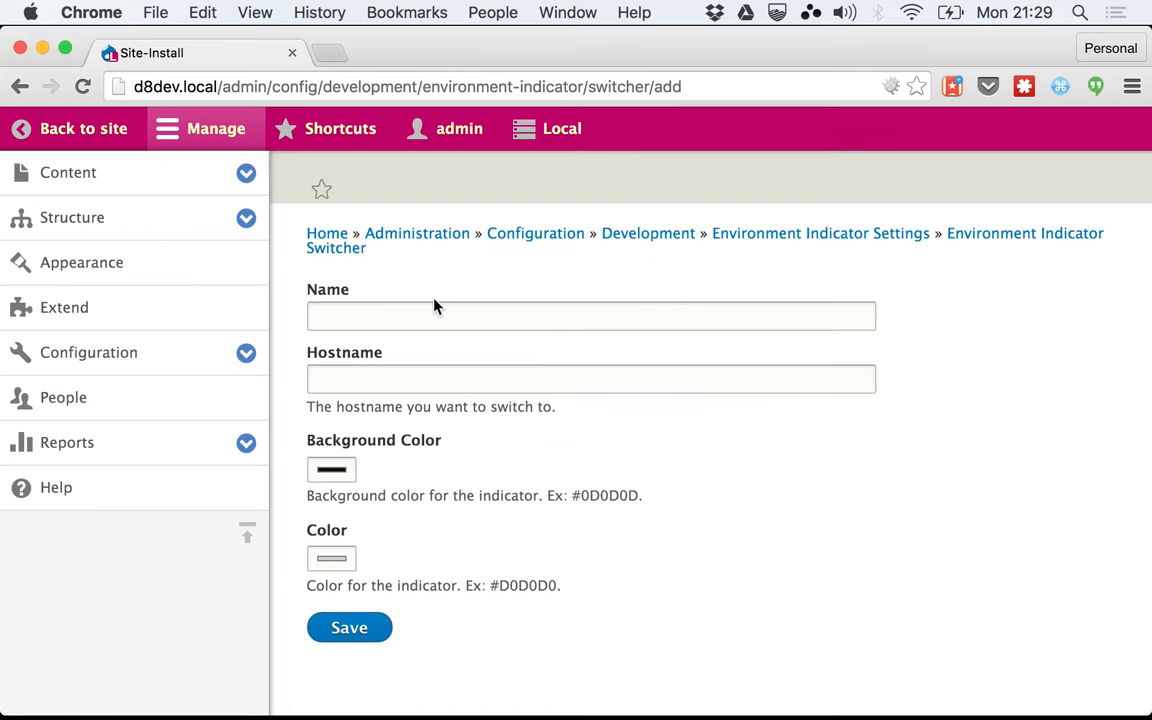
pyautogui.moveTo(430, 324)
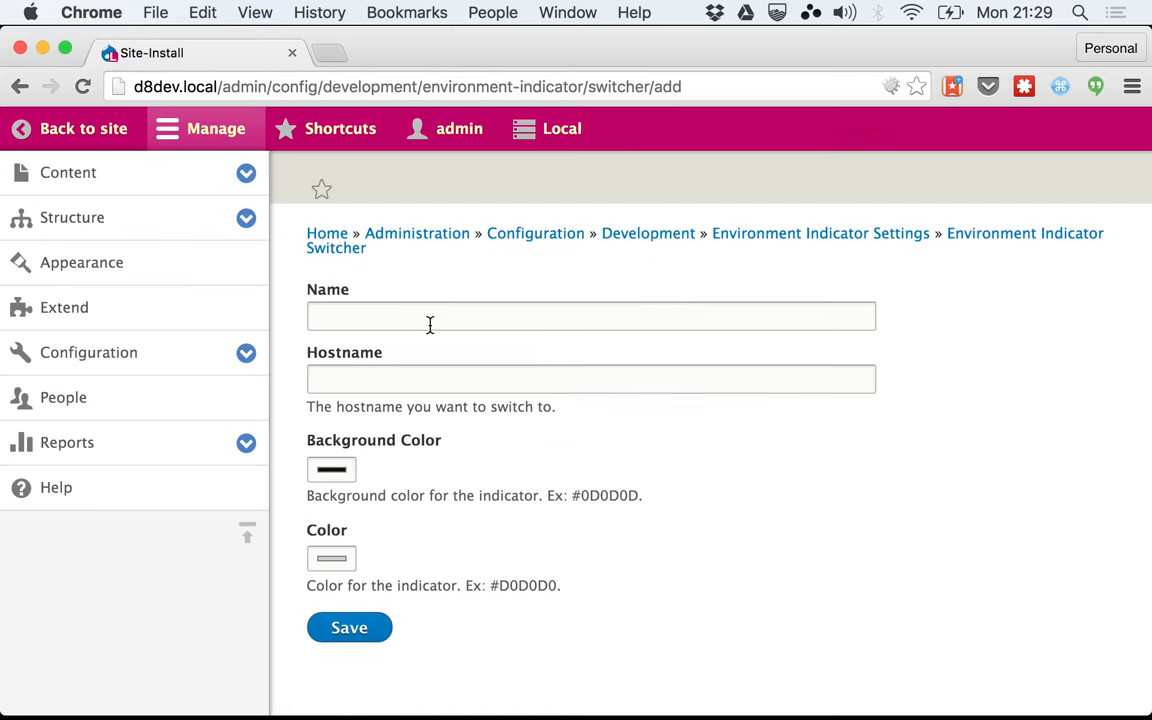
pyautogui.click(592, 316)
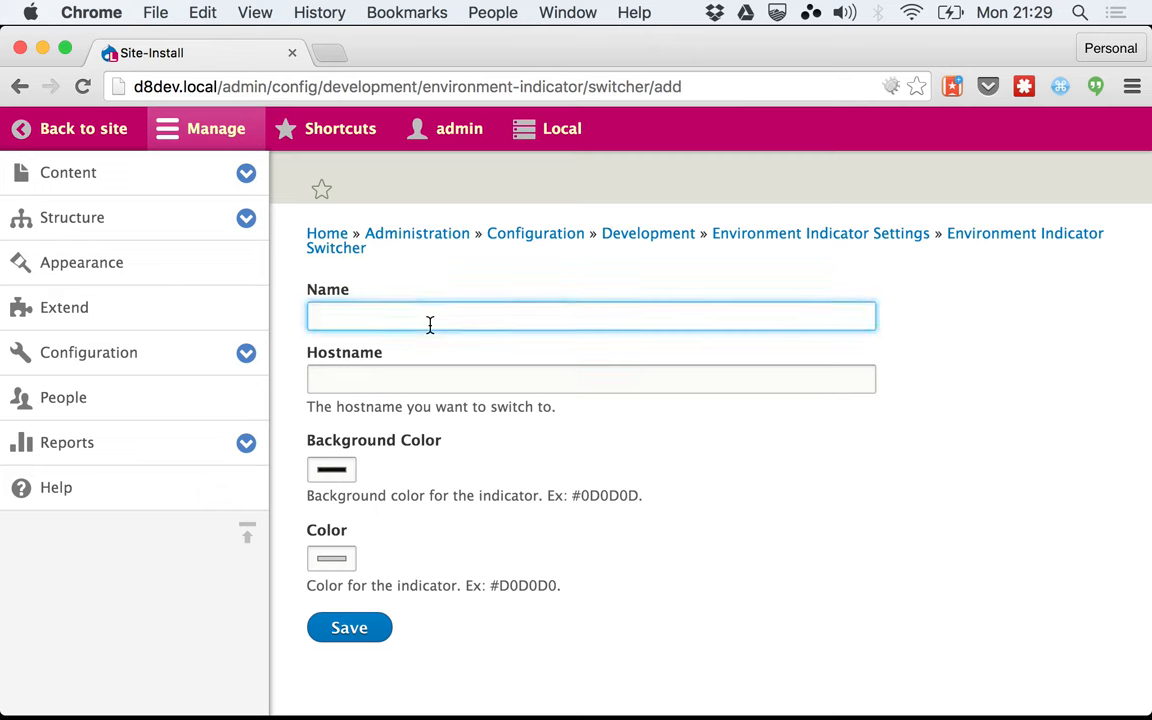
pyautogui.write('P')
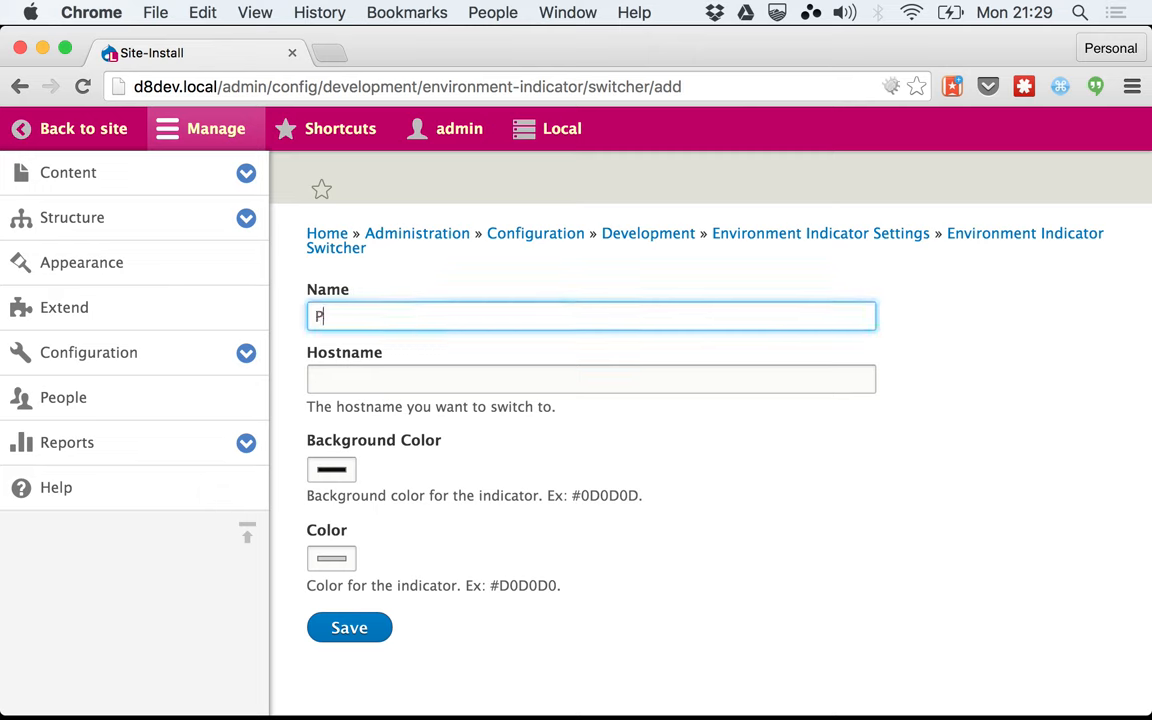
pyautogui.write('roduction')
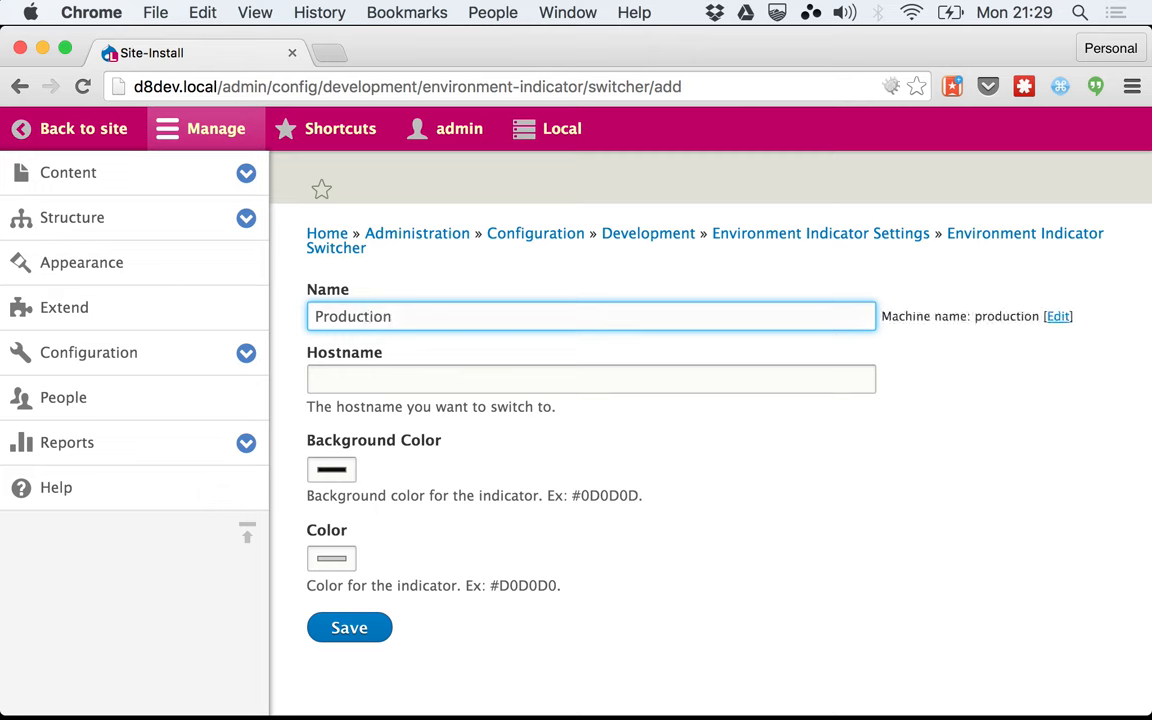
pyautogui.click(590, 378)
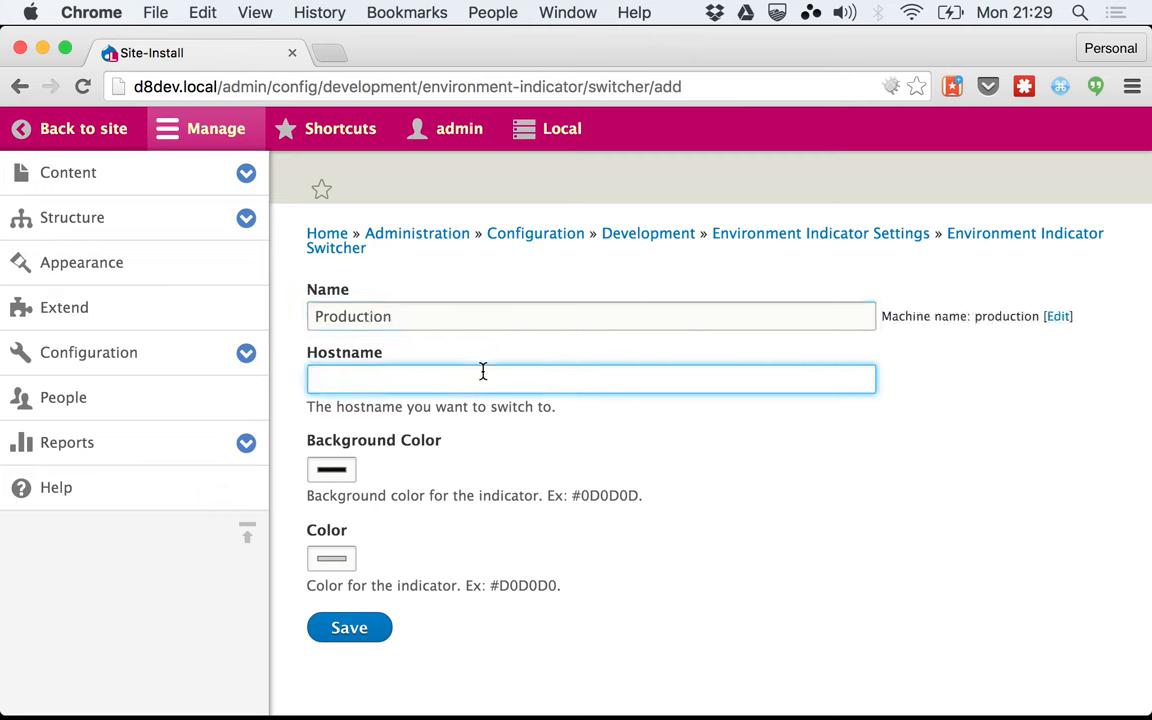
pyautogui.write('http://')
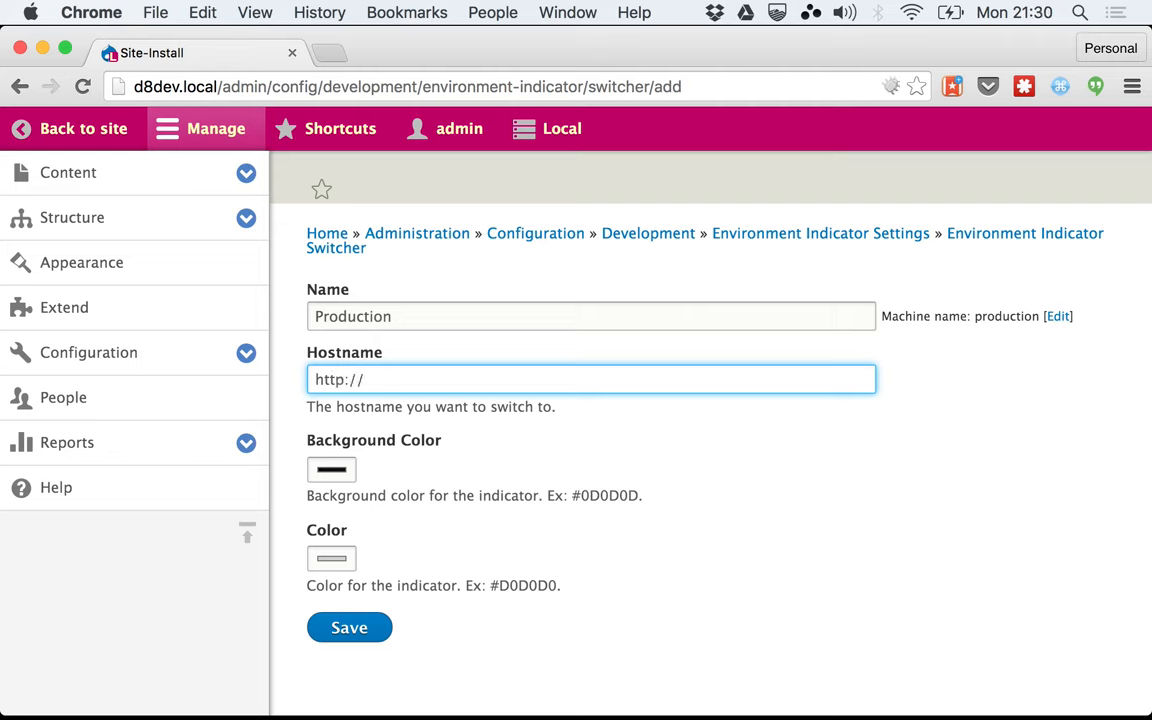
pyautogui.write('drupal')
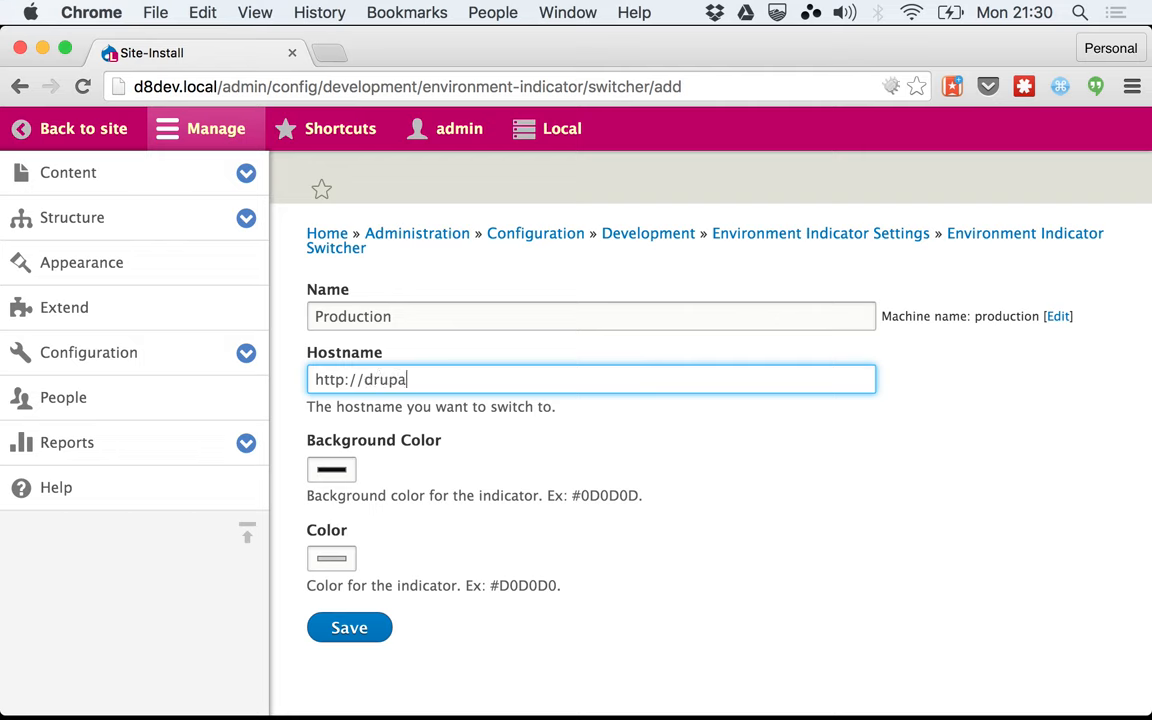
pyautogui.write('.org')
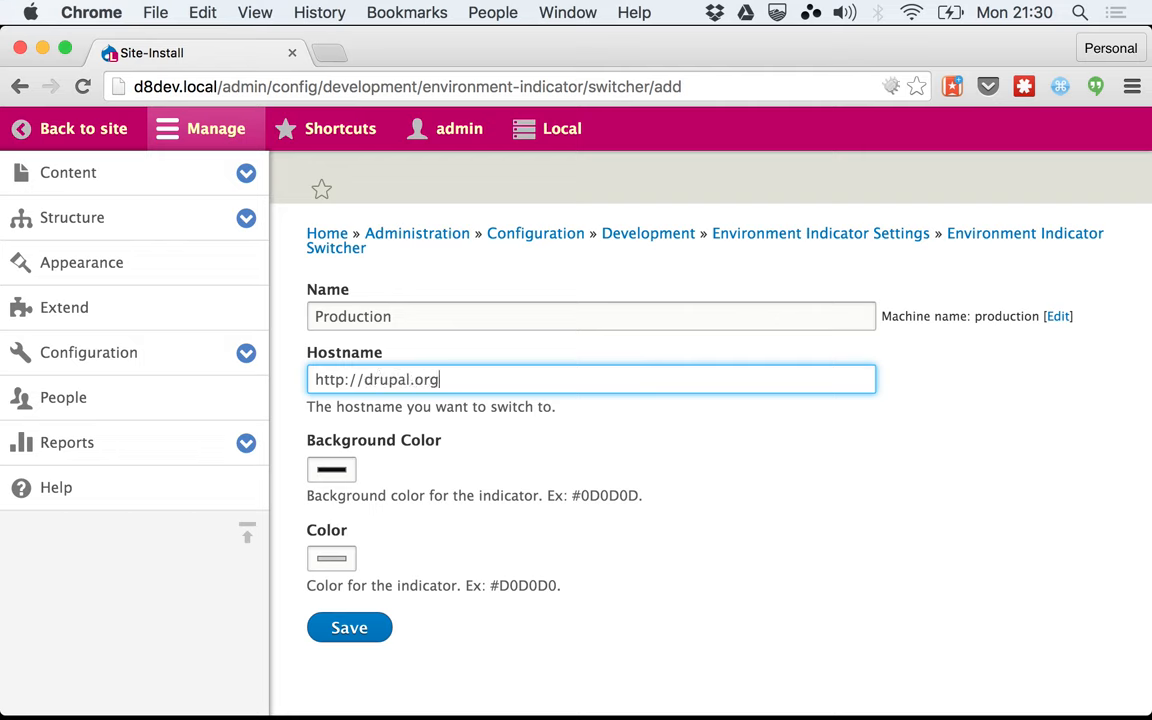
# Pick a blue background colour for Production and save the environment.
pyautogui.click(332, 468)
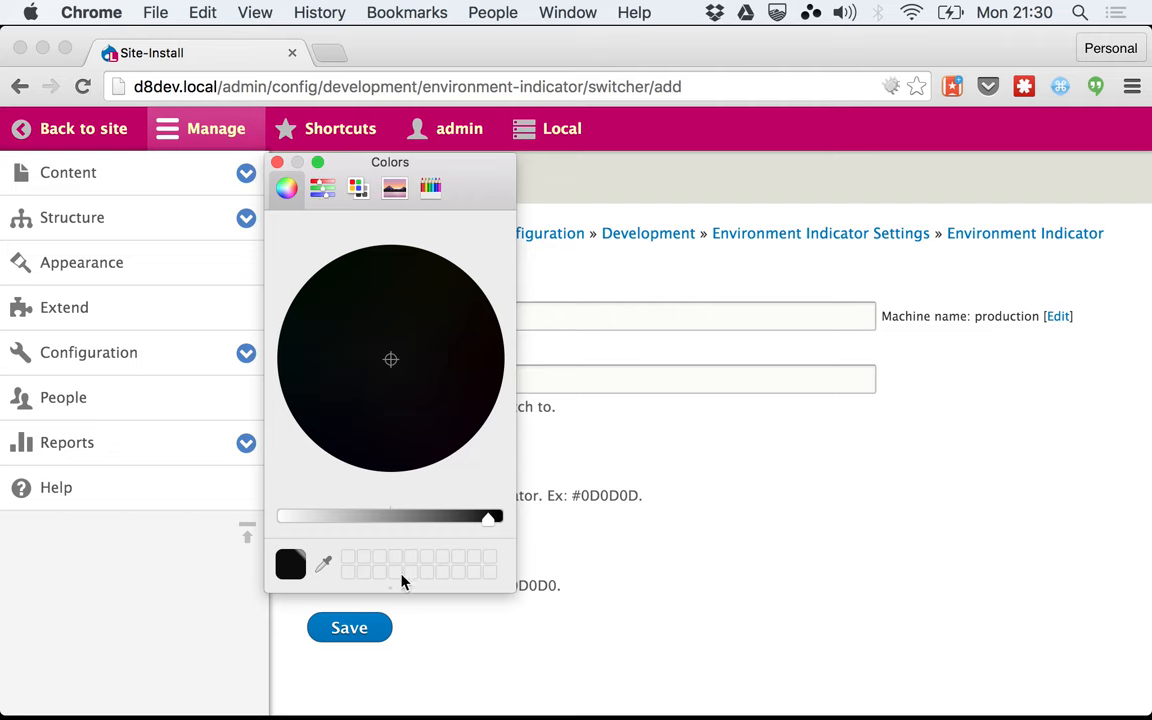
pyautogui.moveTo(490, 516); pyautogui.dragTo(376, 516)
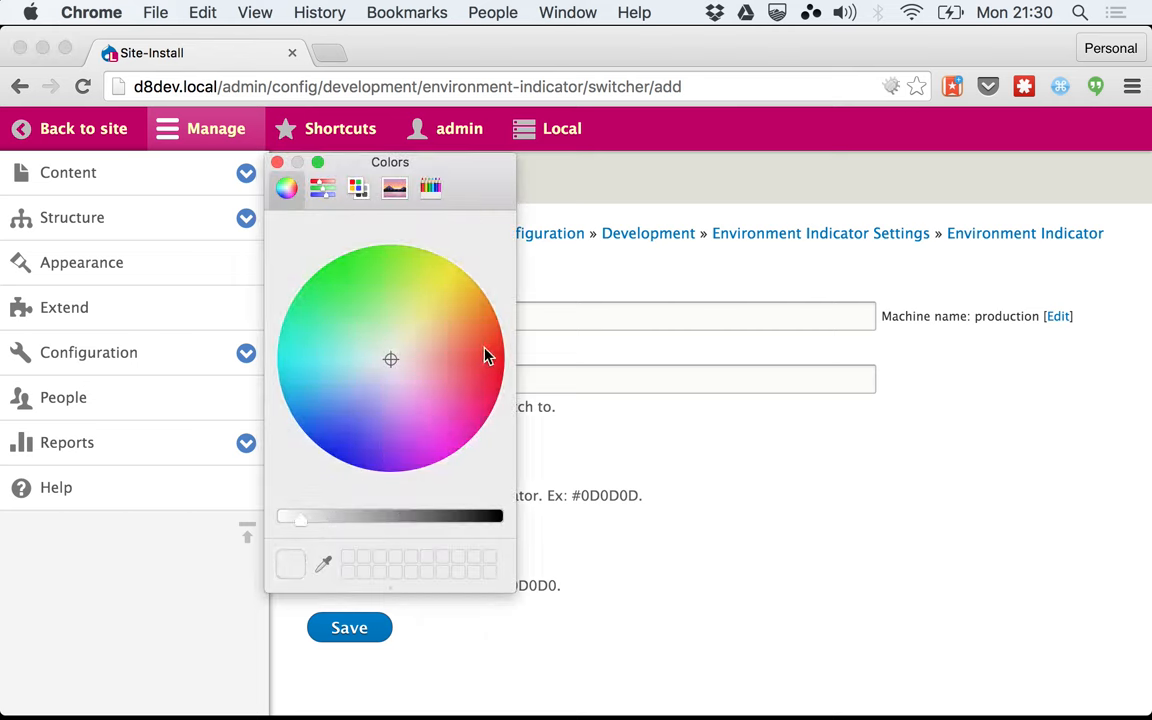
pyautogui.click(452, 338)
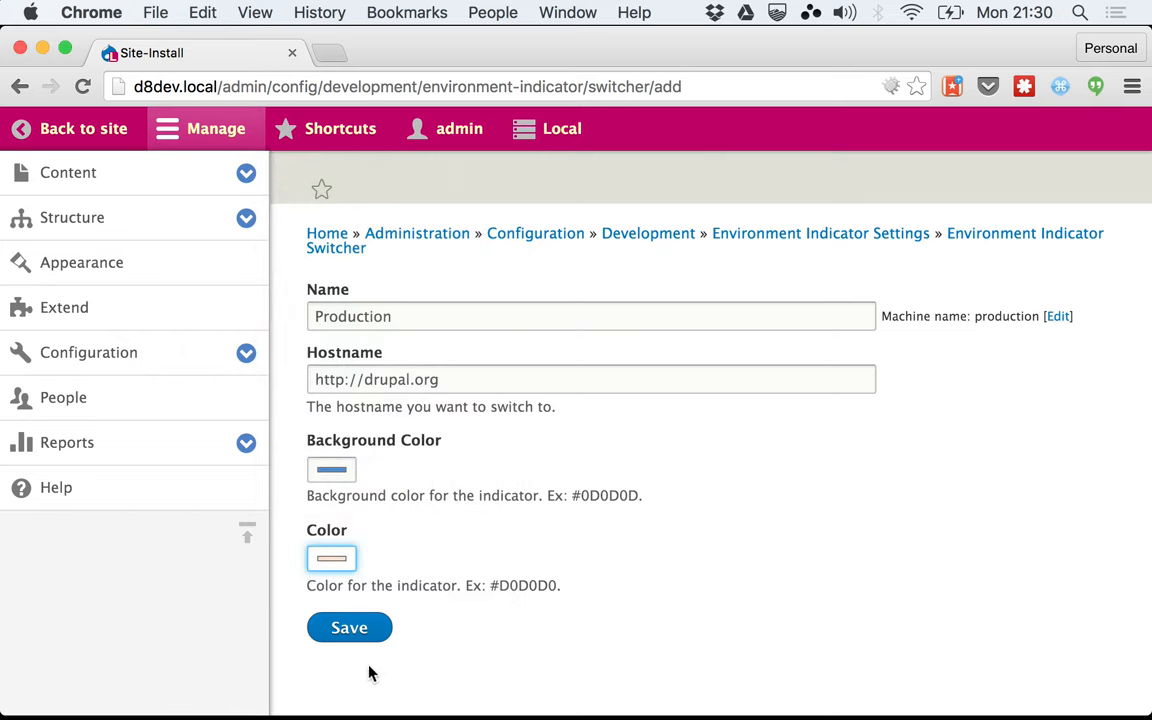
pyautogui.click(348, 628)
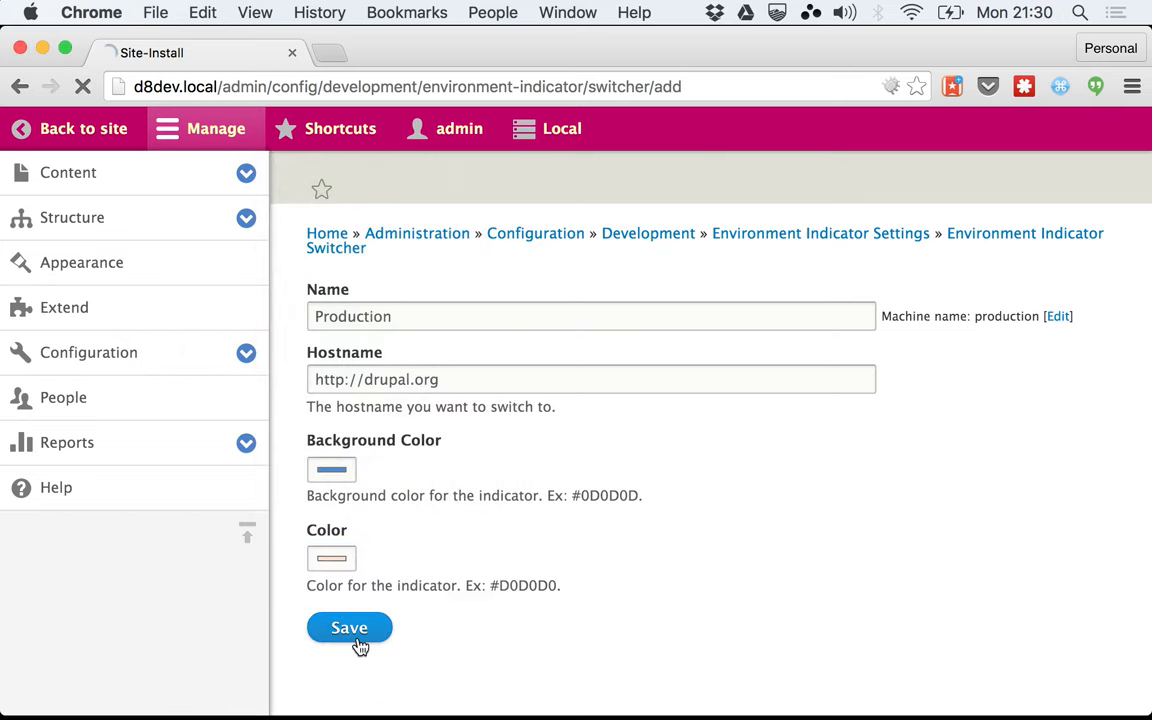
pyautogui.click(348, 628)
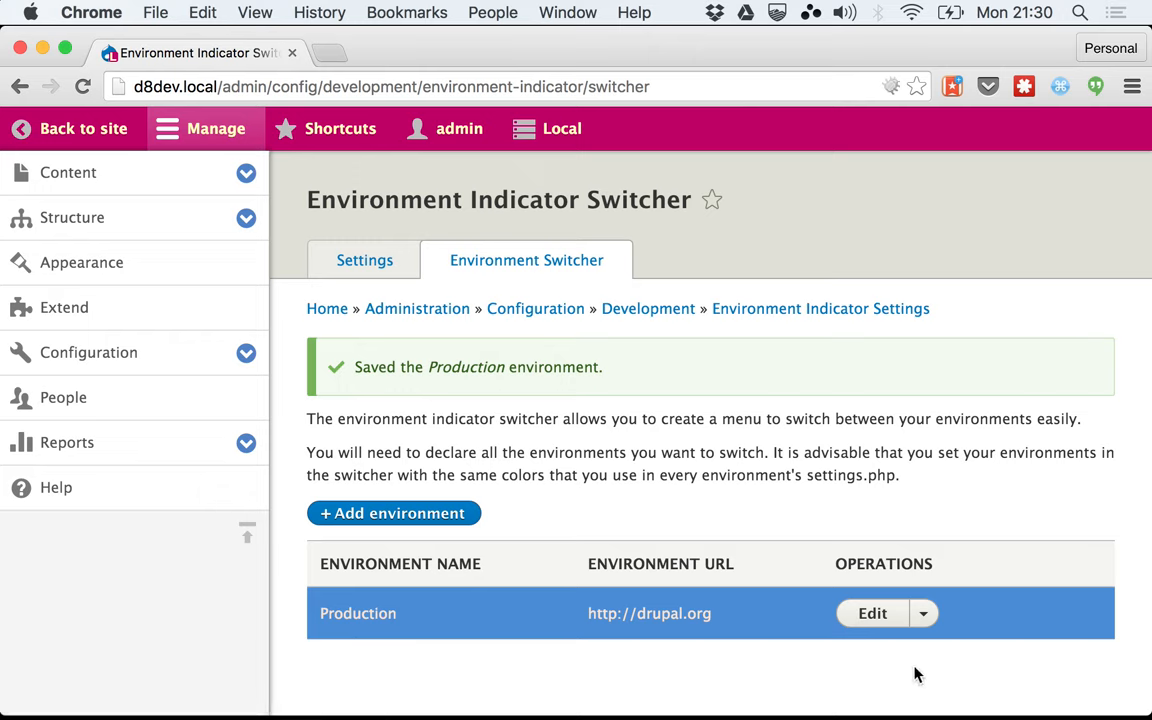
pyautogui.moveTo(648, 640)
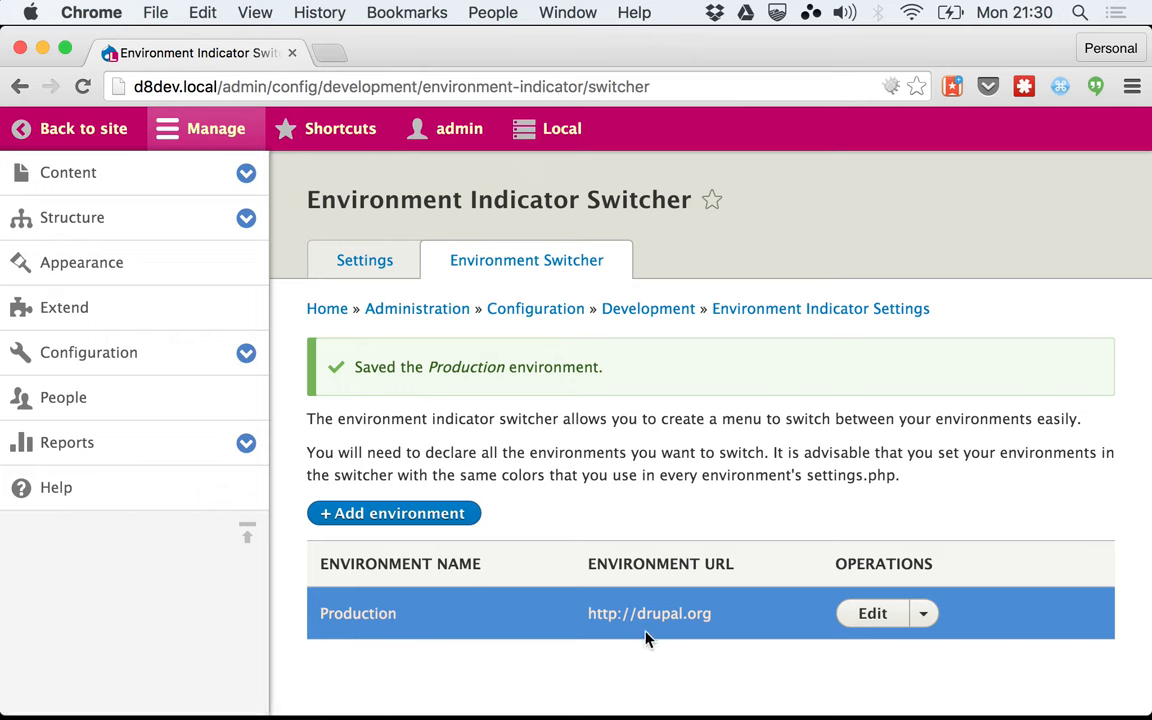
pyautogui.moveTo(458, 620)
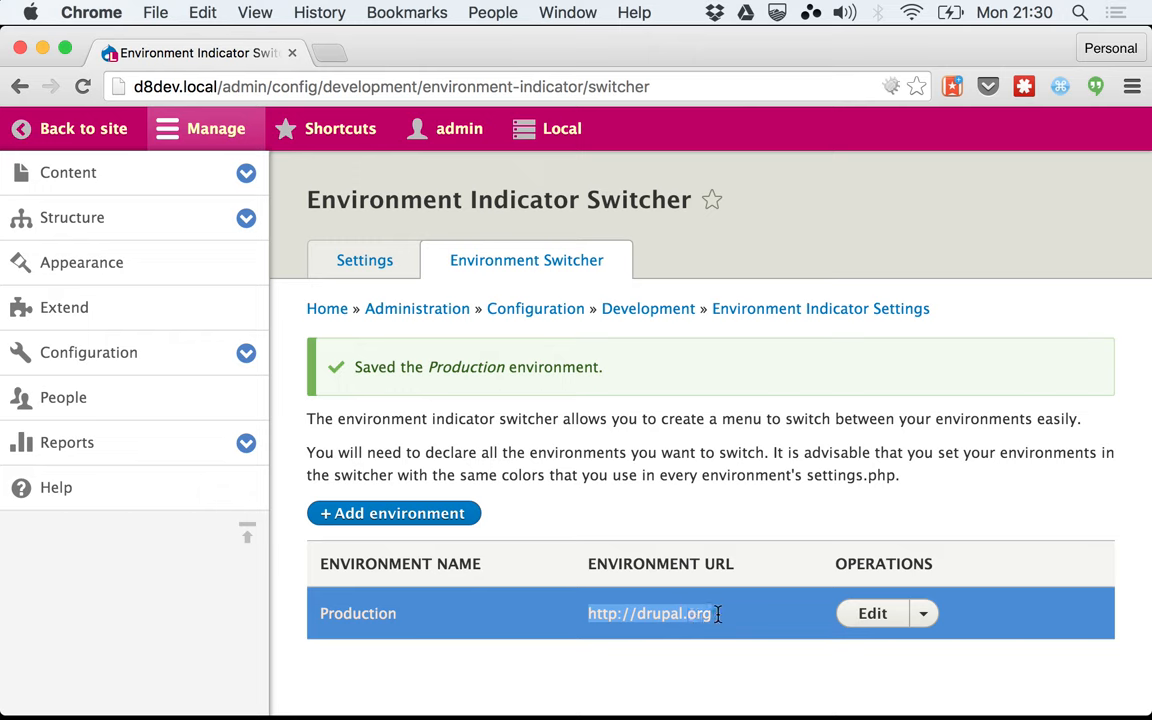
pyautogui.moveTo(718, 620)
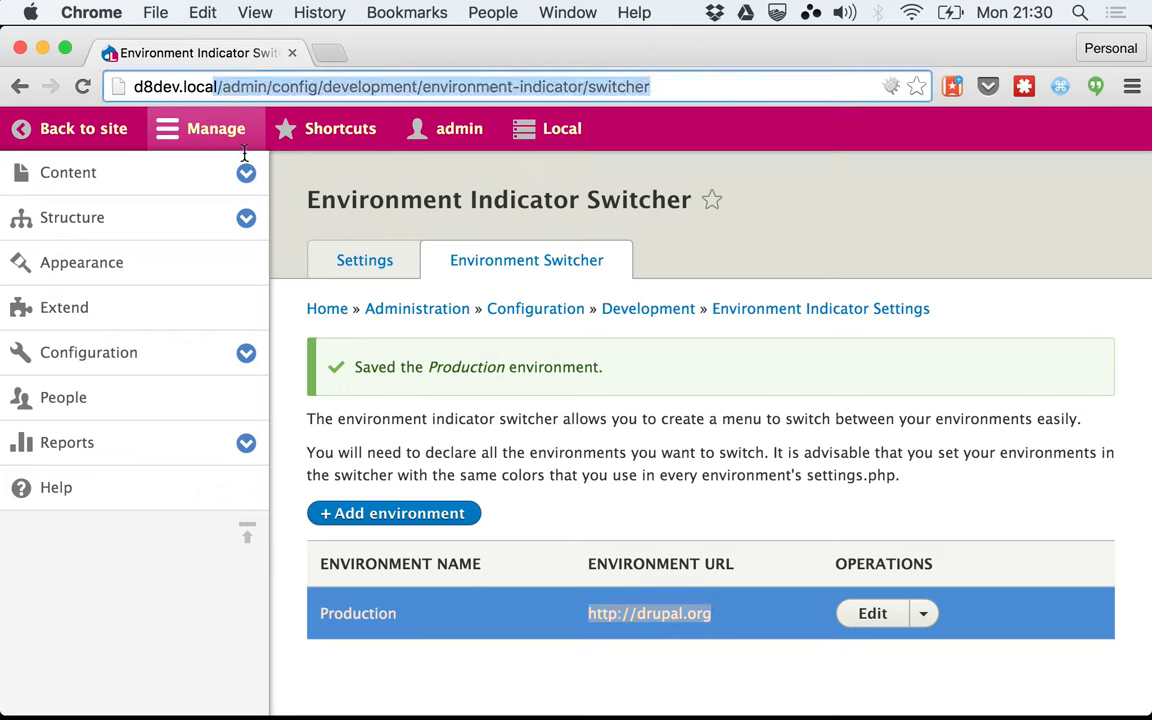
pyautogui.moveTo(712, 628)
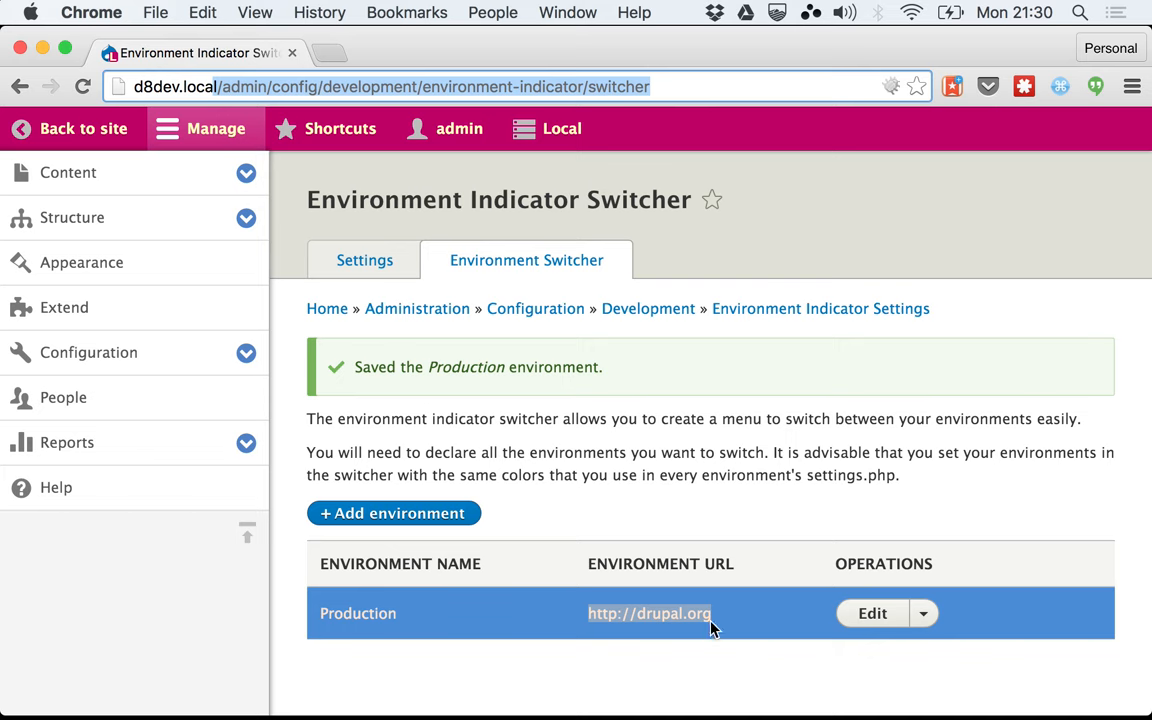
pyautogui.click(392, 512)
pyautogui.write('D')
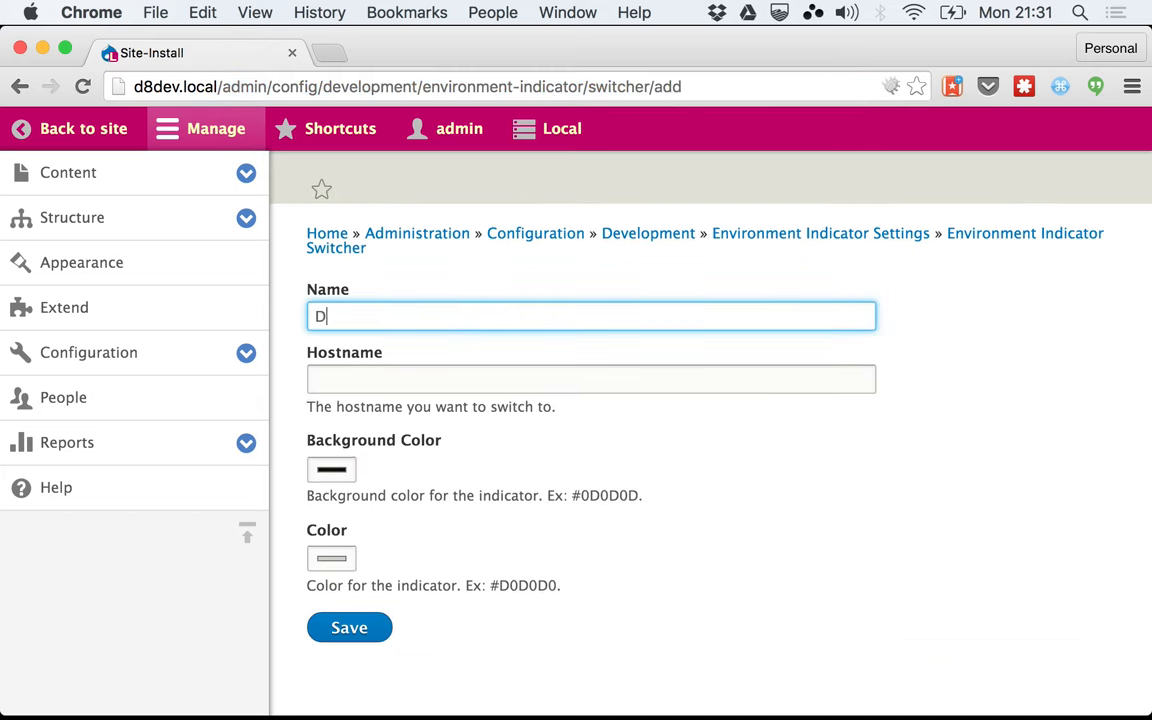
pyautogui.write('evelopment')
pyautogui.click(590, 378)
pyautogui.write('http:')
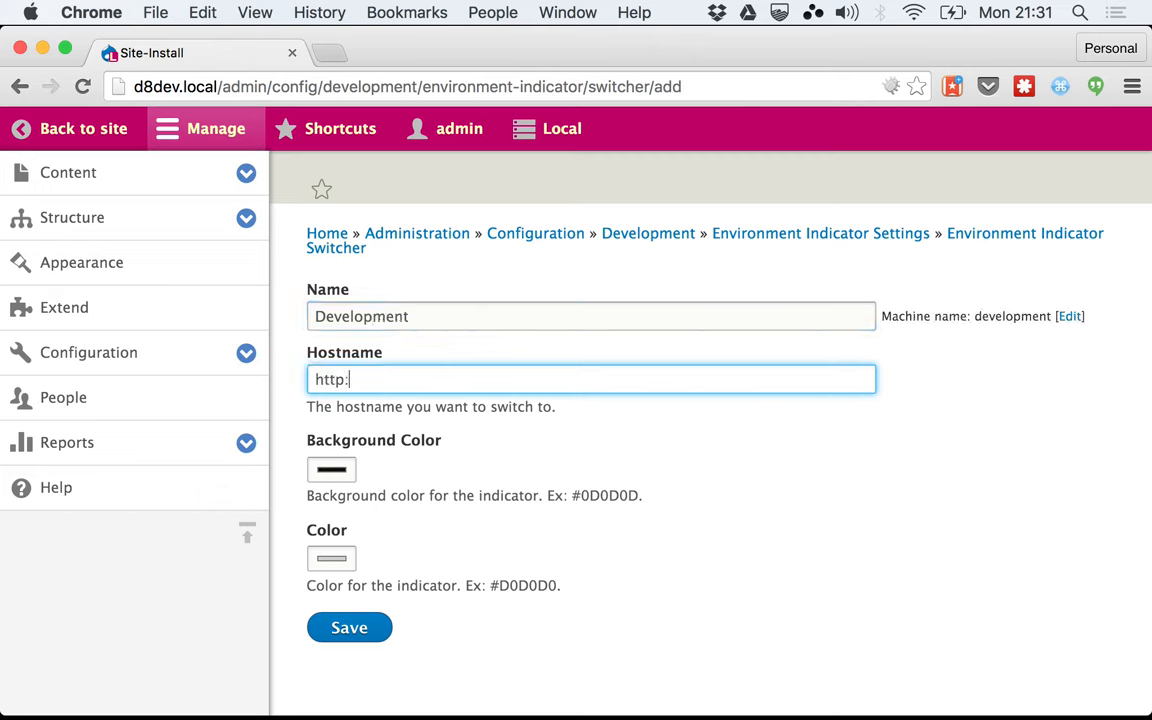
pyautogui.write('//dev.')
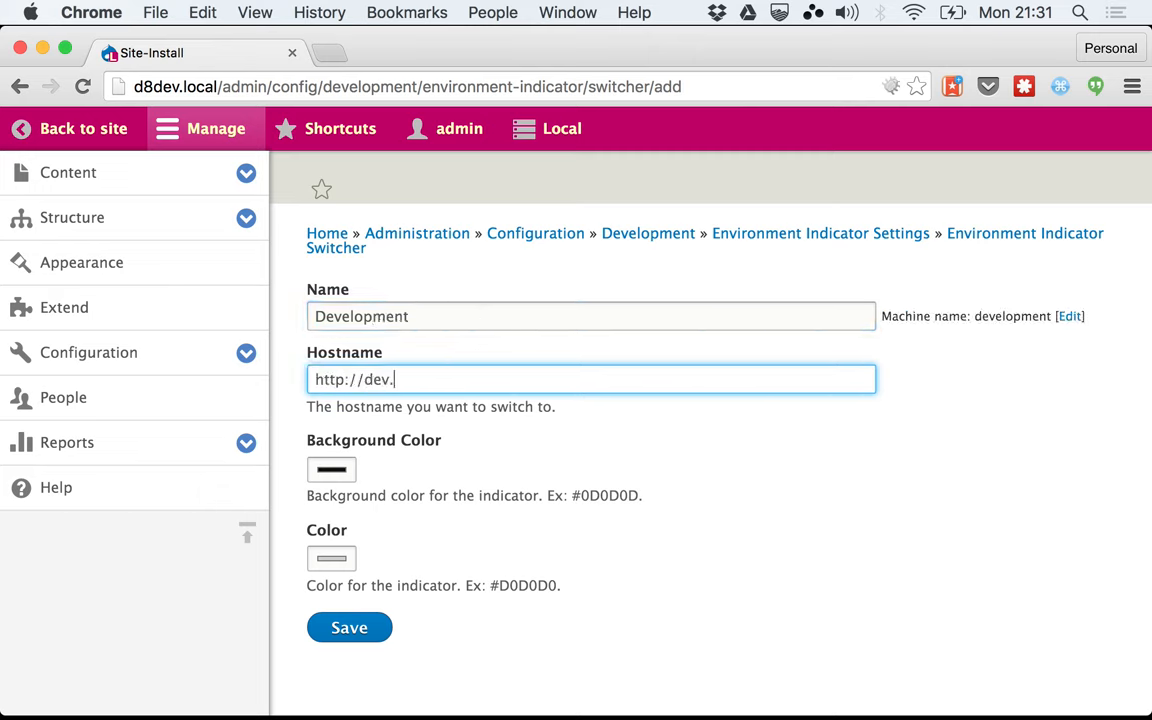
pyautogui.write('drupal.')
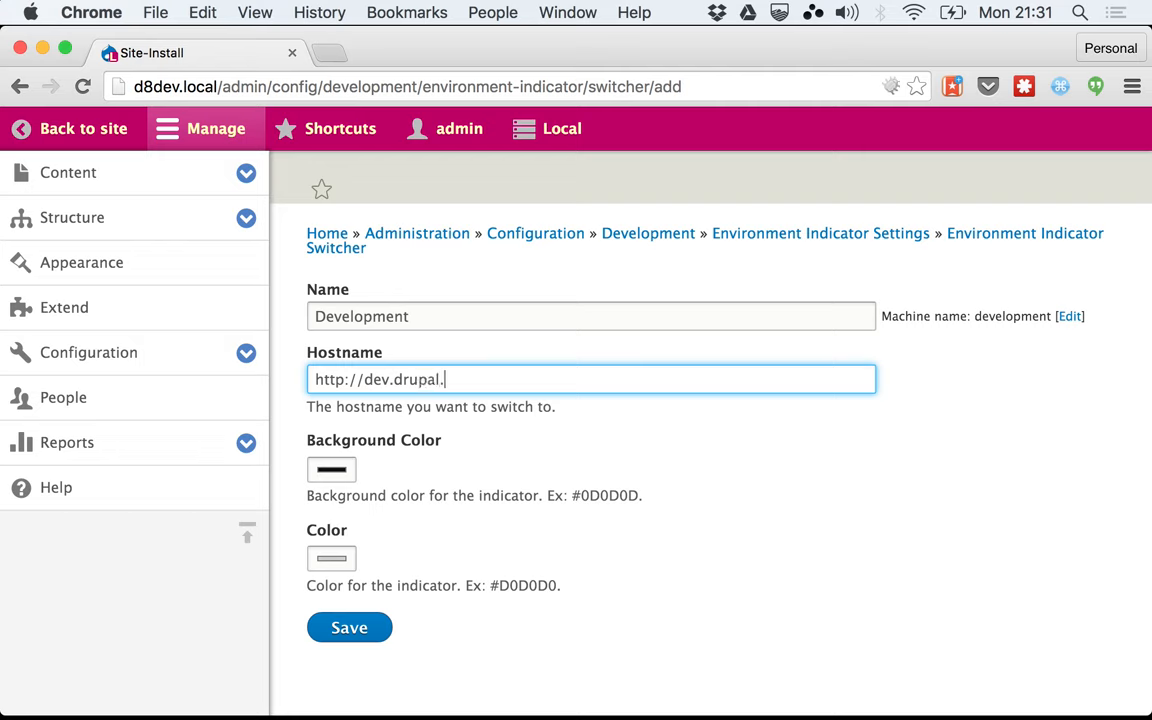
pyautogui.write('org')
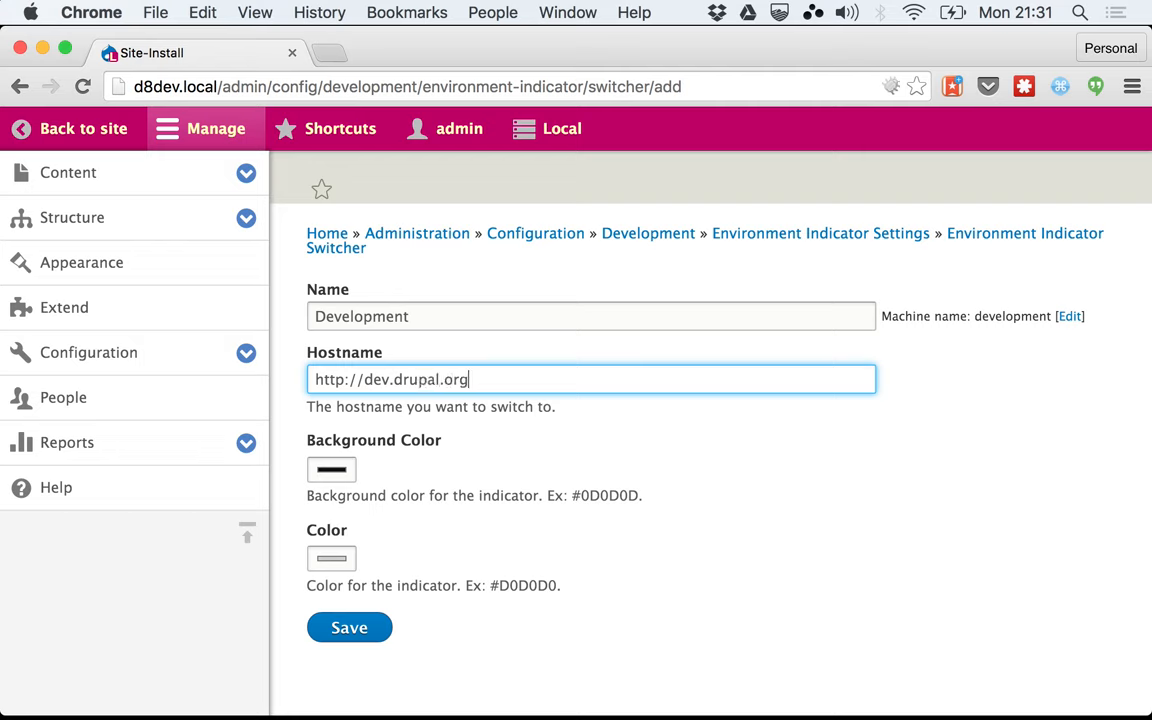
# Give Development a darker green background, adjust its text colour and save it.
pyautogui.click(332, 468)
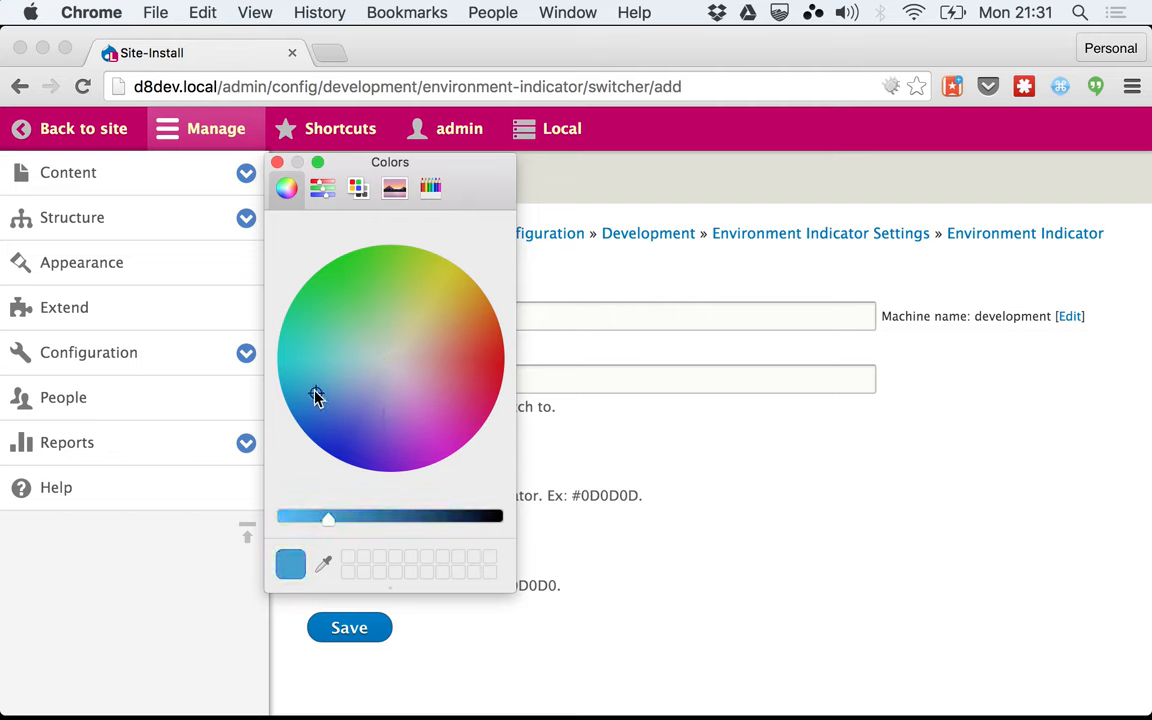
pyautogui.click(350, 302)
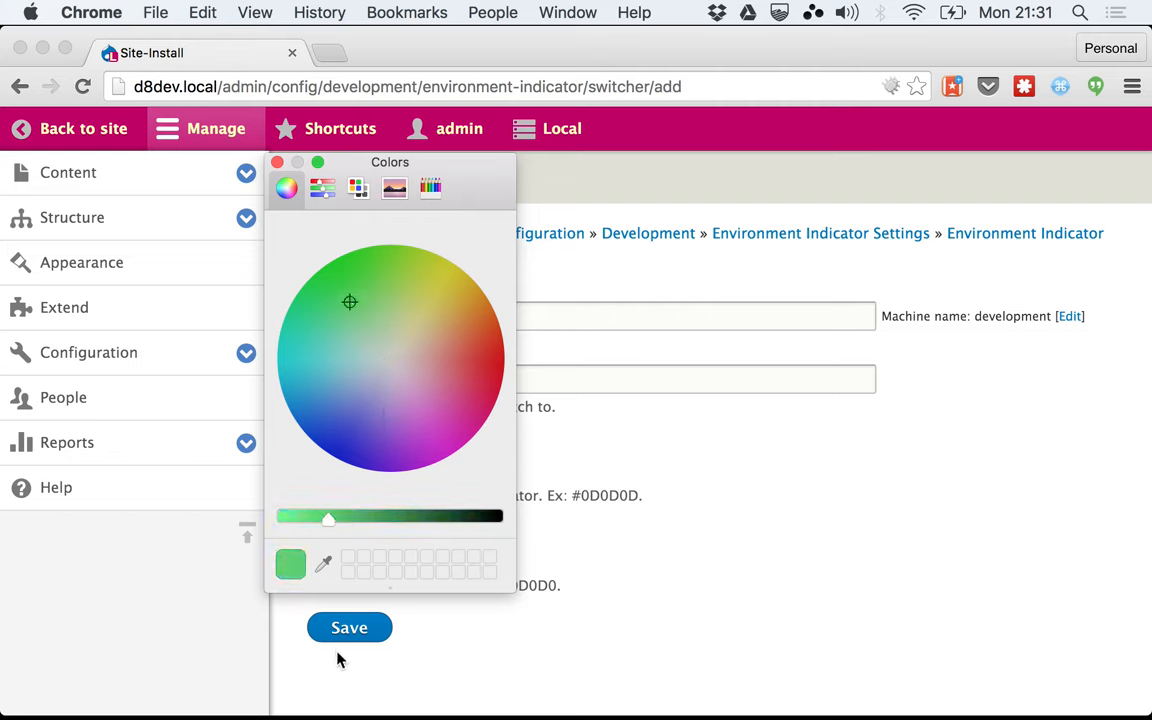
pyautogui.moveTo(328, 516); pyautogui.dragTo(368, 520)
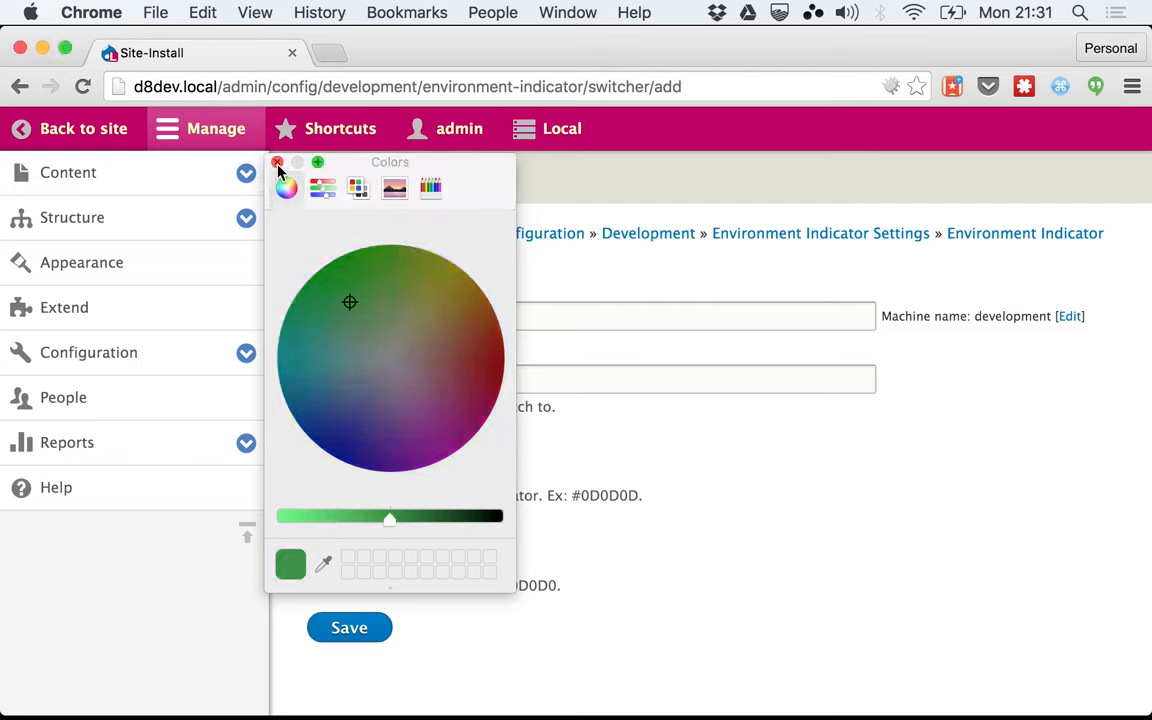
pyautogui.click(278, 162)
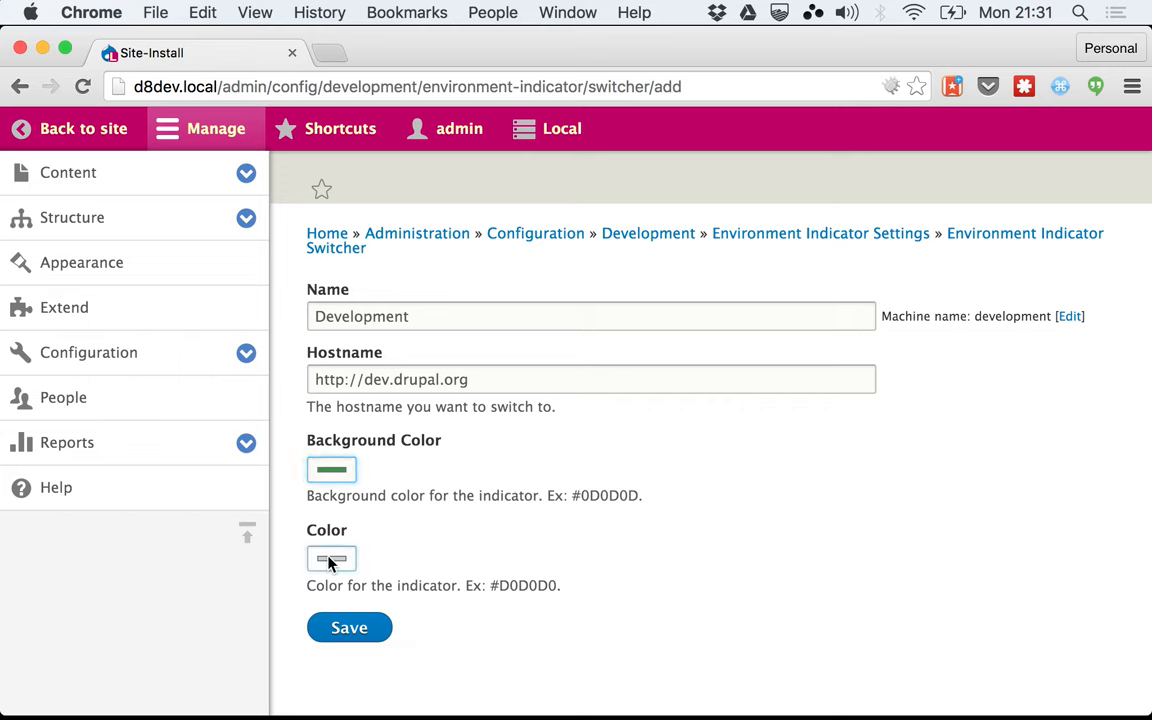
pyautogui.click(332, 558)
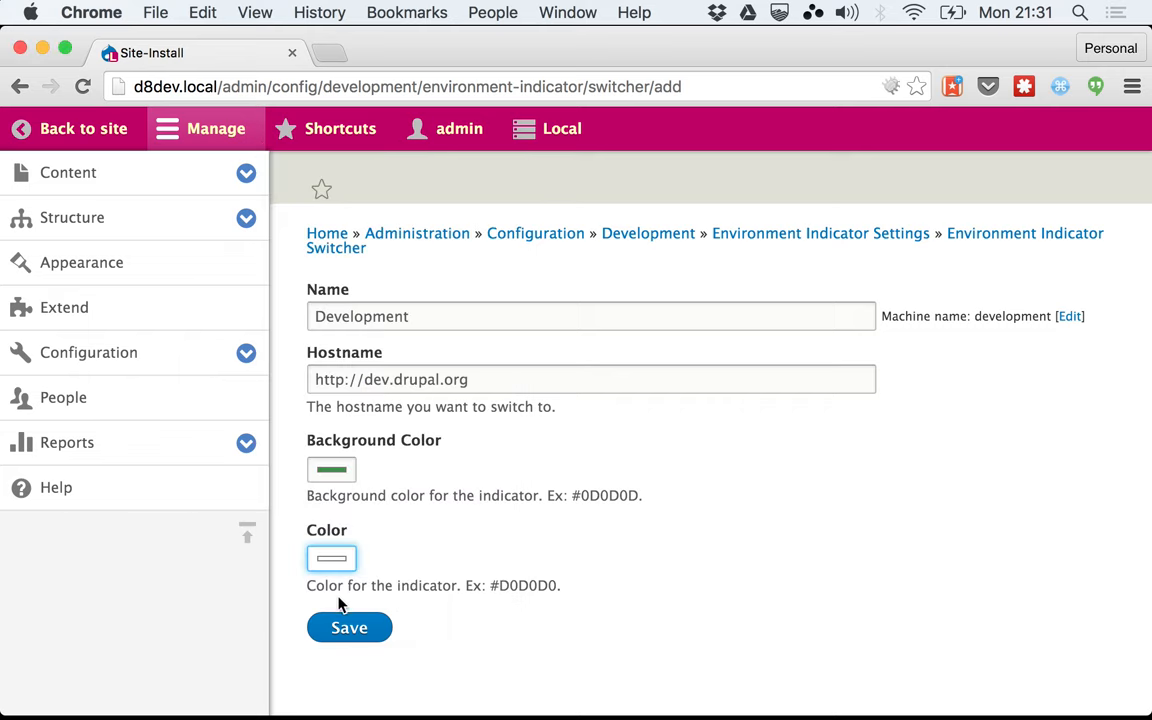
pyautogui.click(348, 628)
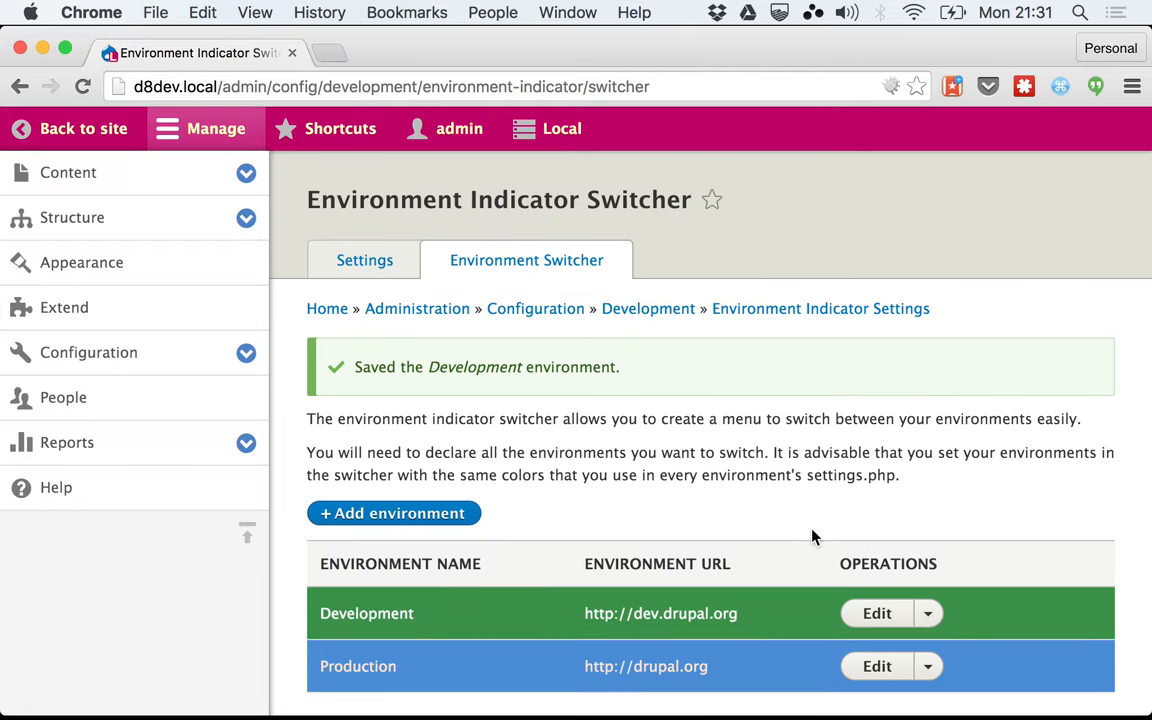
pyautogui.scroll(-3)
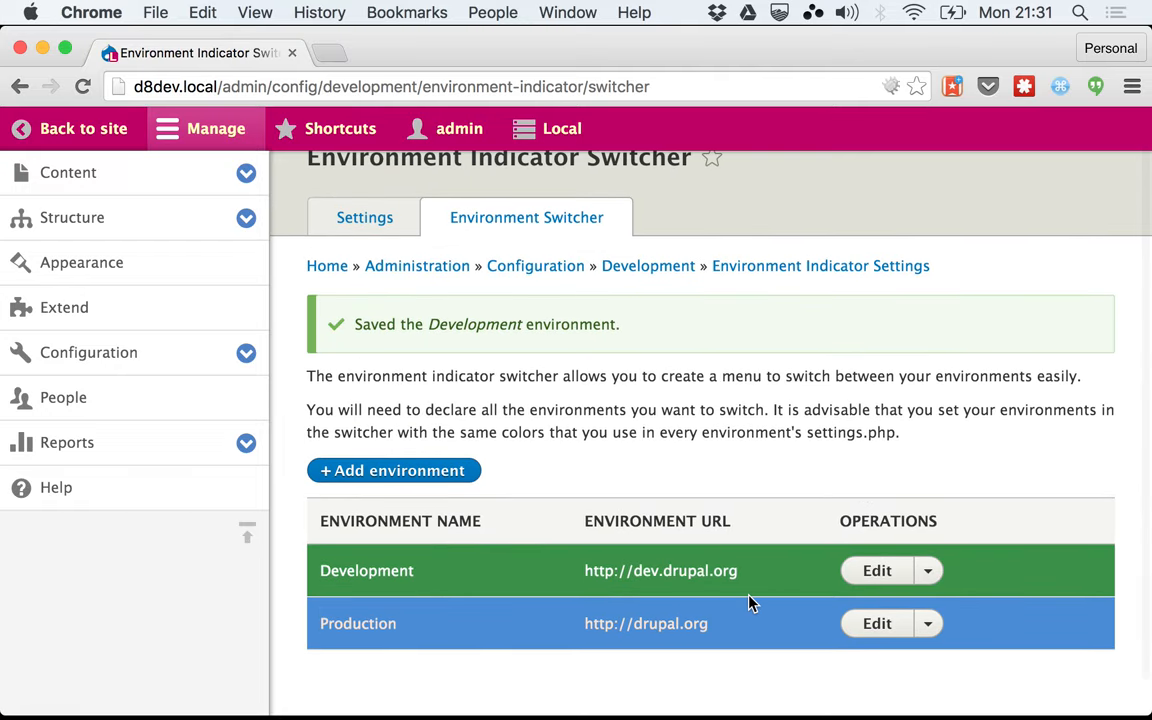
pyautogui.moveTo(560, 128)
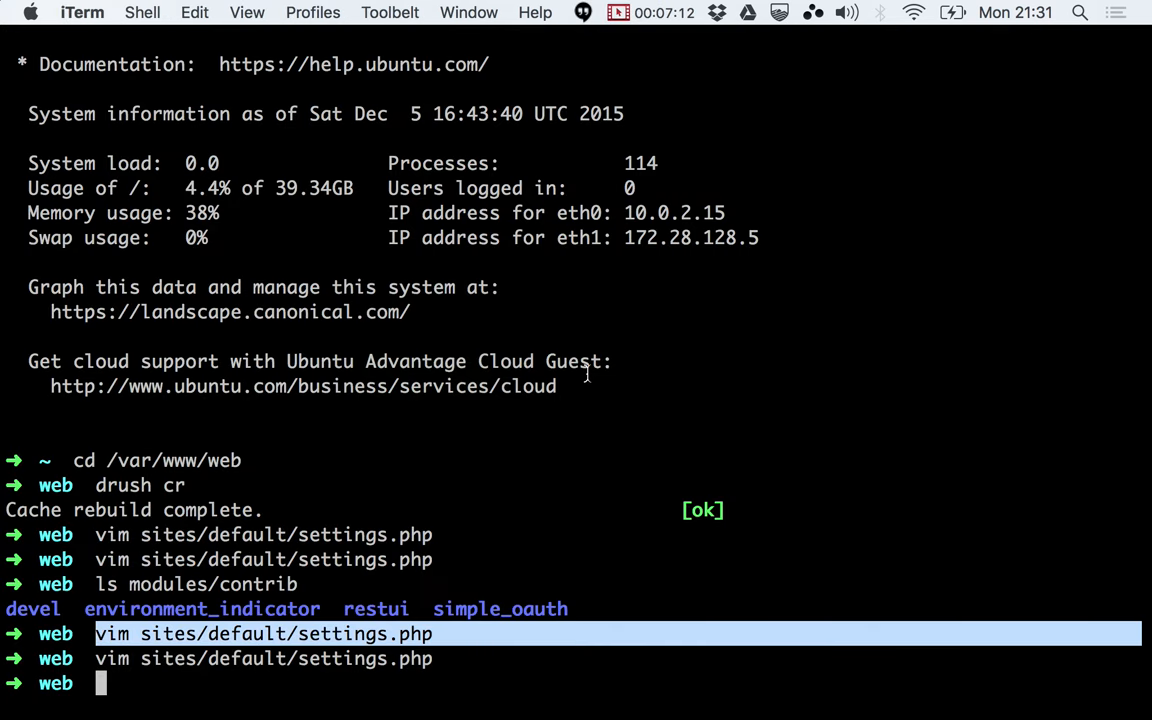
pyautogui.write('drus')
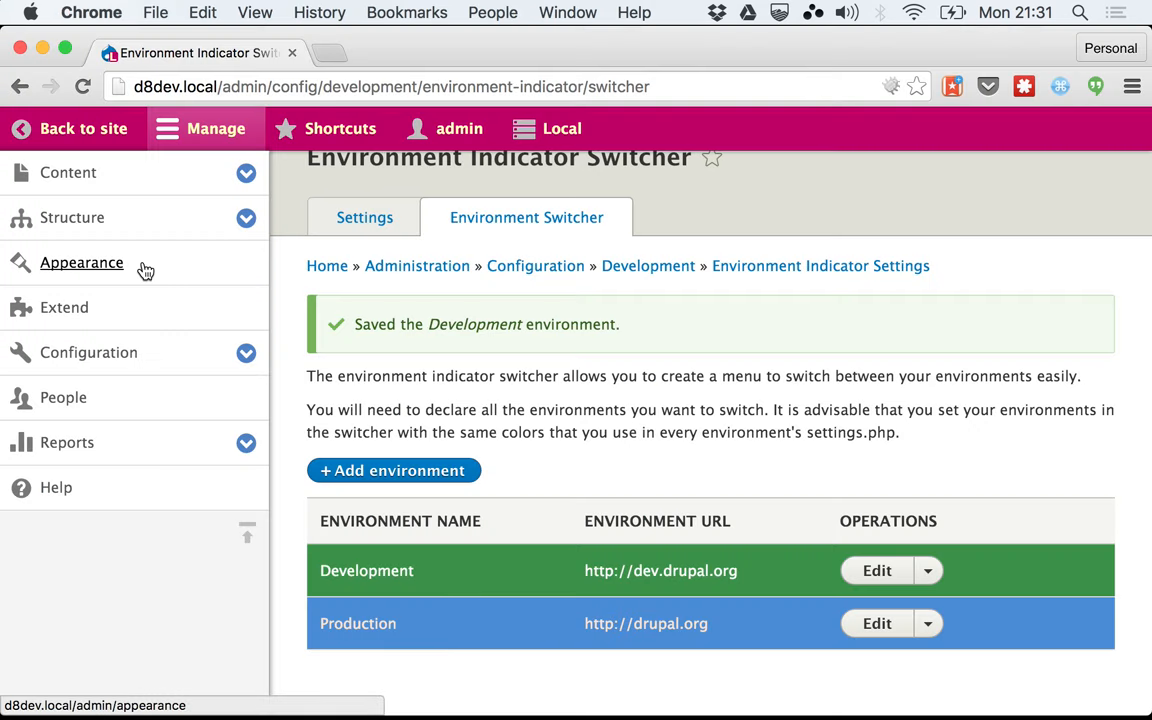
# Refresh, expand the Local switcher tray, and return to the site front page via Back to site.
pyautogui.click(80, 262)
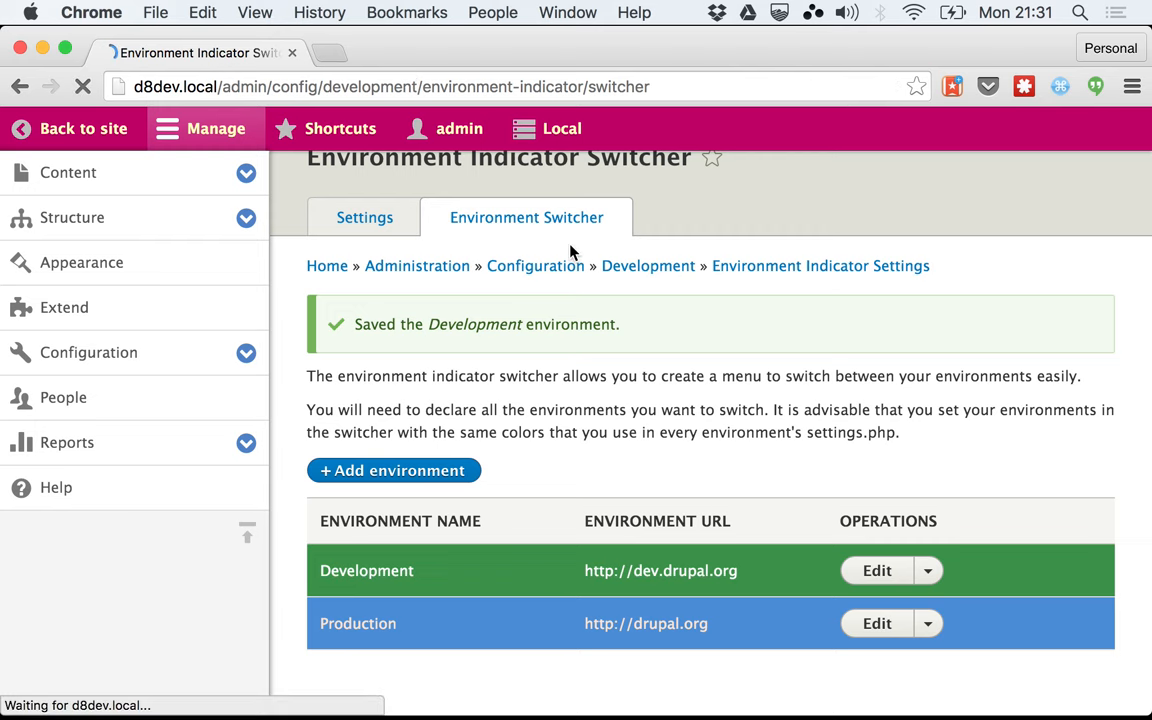
pyautogui.click(560, 128)
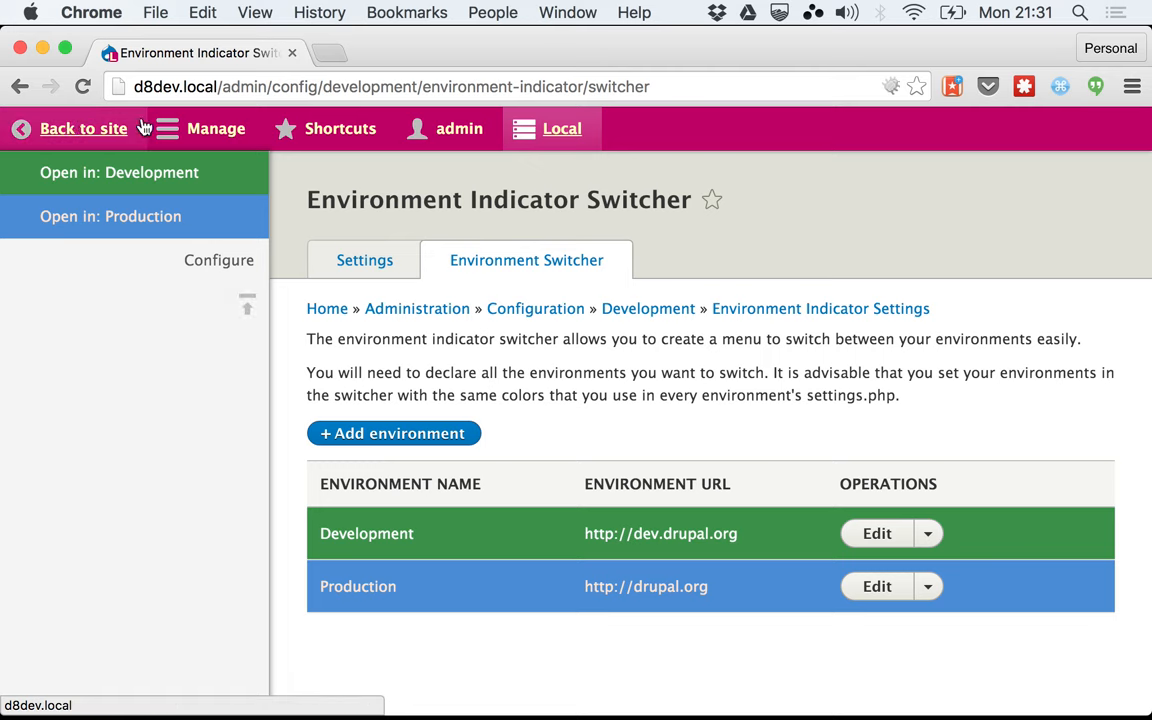
pyautogui.click(84, 128)
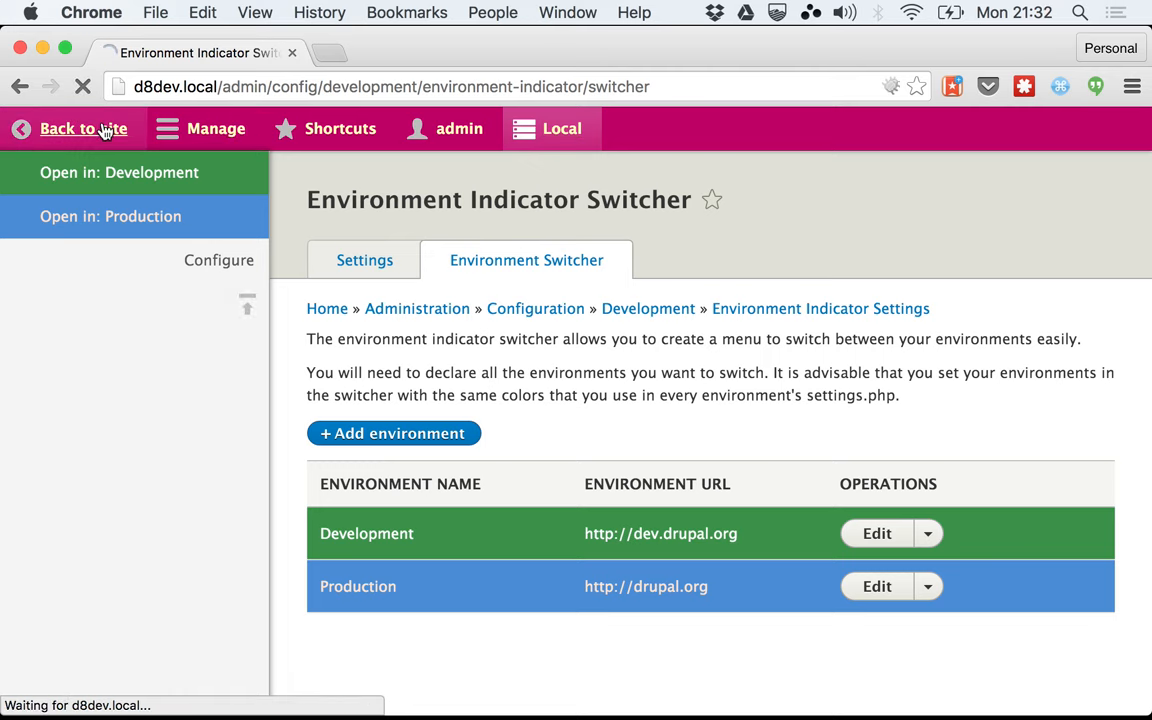
pyautogui.click(82, 128)
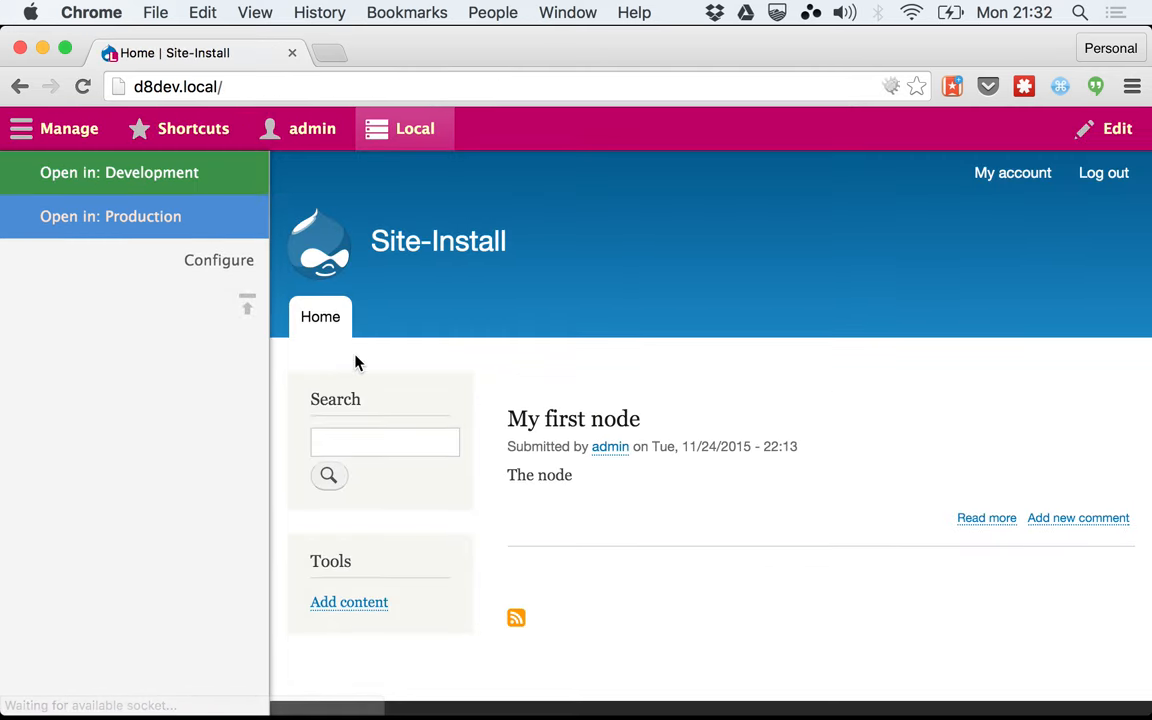
# Open the My first node article, with the switcher still offering Development and Production.
pyautogui.click(572, 418)
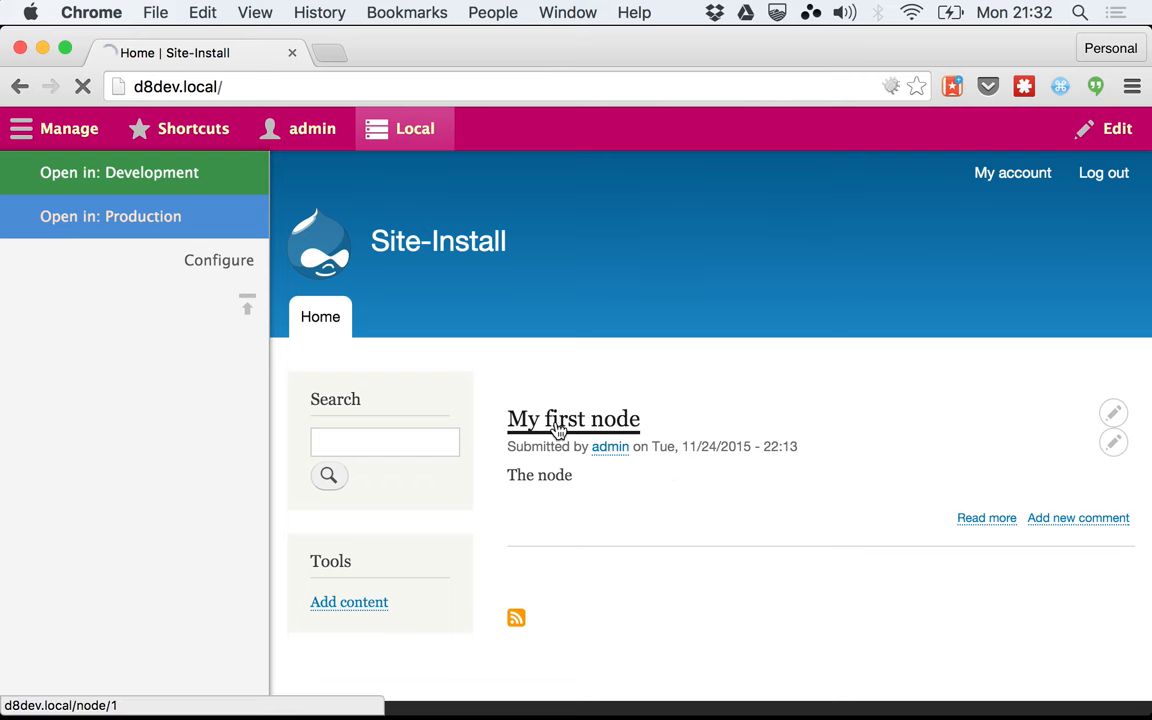
pyautogui.click(572, 418)
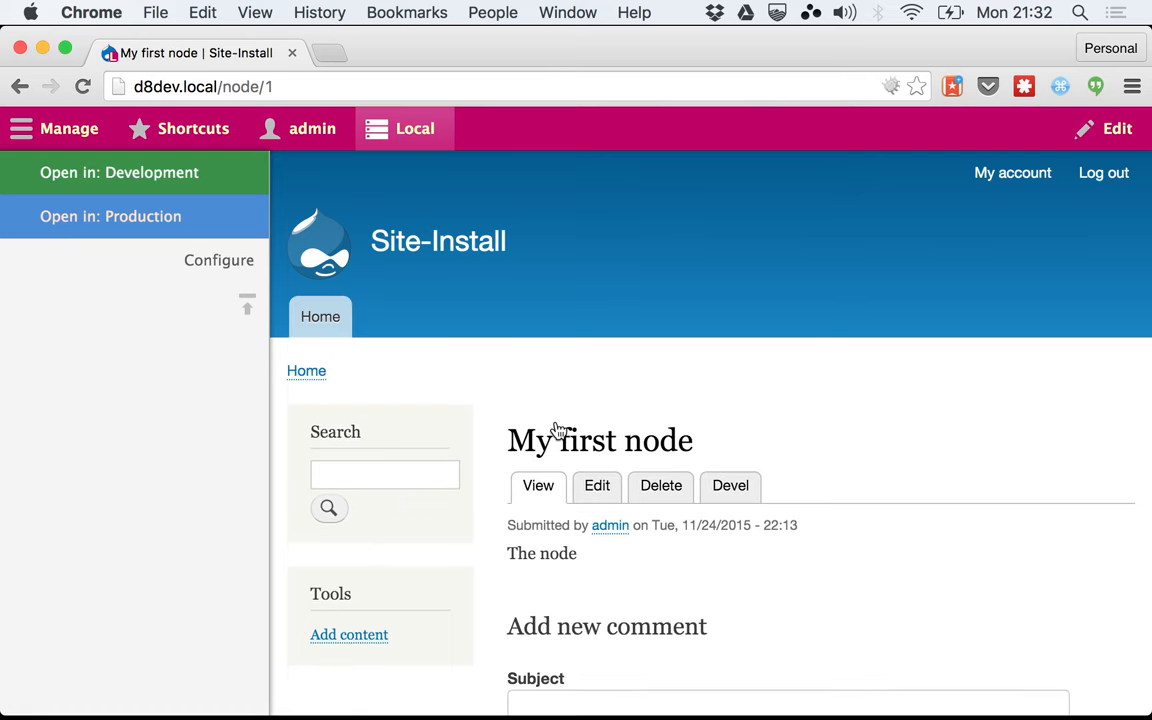
pyautogui.moveTo(118, 172)
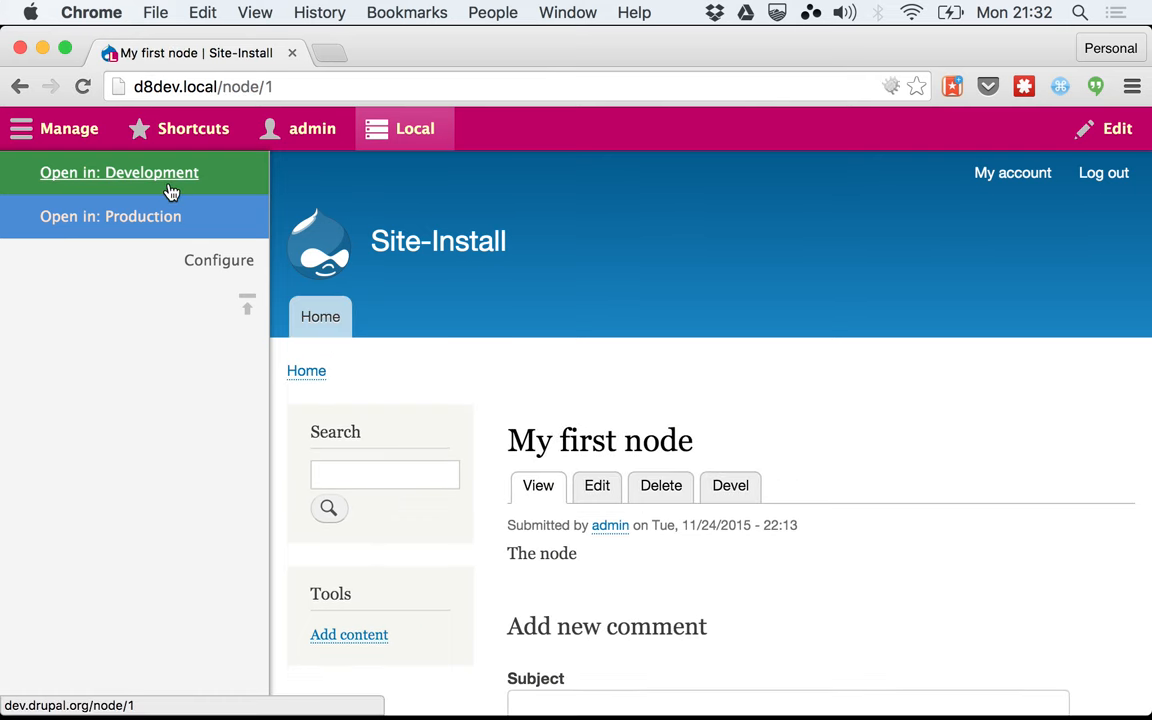
pyautogui.moveTo(120, 172)
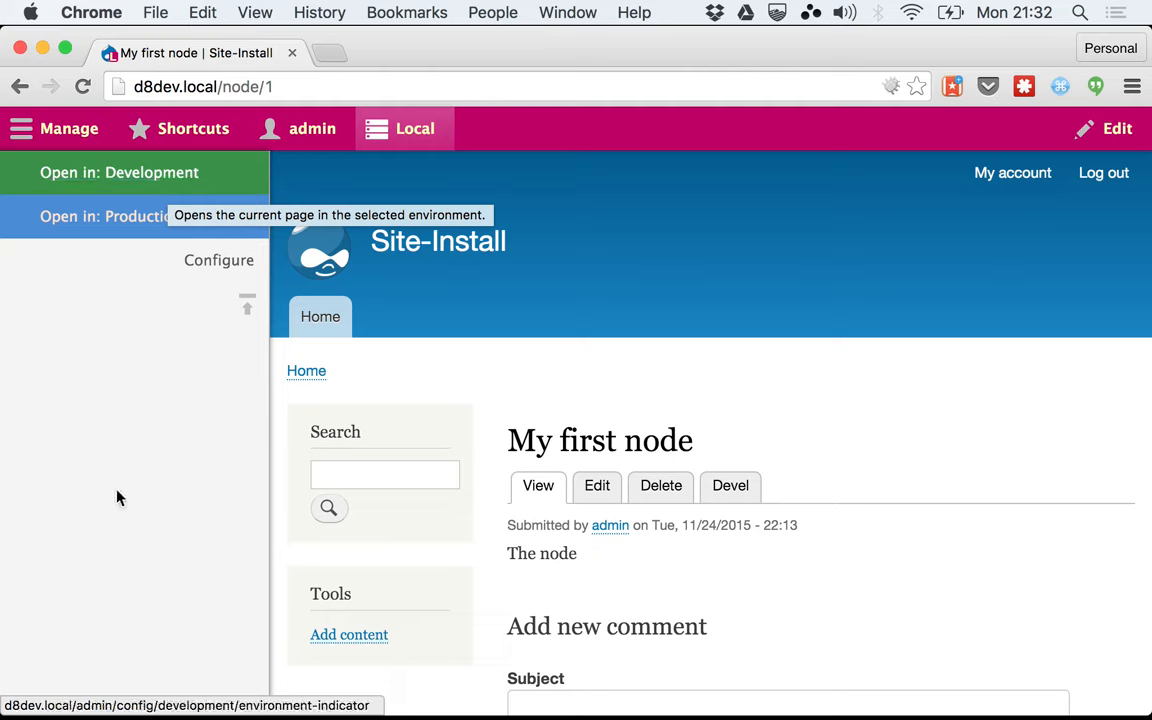
pyautogui.moveTo(128, 472)
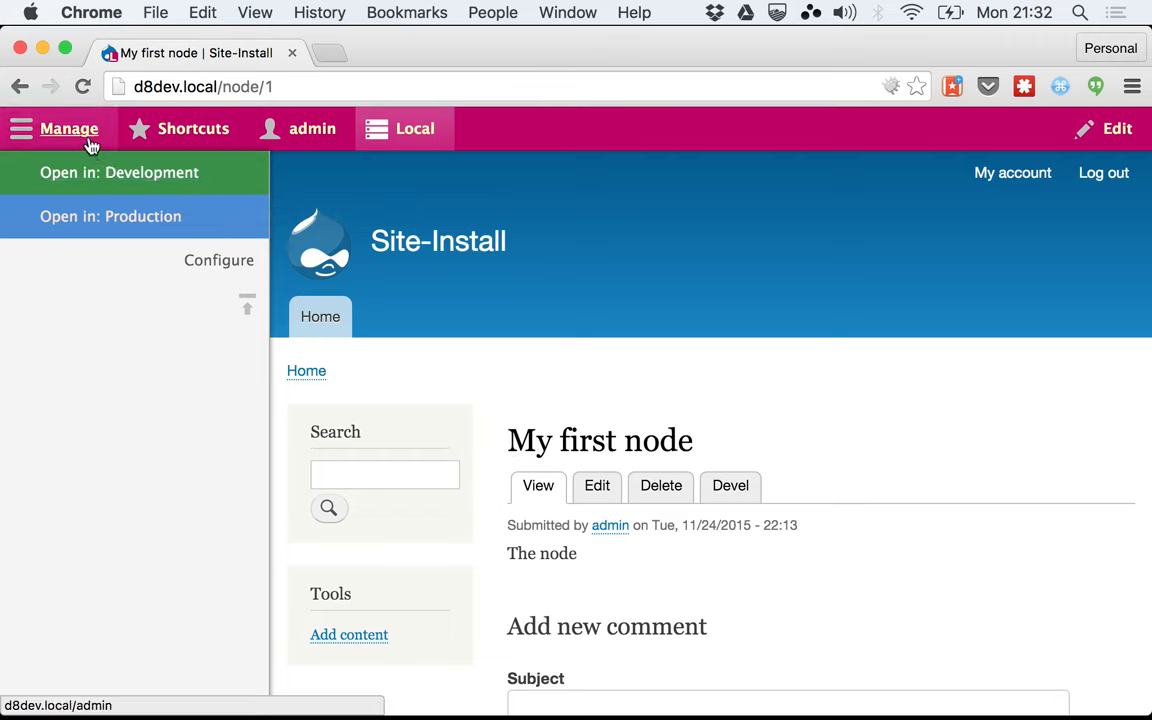
pyautogui.moveTo(68, 128)
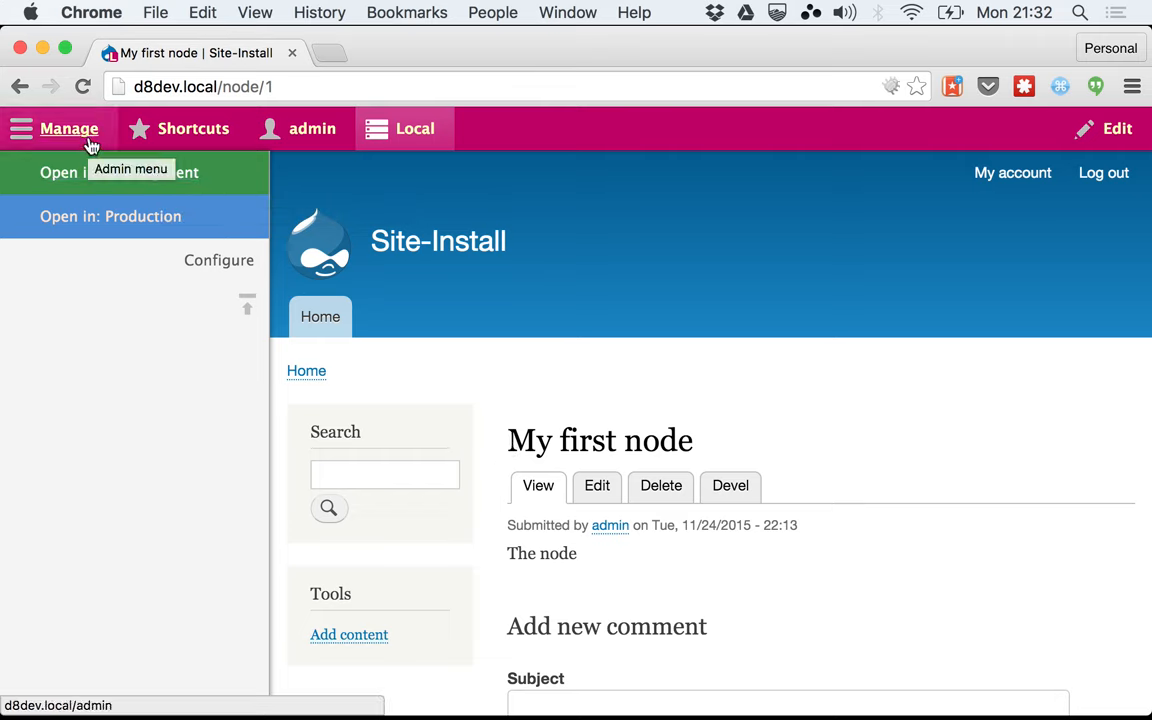